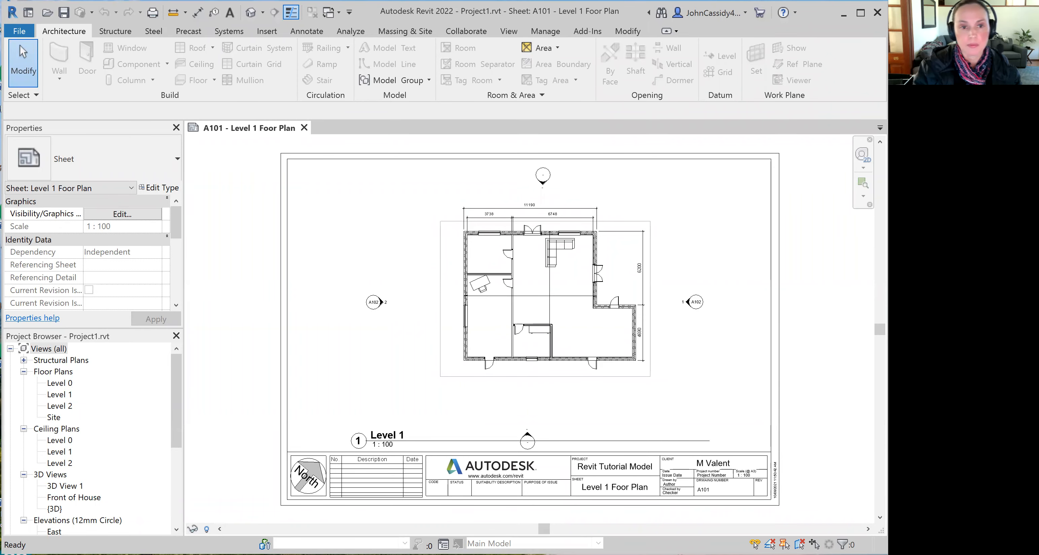
mouse_move(701, 275)
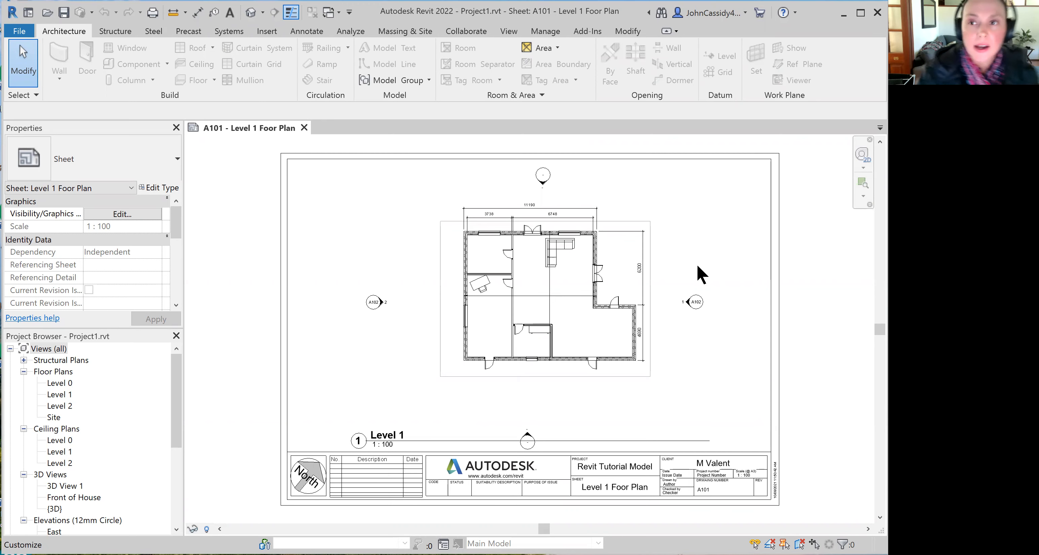
mouse_move(688, 270)
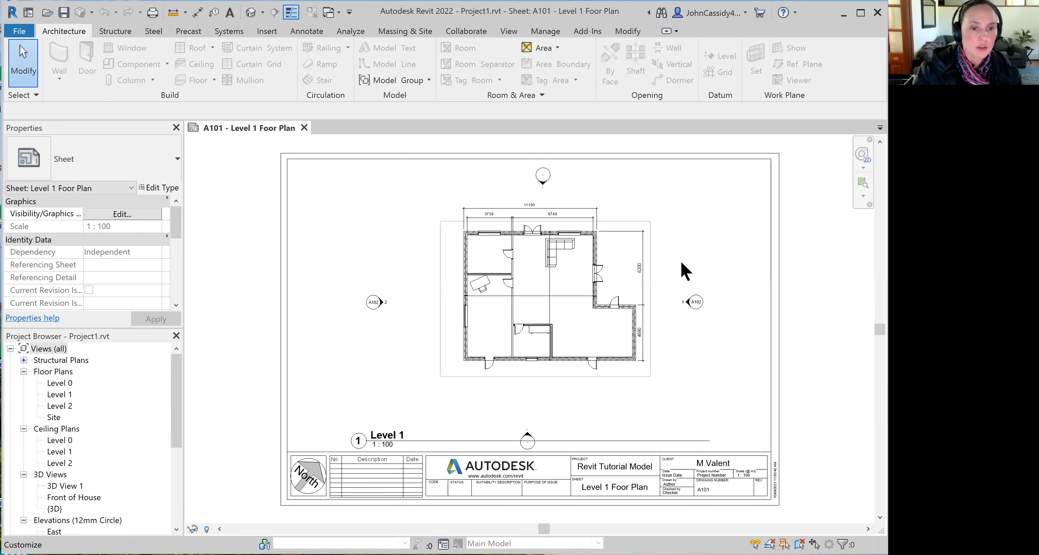
mouse_move(518, 391)
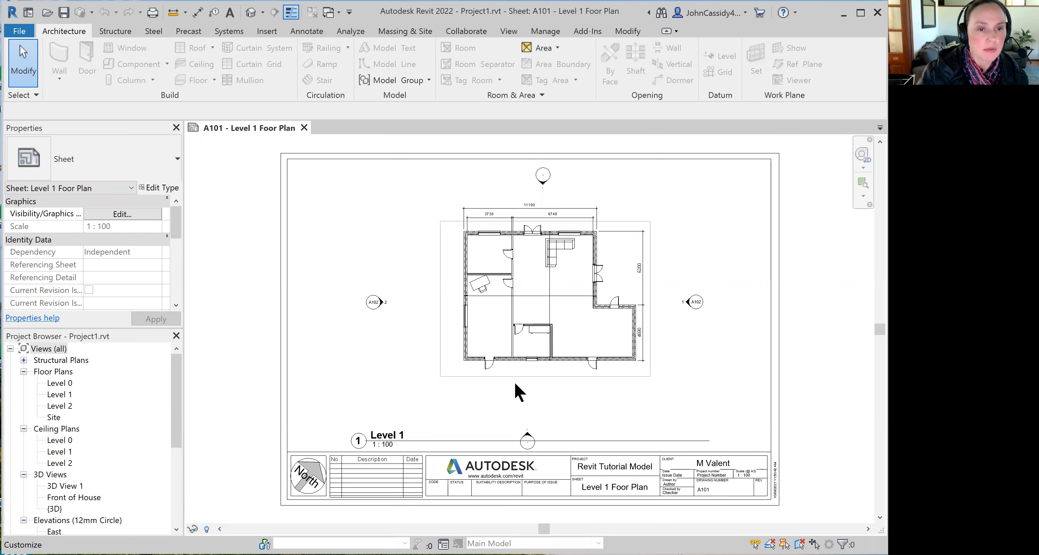
mouse_move(517, 388)
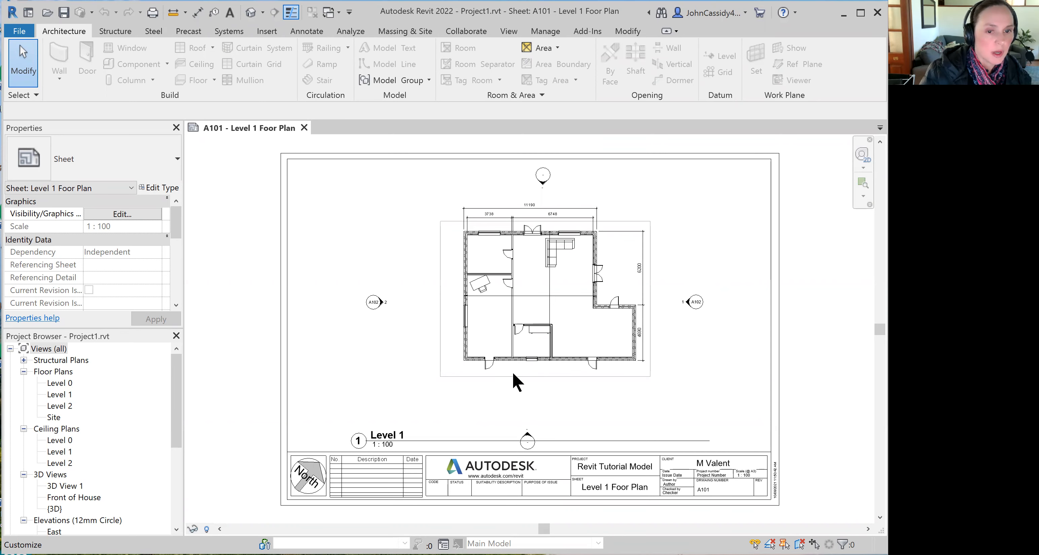
mouse_move(533, 408)
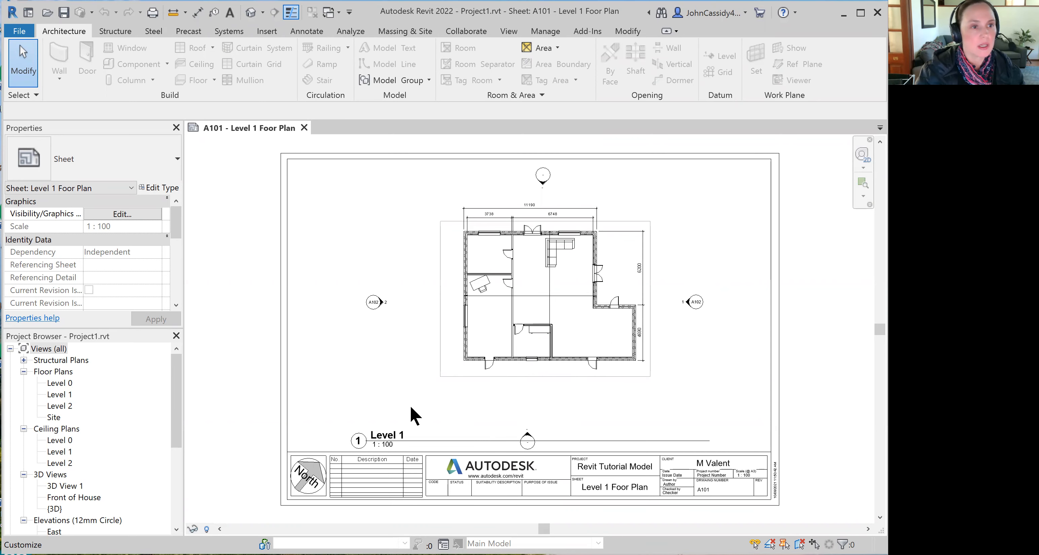
Open the Front of House 3D view, then the interior 3D View 1 with the sofa
scroll(down, 3)
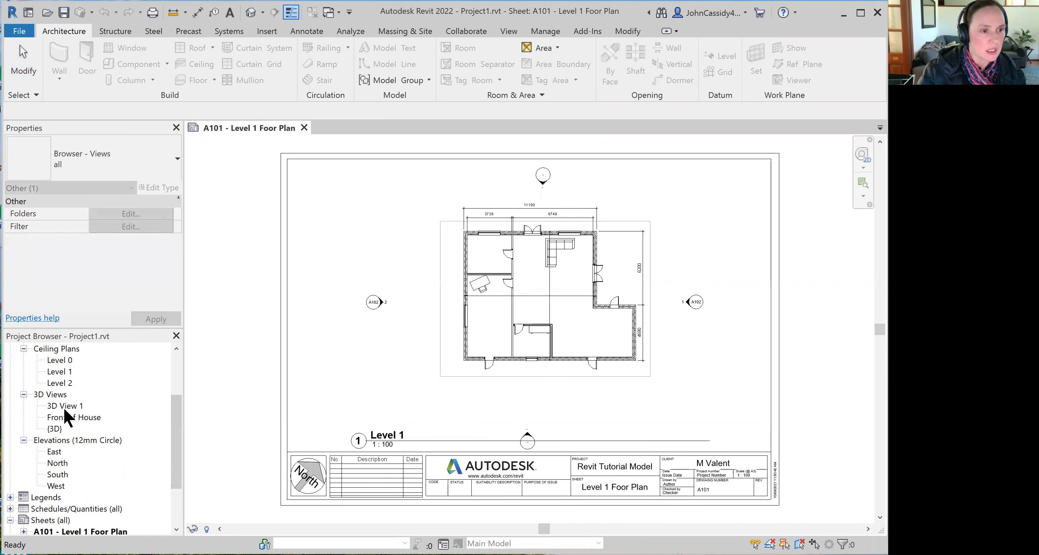
mouse_move(57, 434)
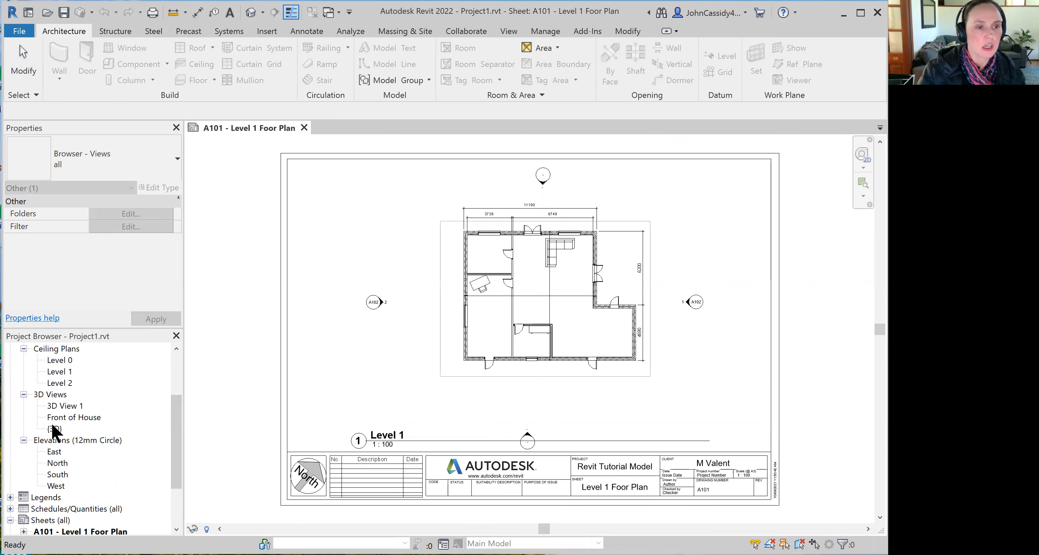
mouse_move(63, 417)
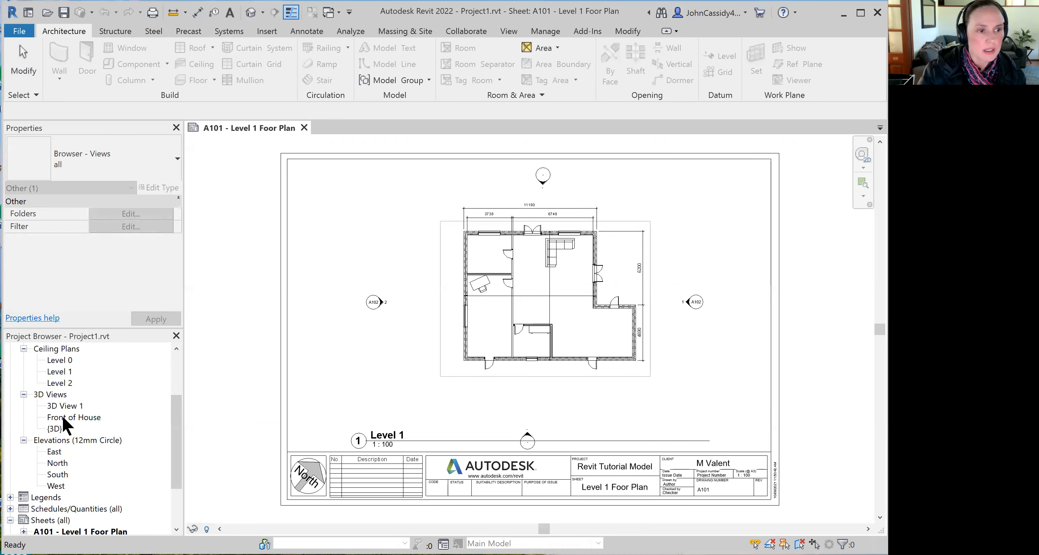
double_click(74, 417)
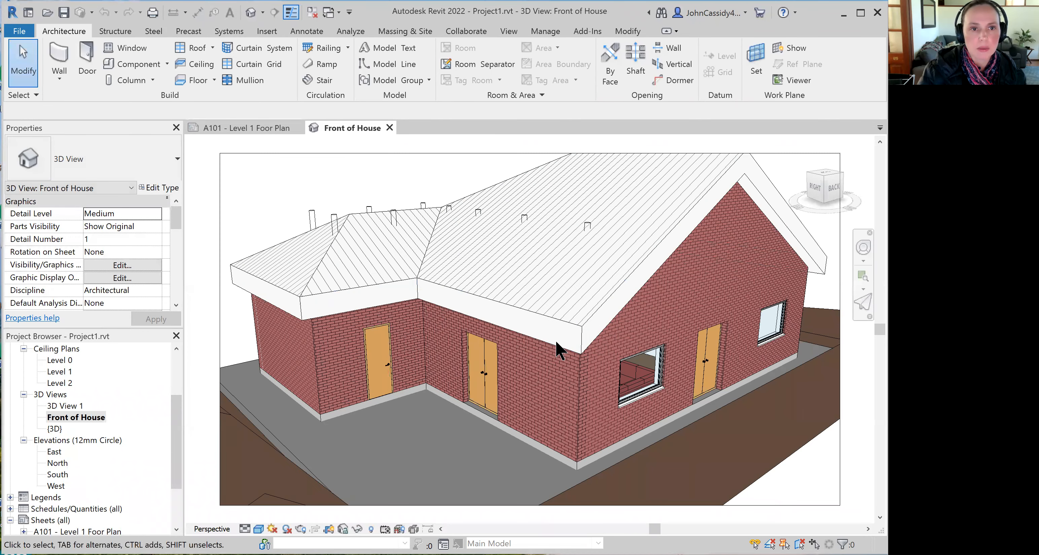
click(64, 406)
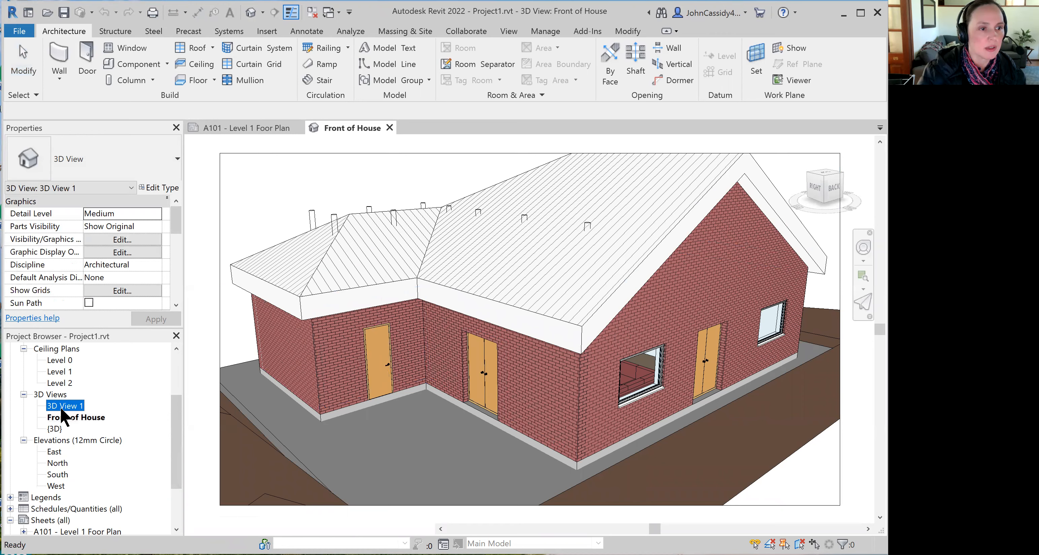
double_click(64, 406)
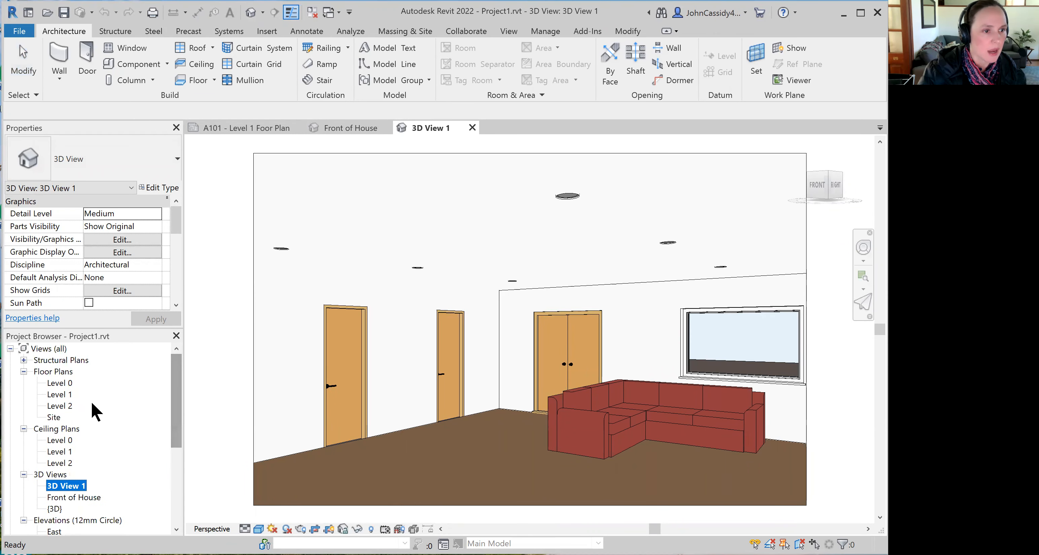
mouse_move(56, 391)
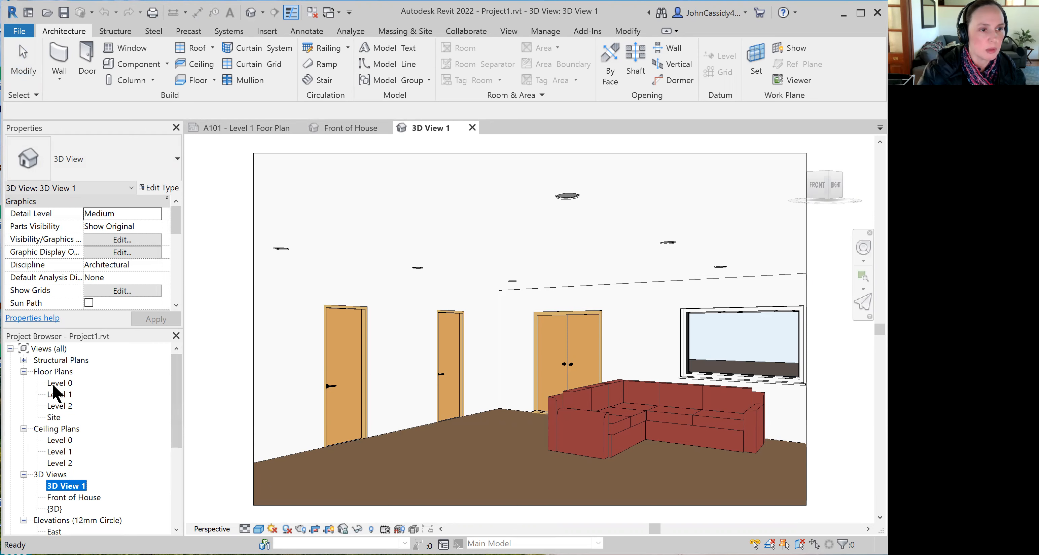
Open the Level 1 floor plan from the Project Browser
double_click(59, 394)
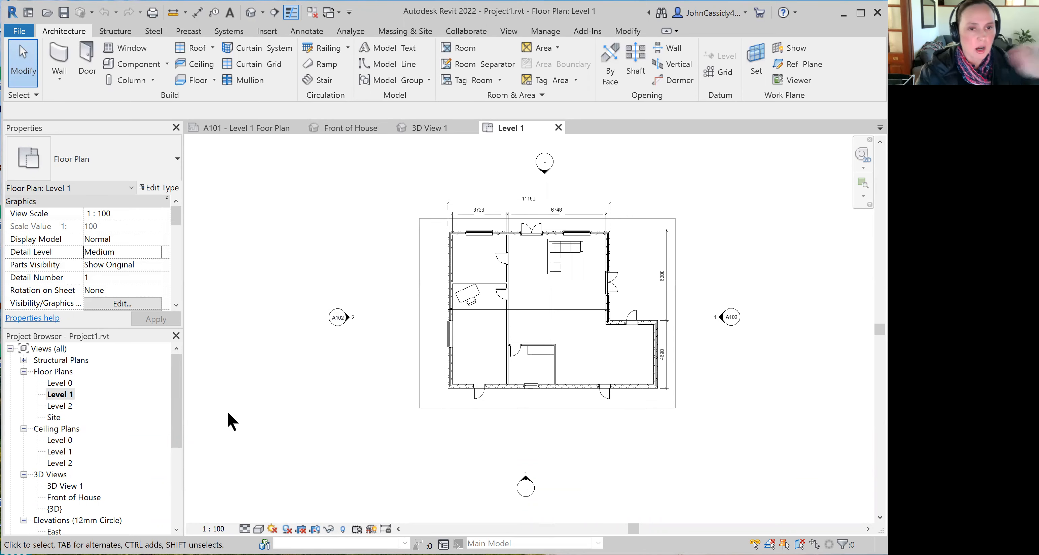
mouse_move(177, 43)
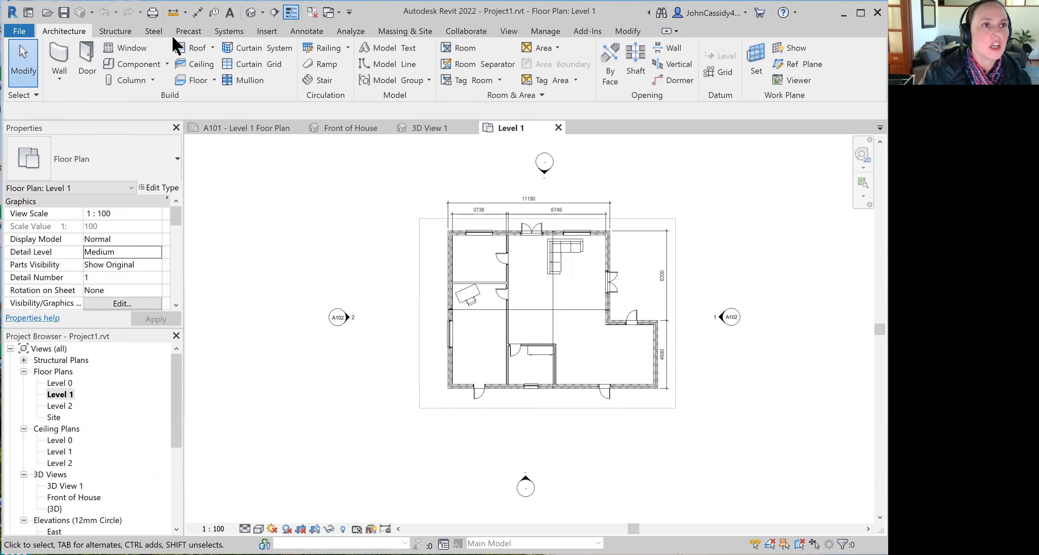
mouse_move(508, 31)
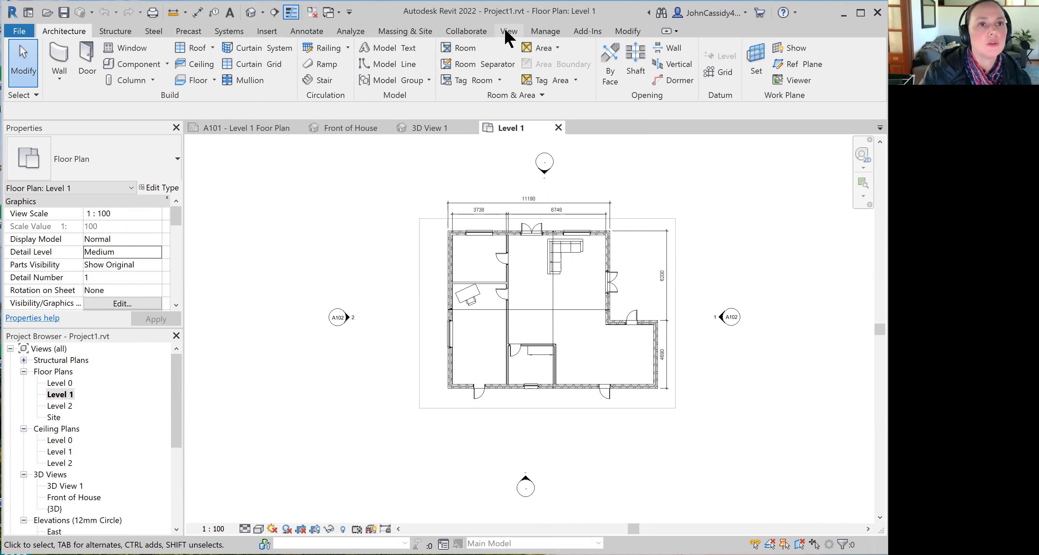
Start placing a camera view on the Level 1 plan from the View tools
click(508, 31)
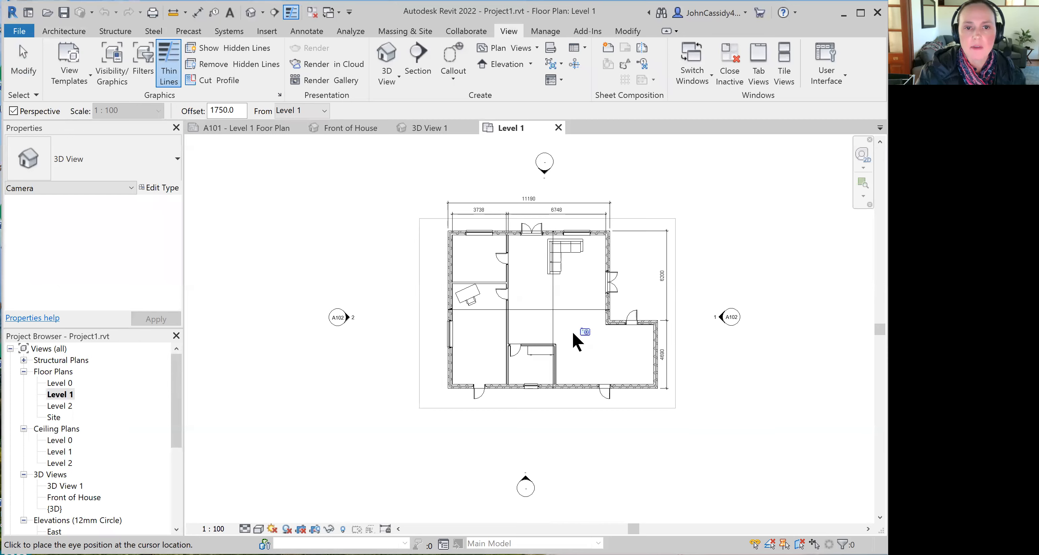
mouse_move(580, 350)
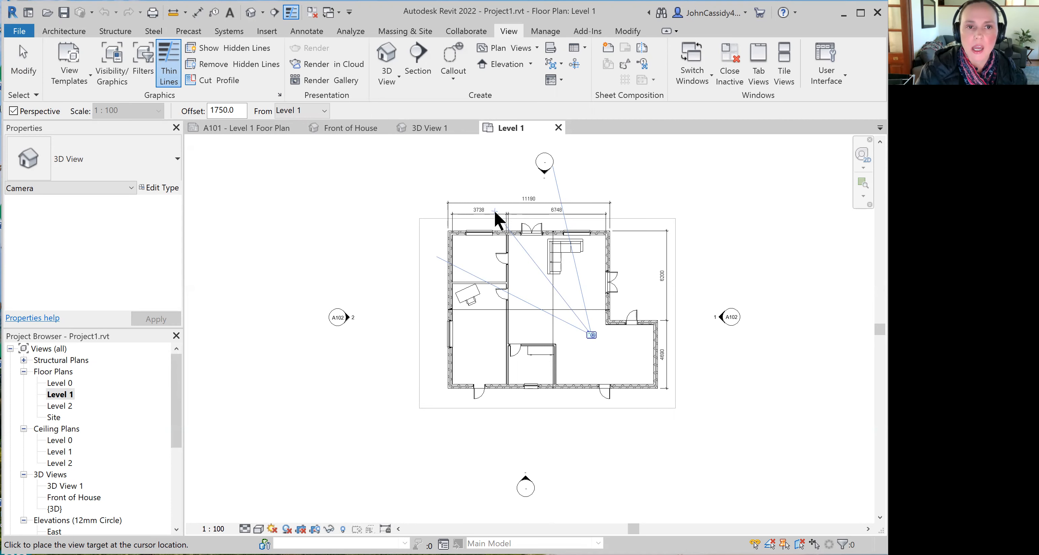
mouse_move(484, 202)
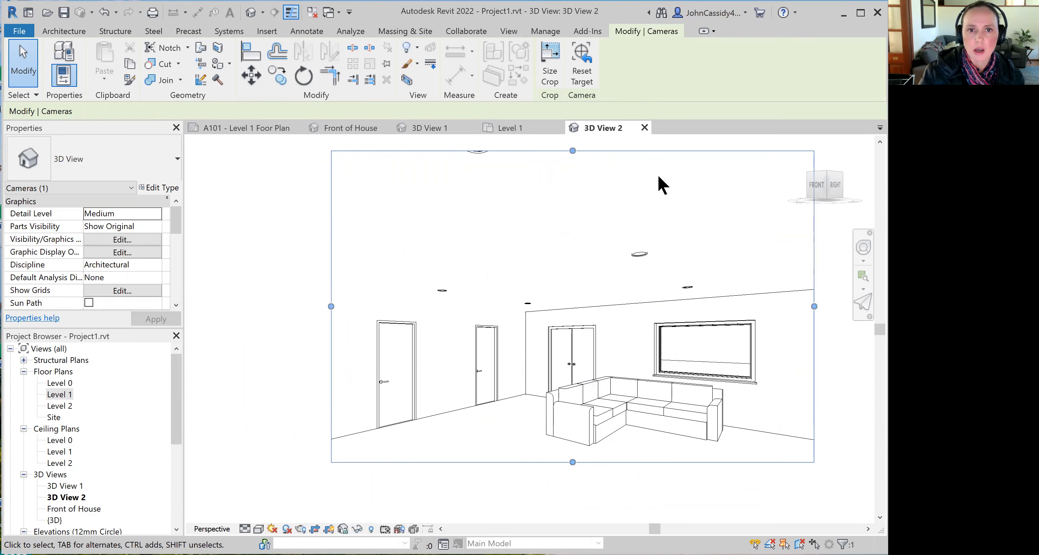
mouse_move(584, 180)
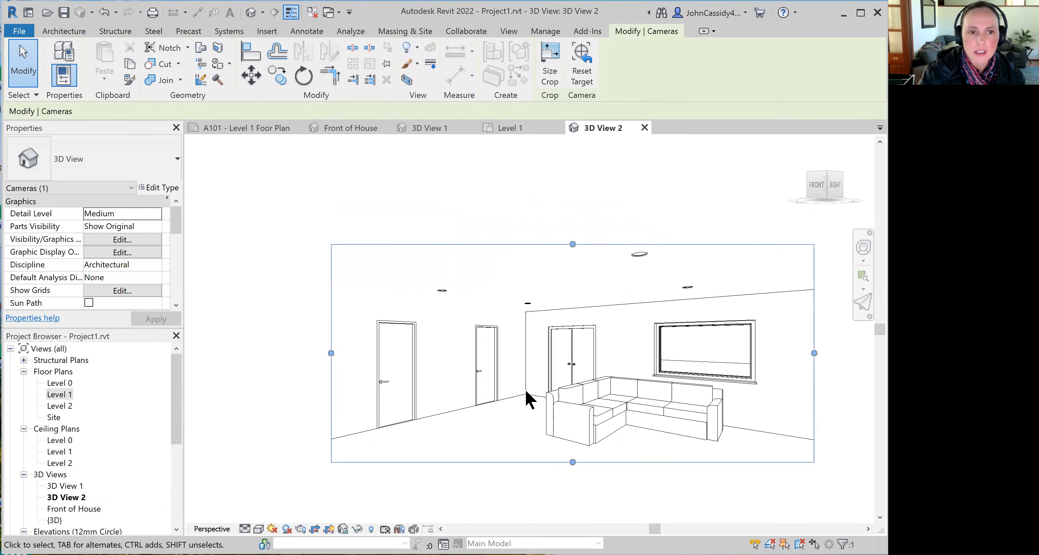
mouse_move(330, 351)
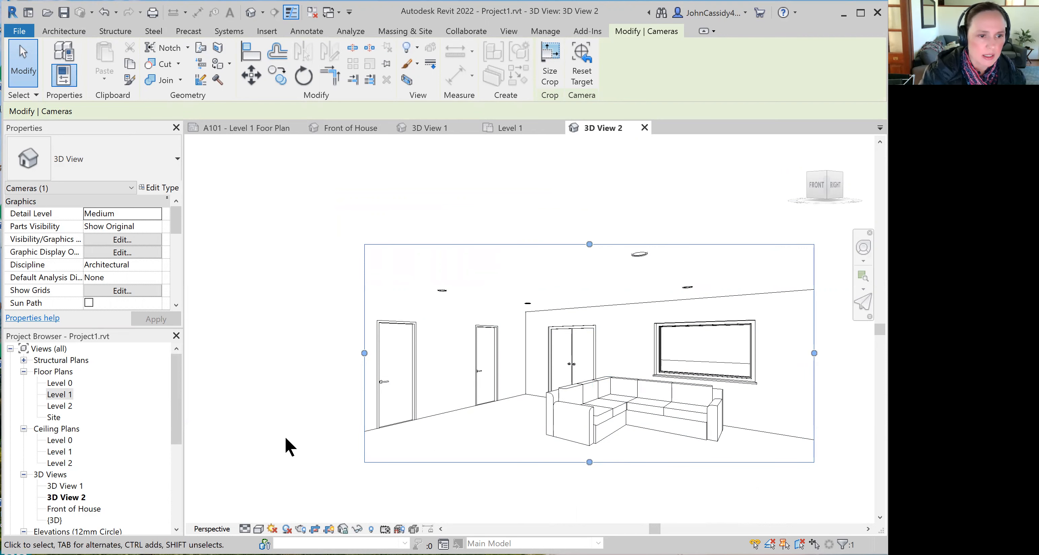
Set the visual style of 3D View 2 to Consistent Colors
click(259, 529)
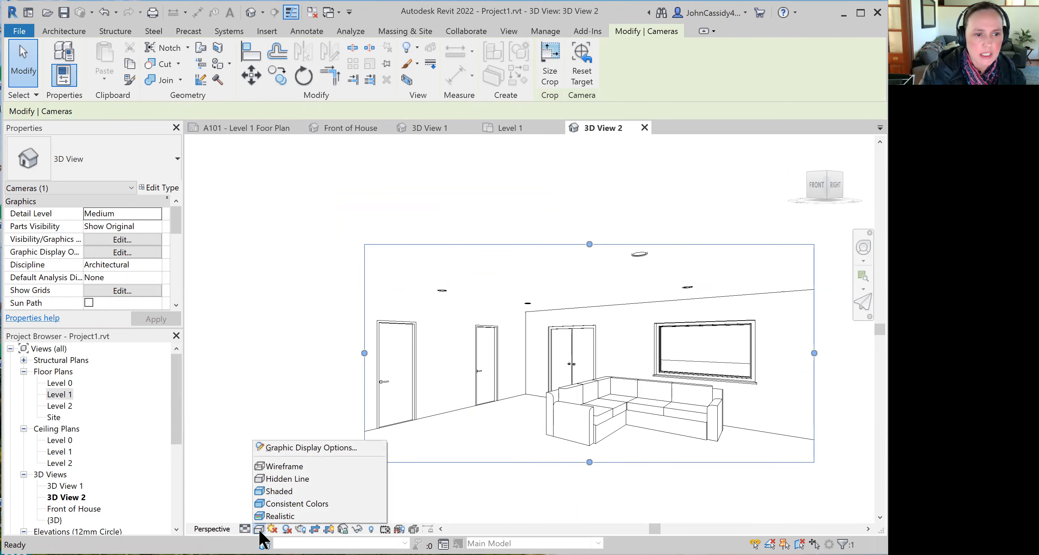
mouse_move(296, 503)
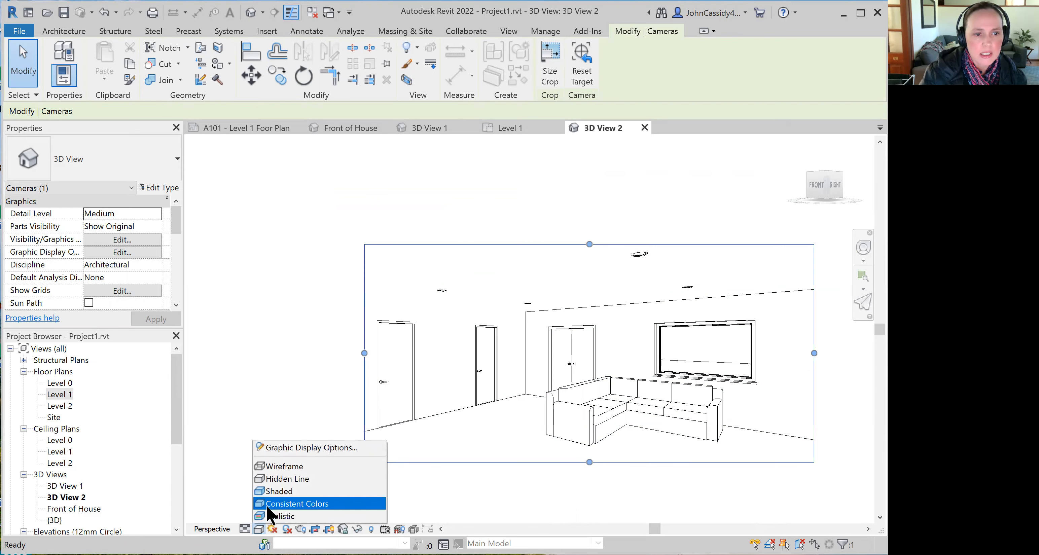
click(295, 504)
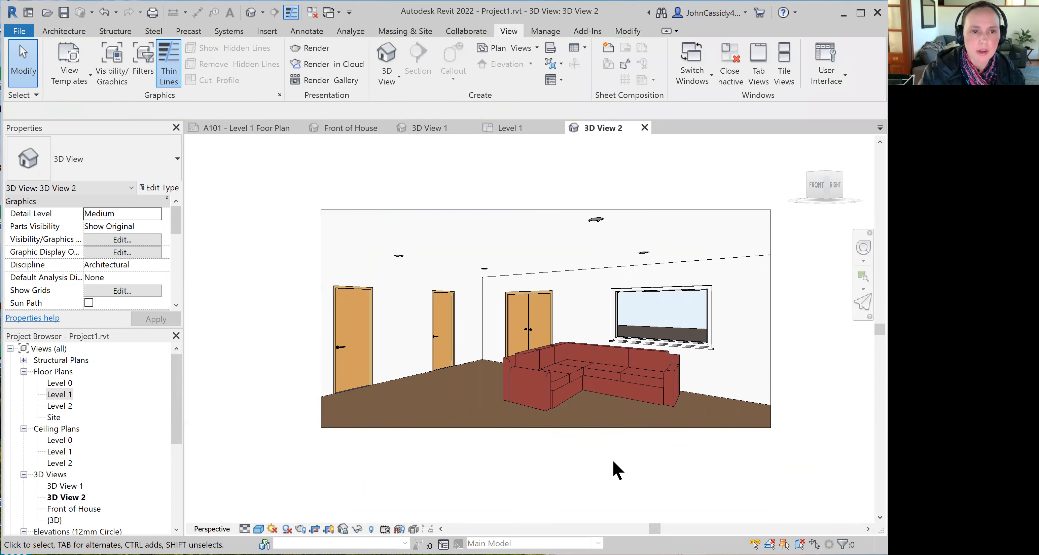
mouse_move(636, 460)
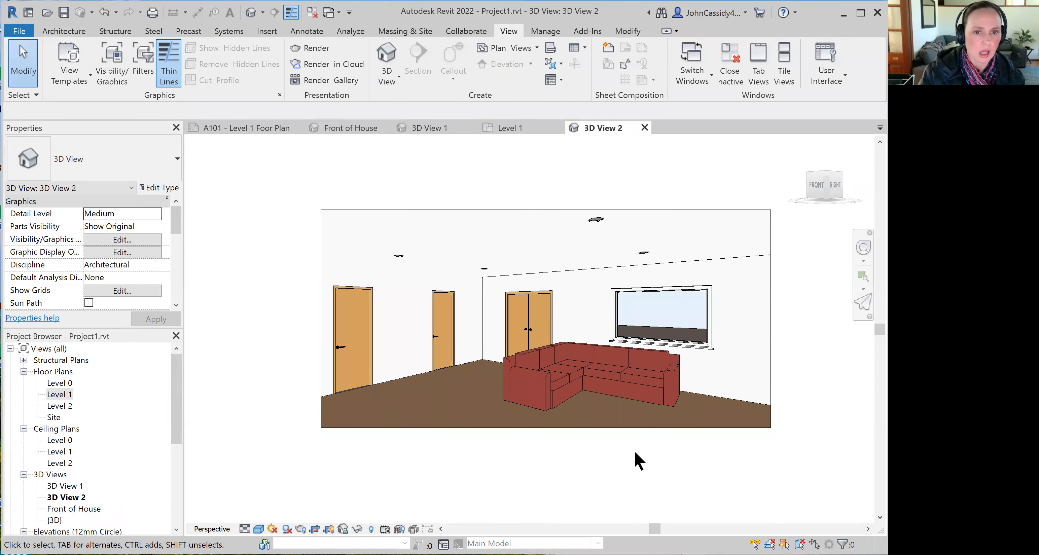
mouse_move(631, 471)
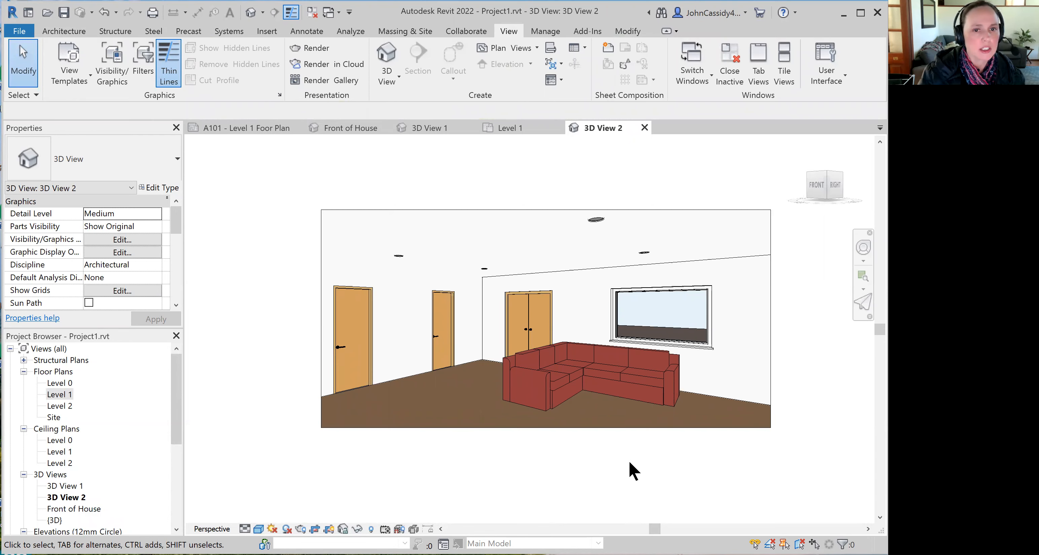
mouse_move(638, 471)
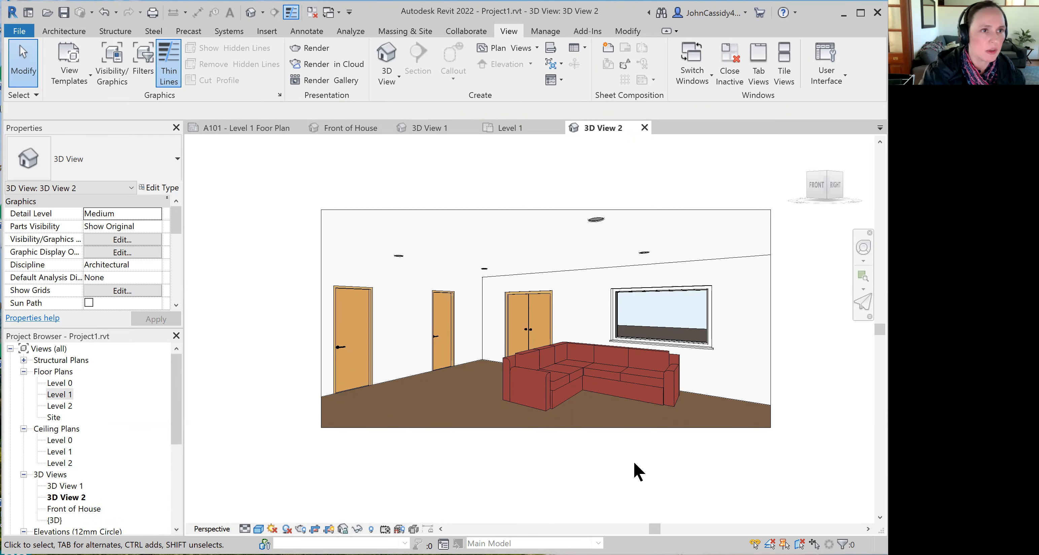
mouse_move(394, 99)
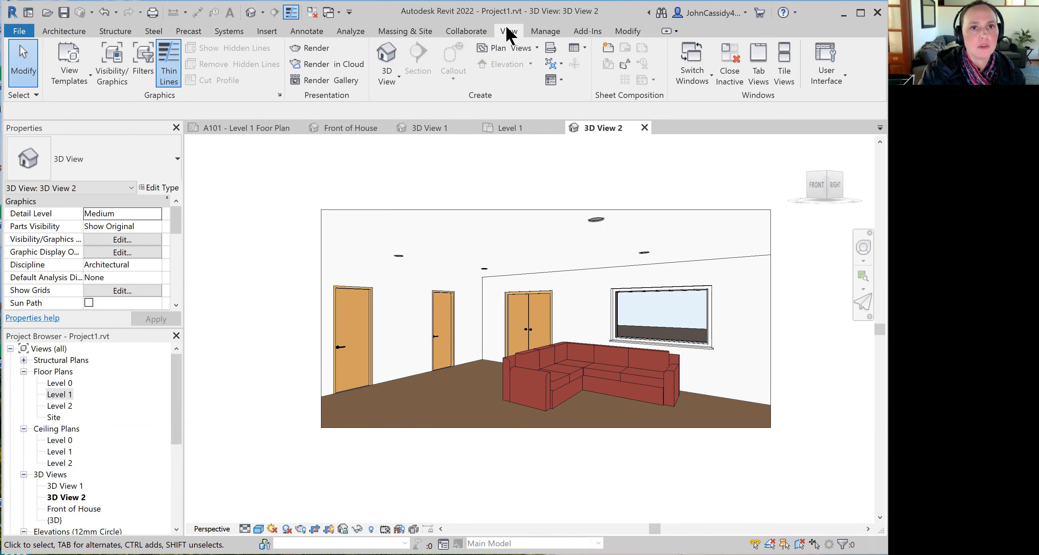
mouse_move(309, 48)
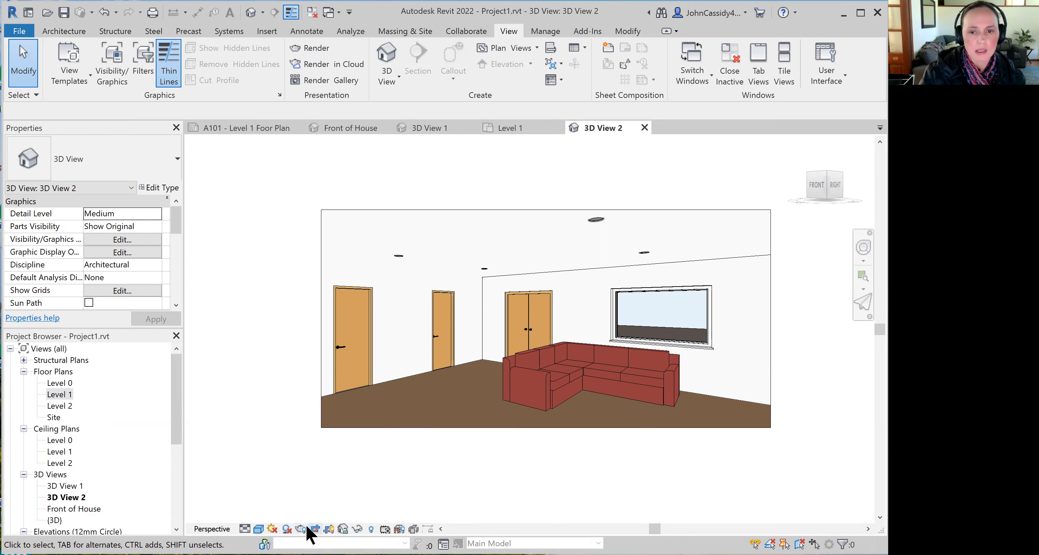
mouse_move(306, 529)
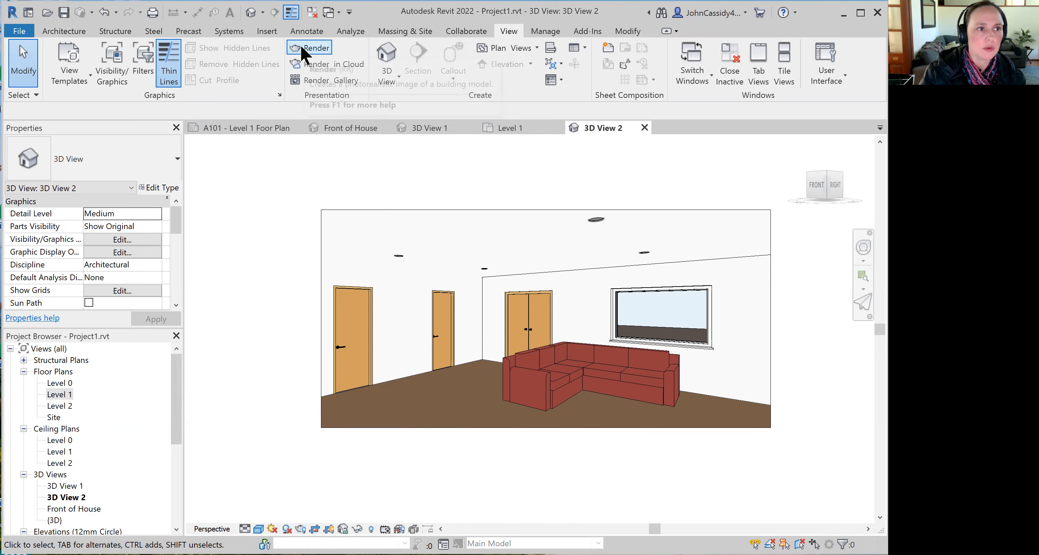
In the Rendering dialog, set quality to Medium with screen-size output resolution
click(317, 48)
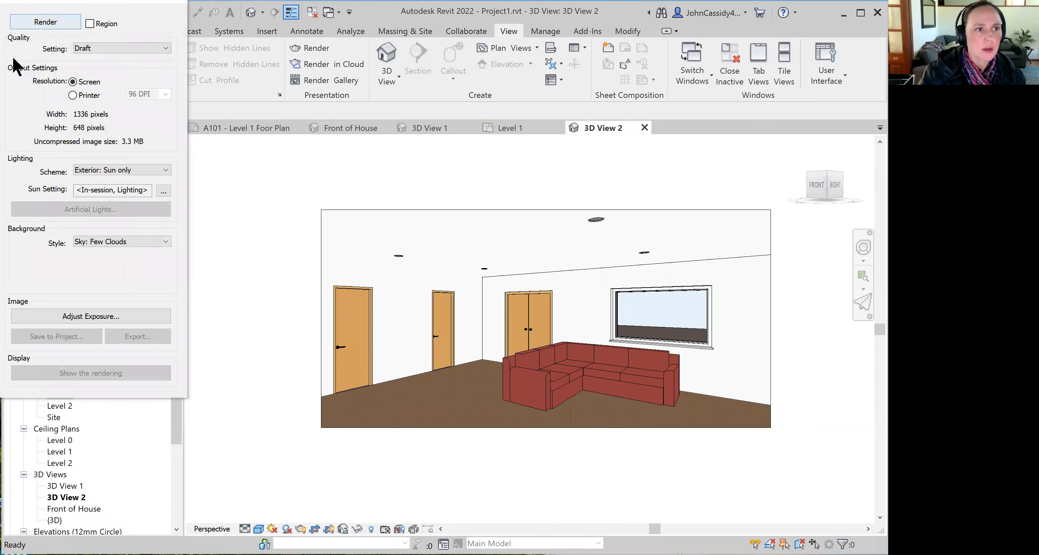
mouse_move(123, 10)
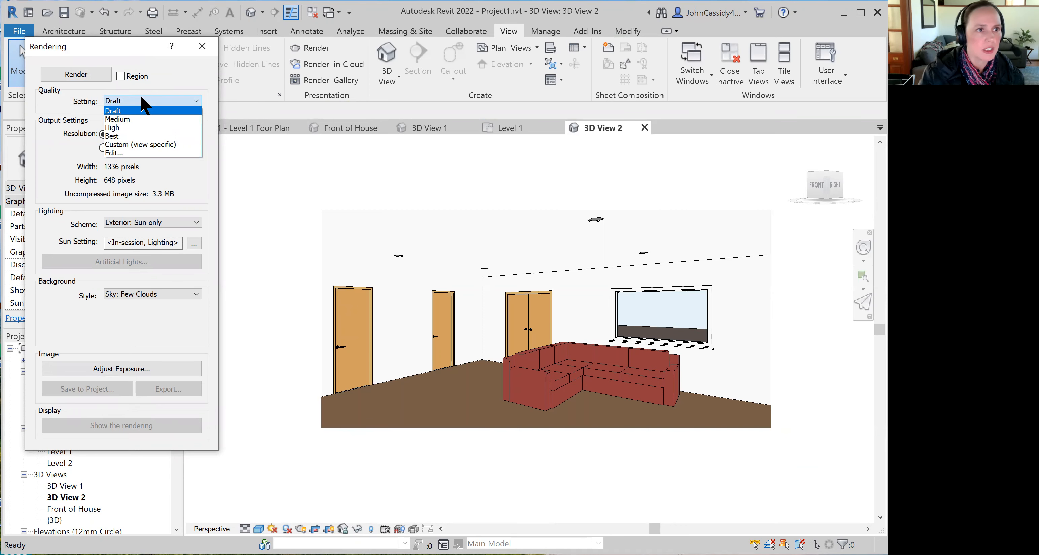
mouse_move(136, 119)
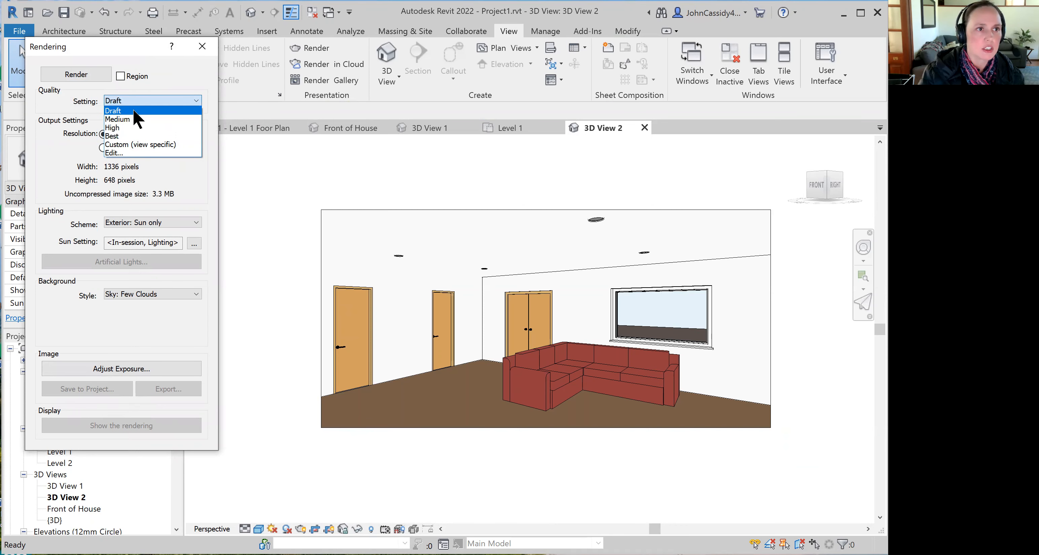
click(113, 111)
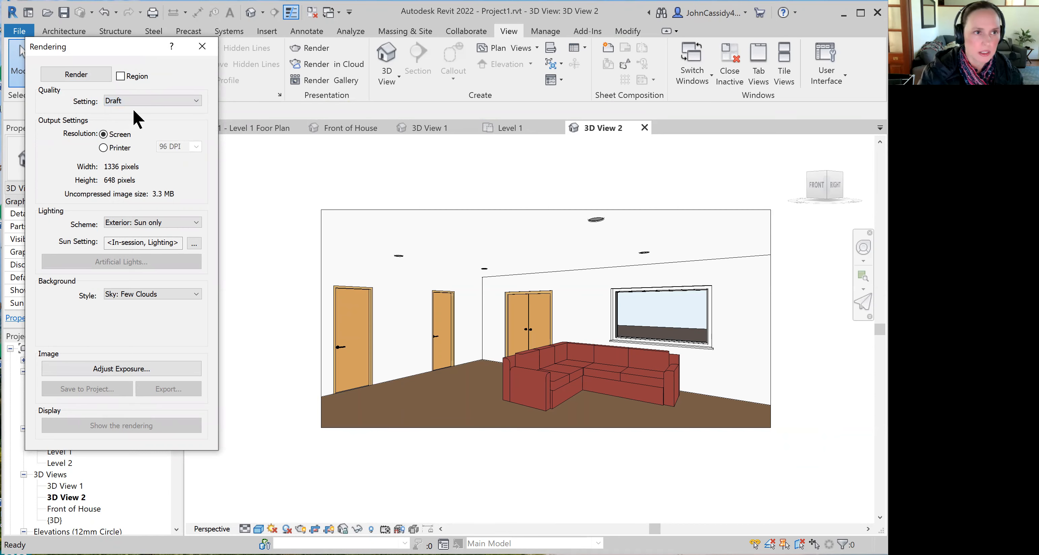
click(152, 101)
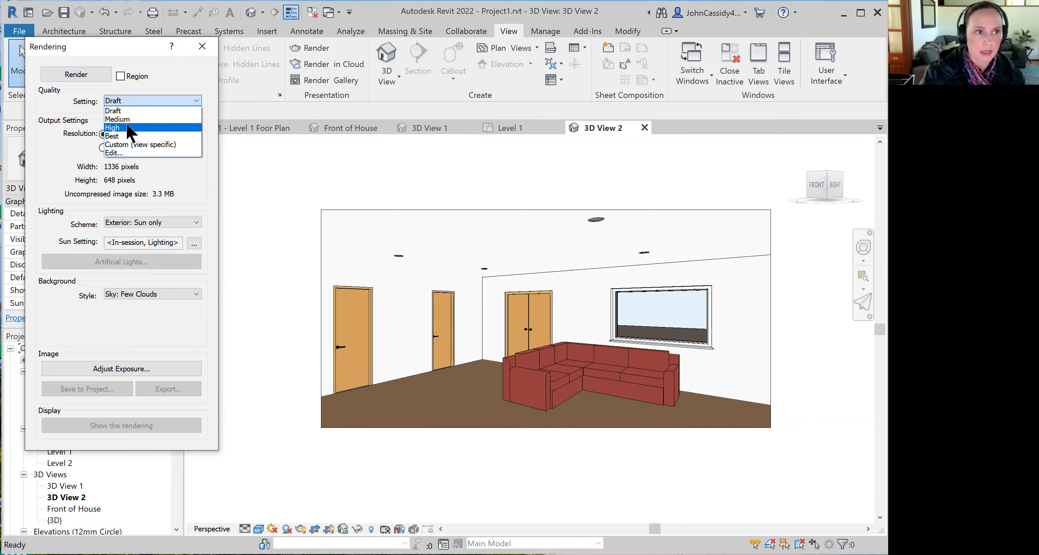
mouse_move(112, 136)
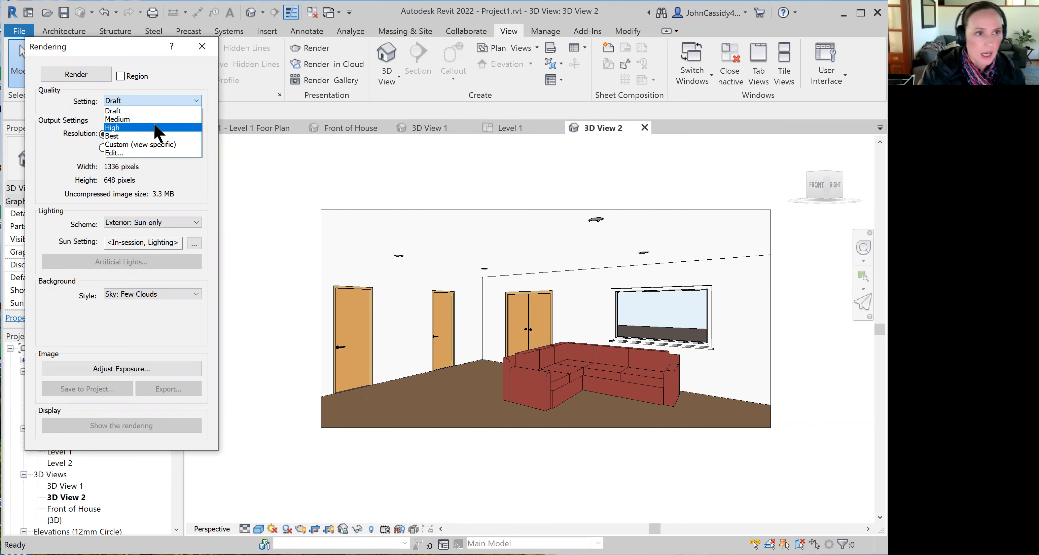
mouse_move(147, 123)
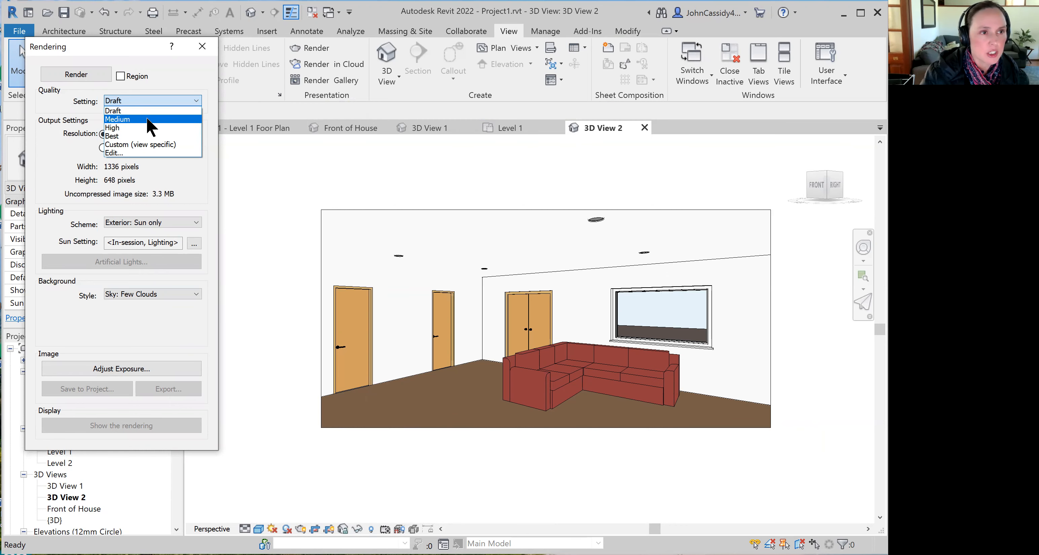
click(117, 119)
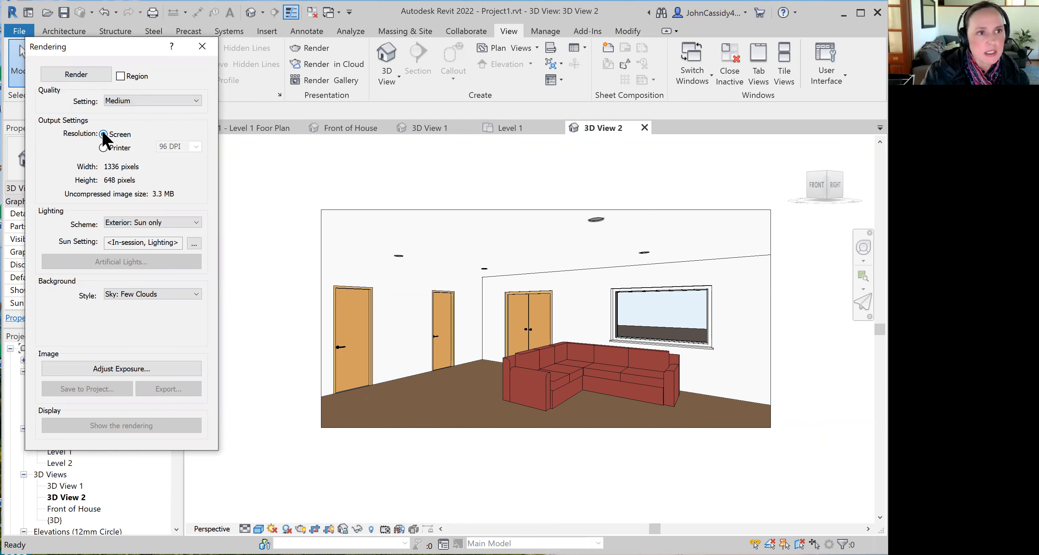
click(104, 135)
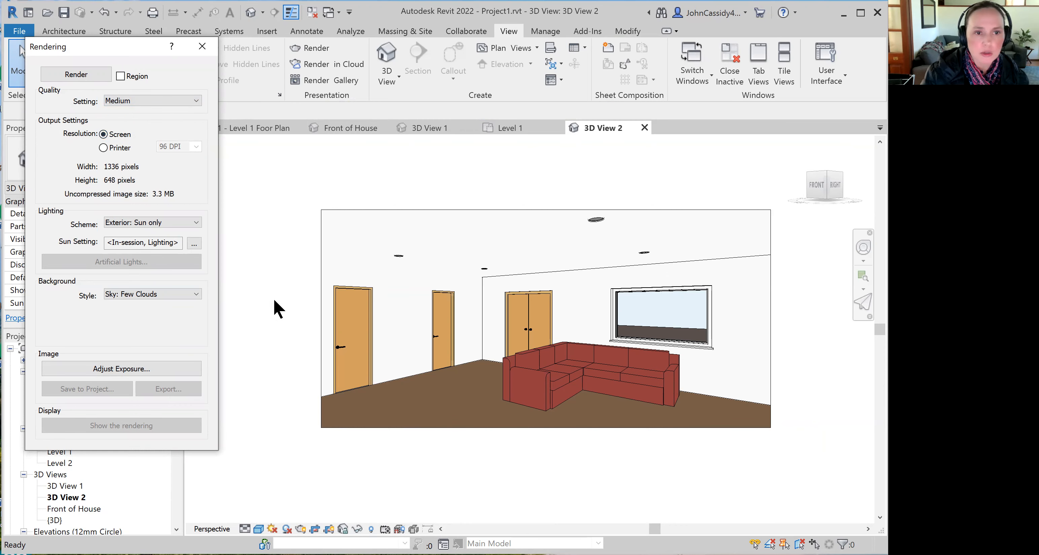
mouse_move(277, 232)
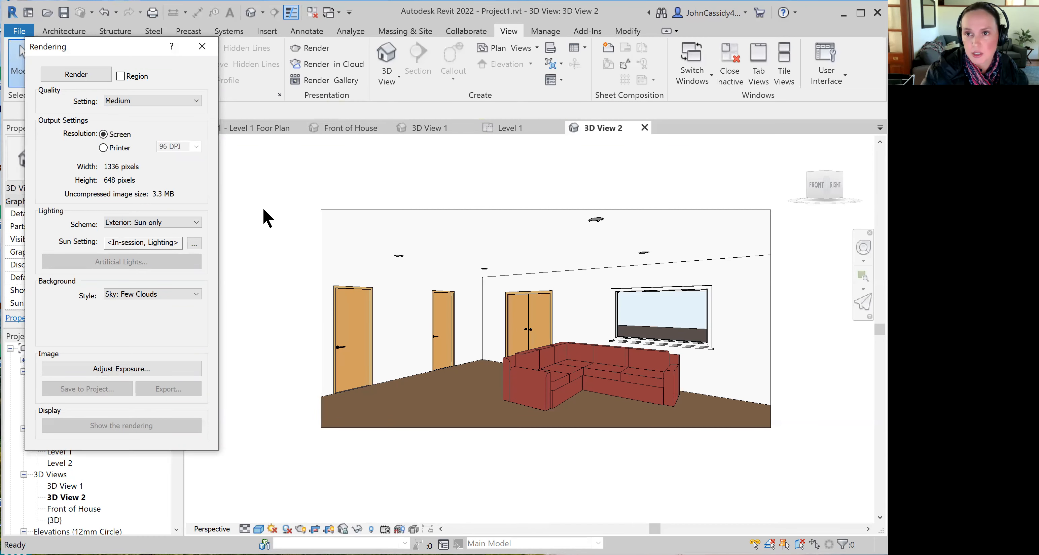
mouse_move(232, 232)
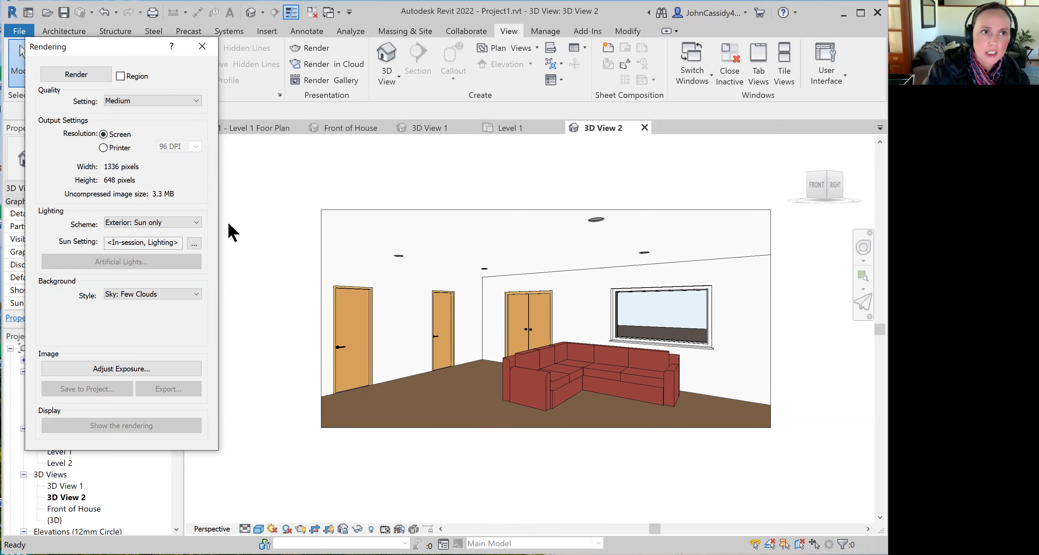
mouse_move(246, 239)
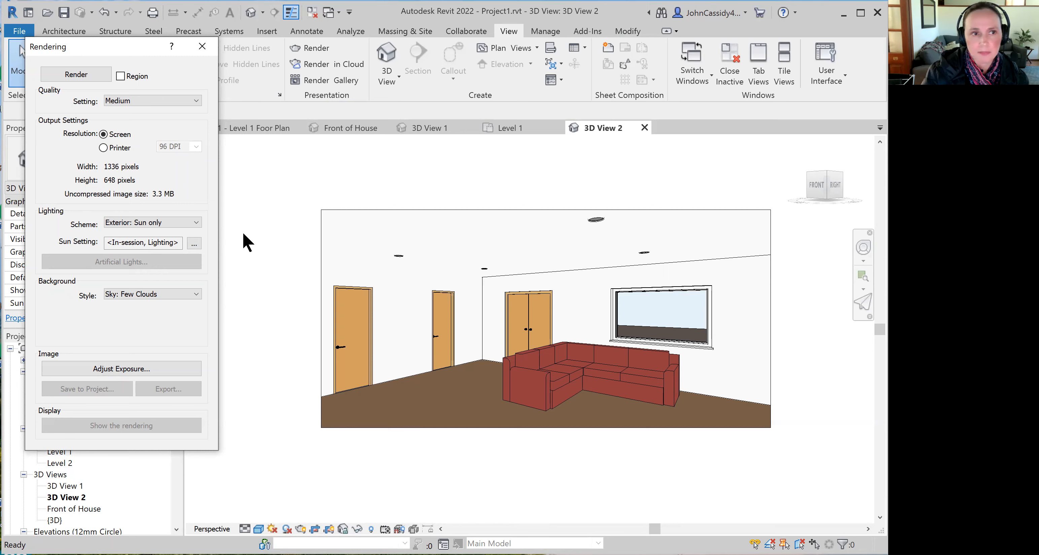
mouse_move(169, 208)
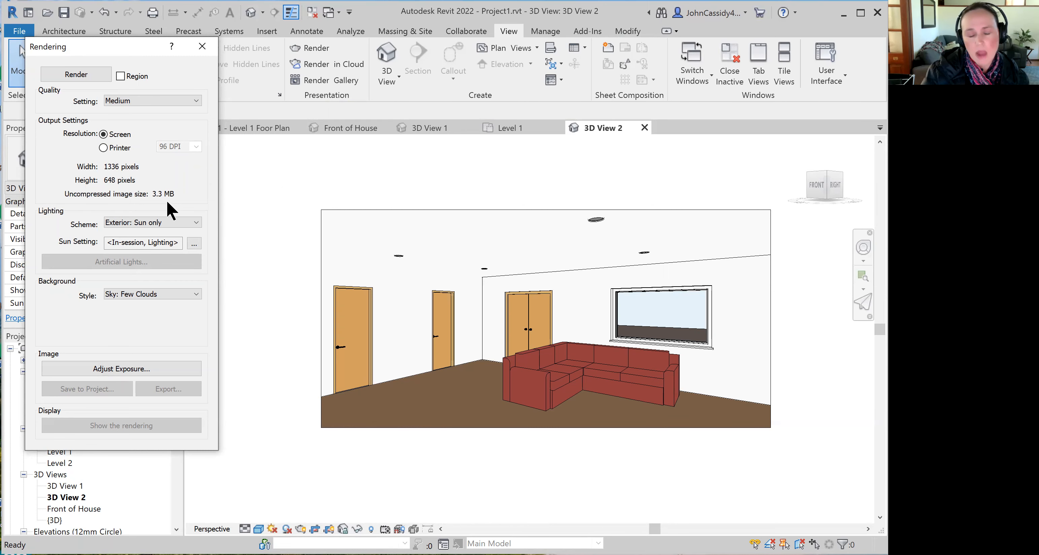
mouse_move(213, 214)
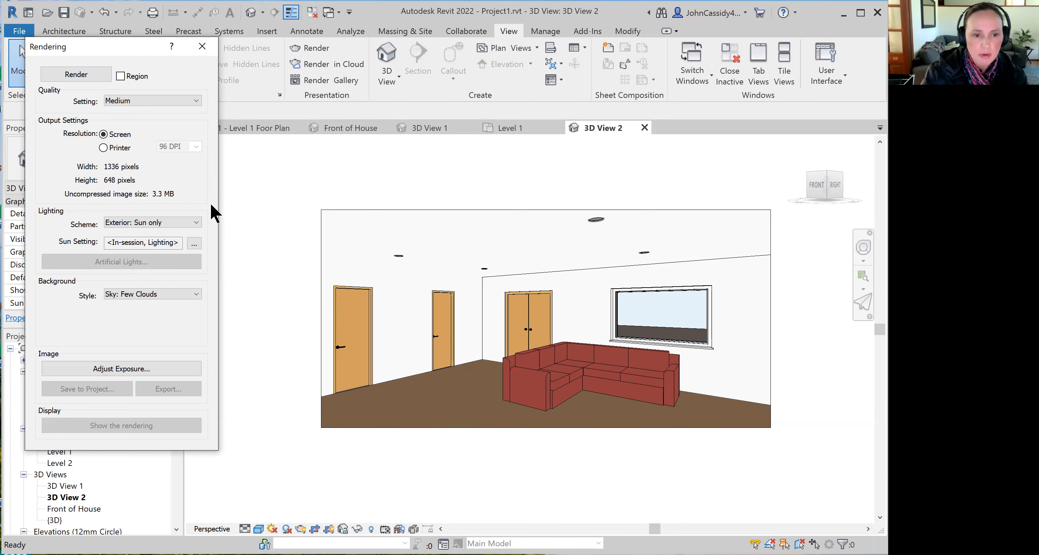
mouse_move(137, 171)
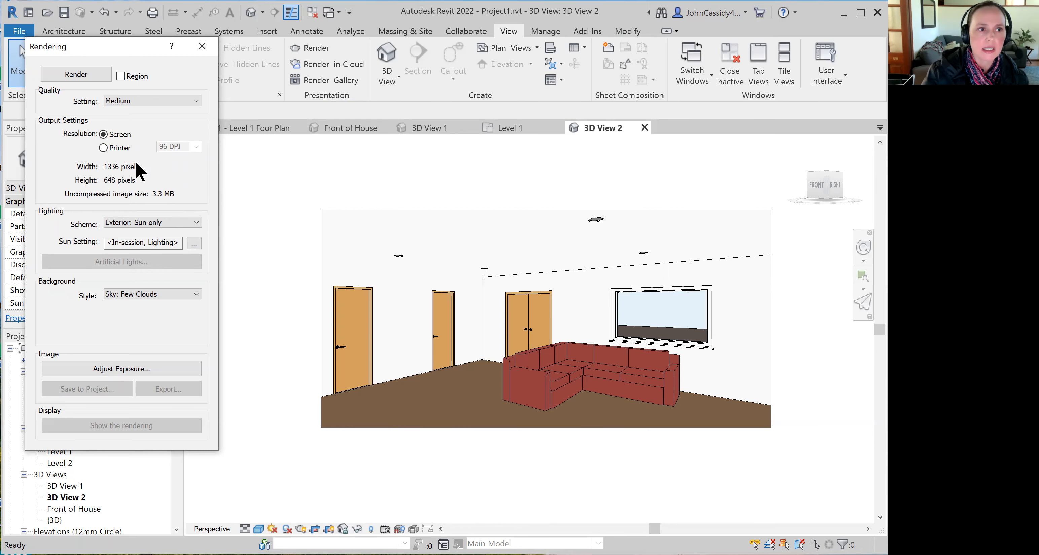
mouse_move(148, 174)
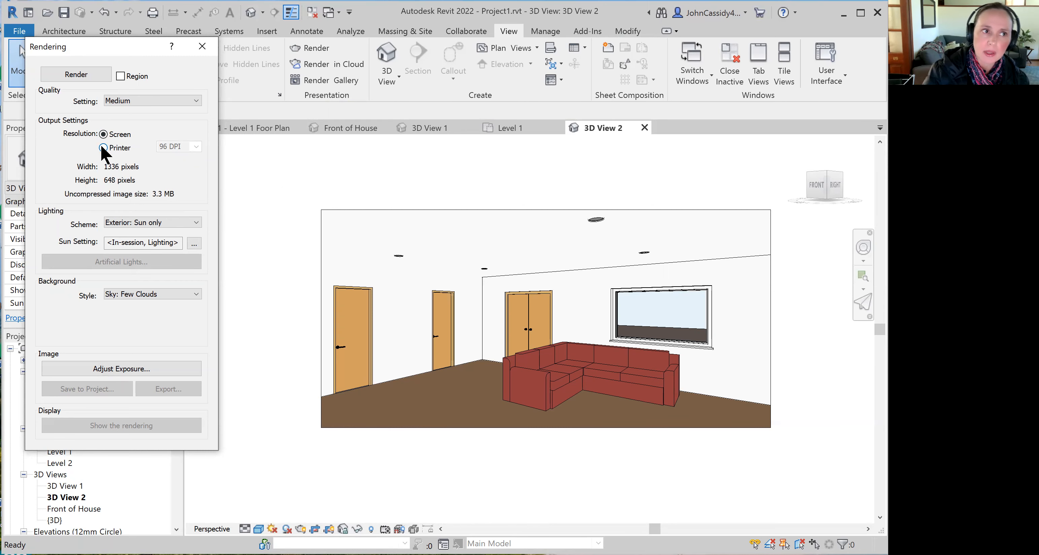
Try Printer resolution at 300 DPI, then return the output to Screen resolution
click(104, 148)
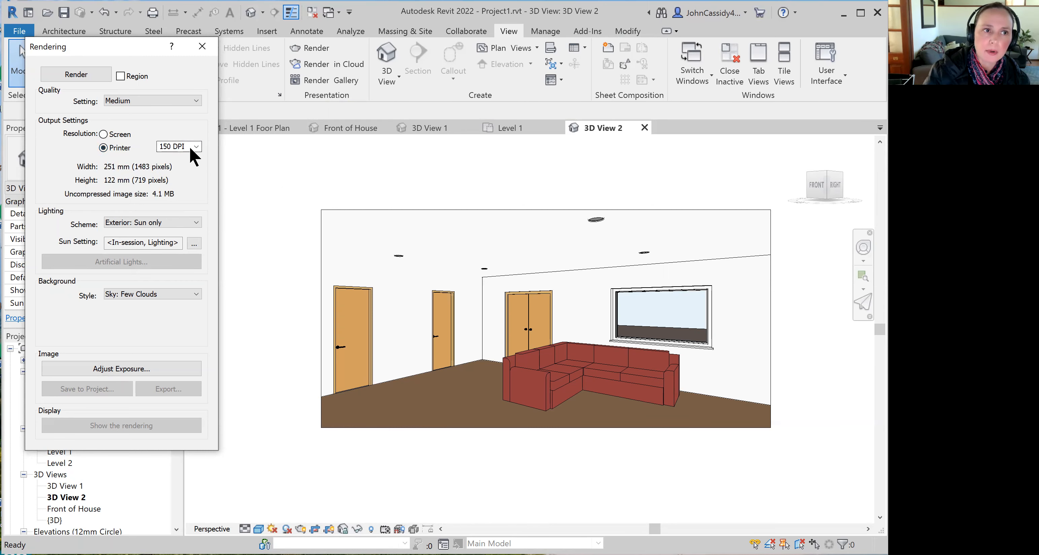
click(179, 146)
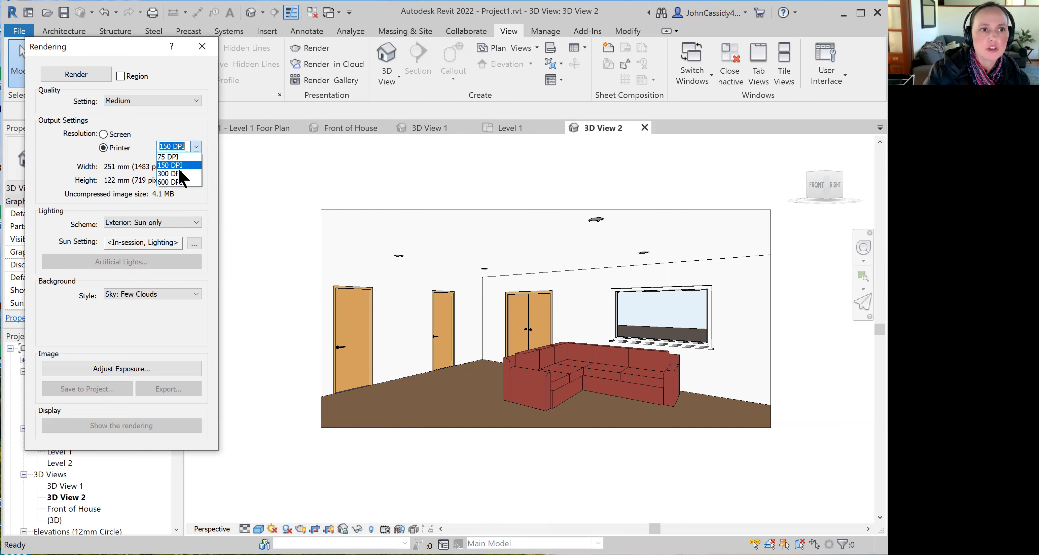
click(169, 174)
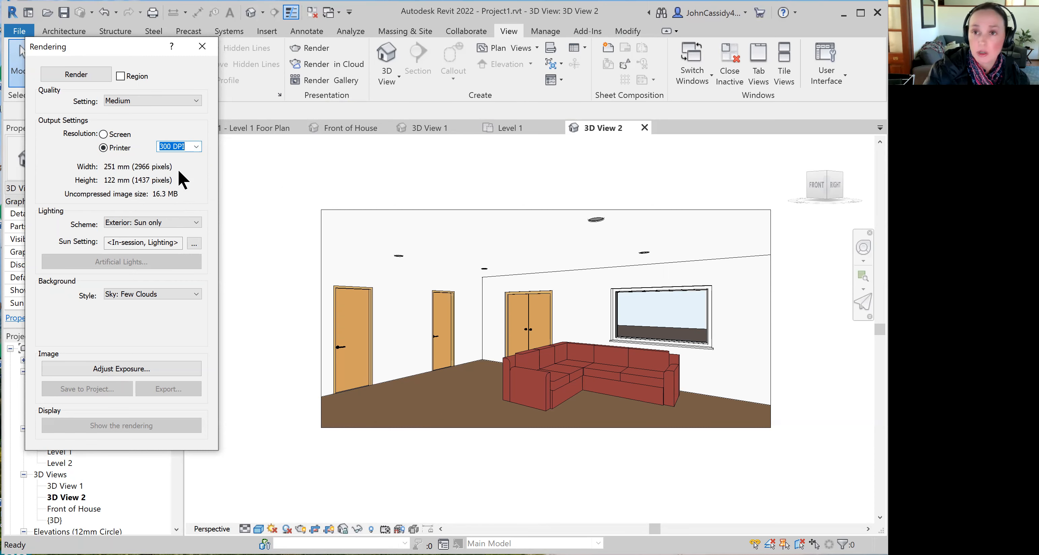
mouse_move(187, 176)
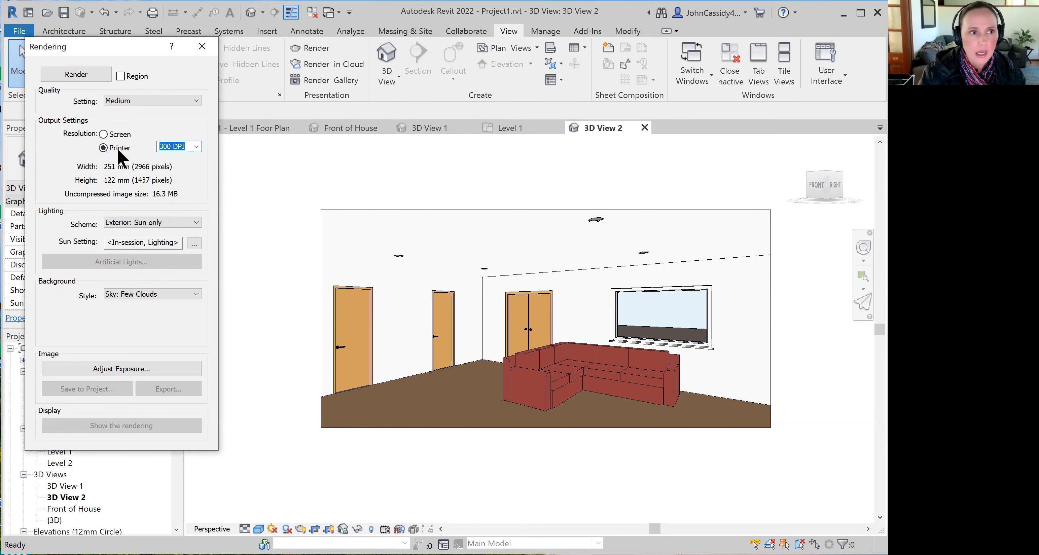
click(104, 135)
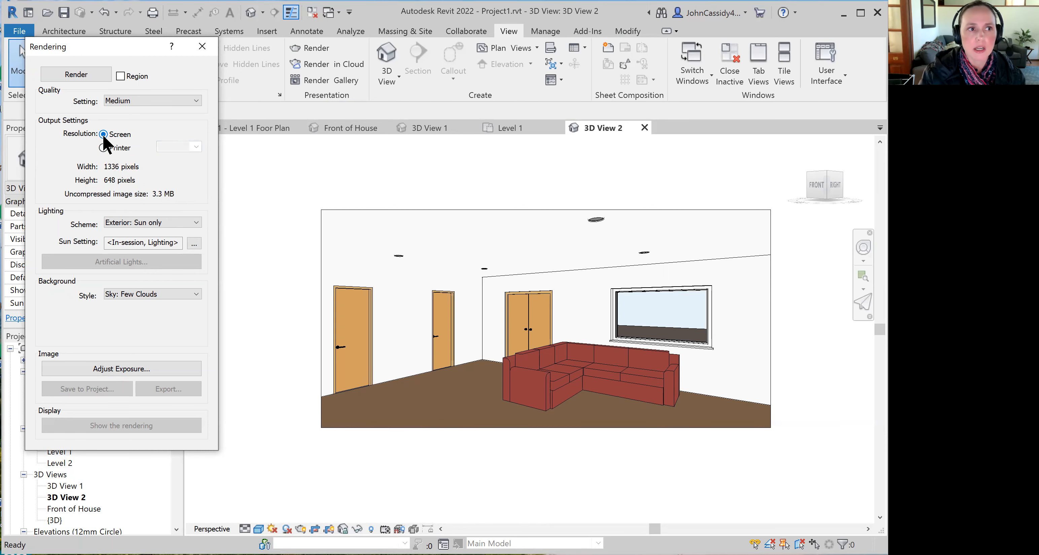
mouse_move(103, 149)
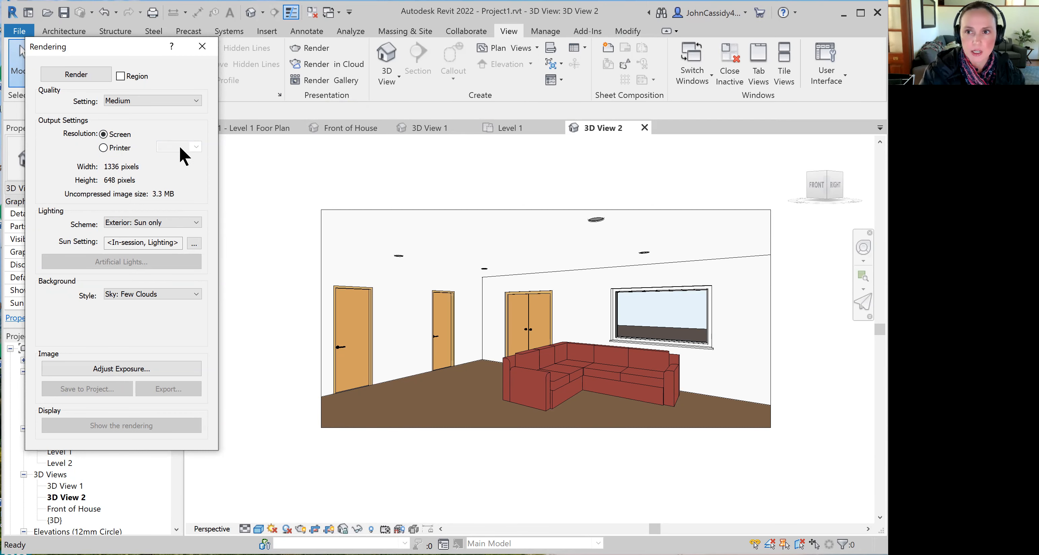
mouse_move(112, 176)
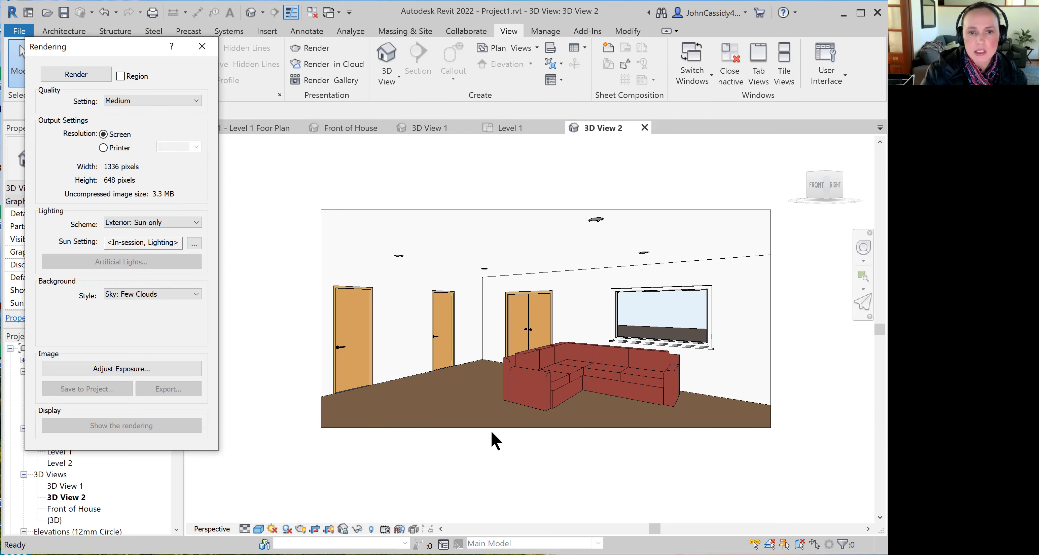
mouse_move(331, 321)
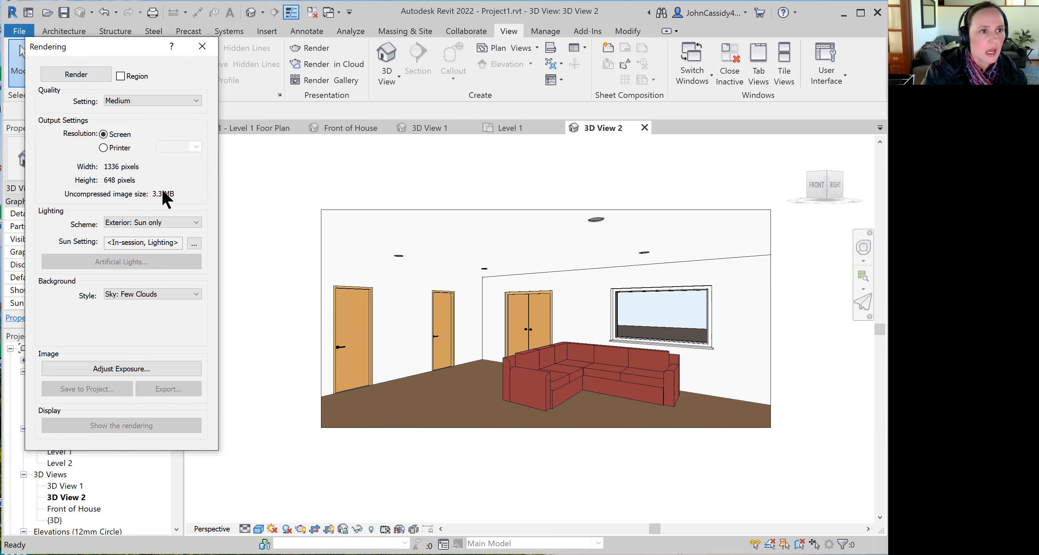
mouse_move(118, 199)
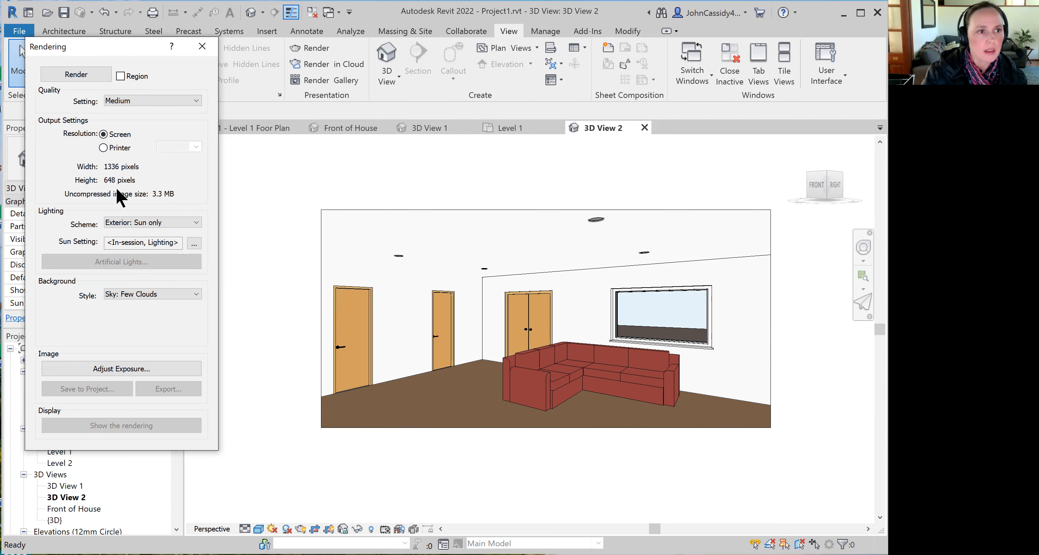
mouse_move(457, 351)
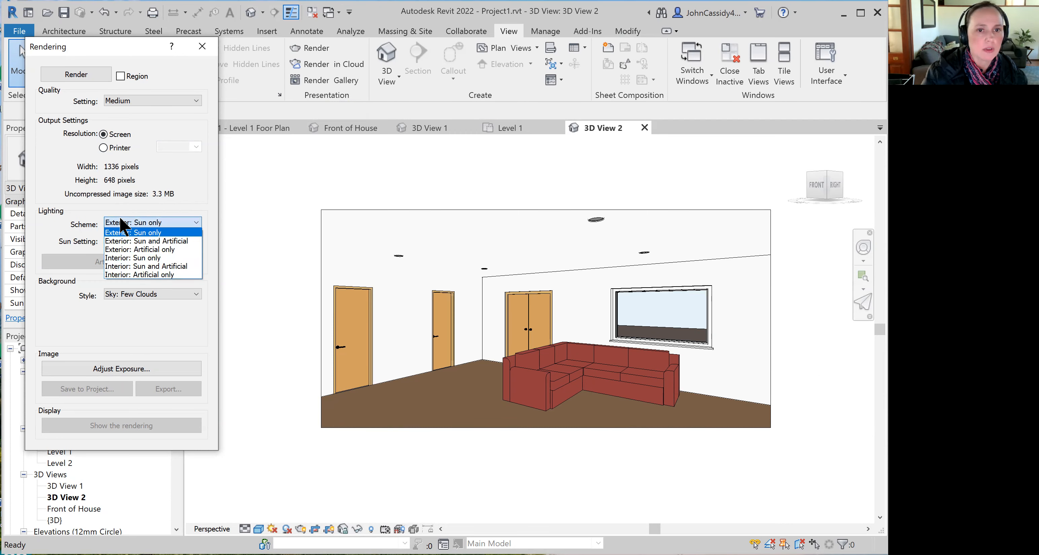
Set the lighting scheme to Exterior: Sun and Artificial
click(128, 232)
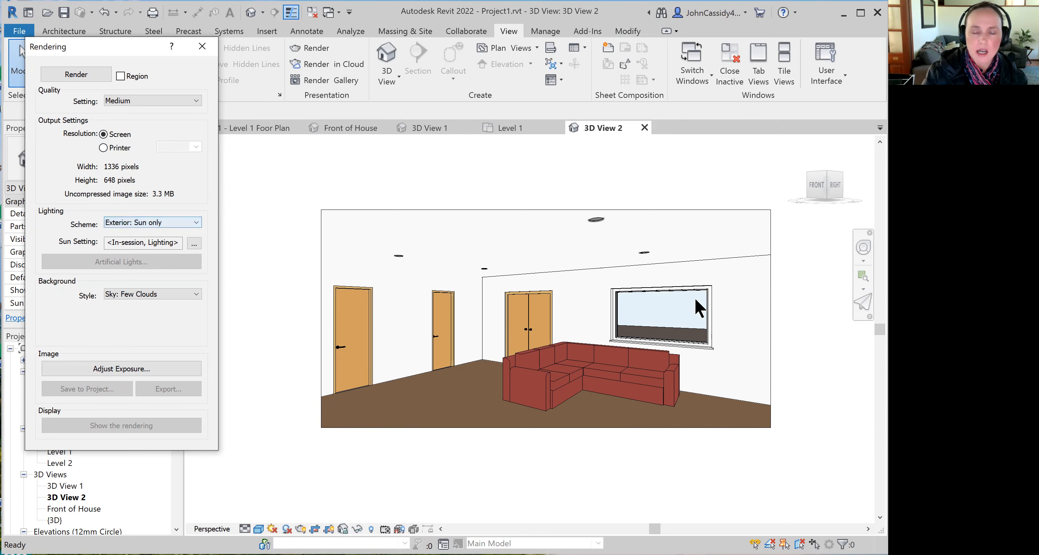
mouse_move(603, 235)
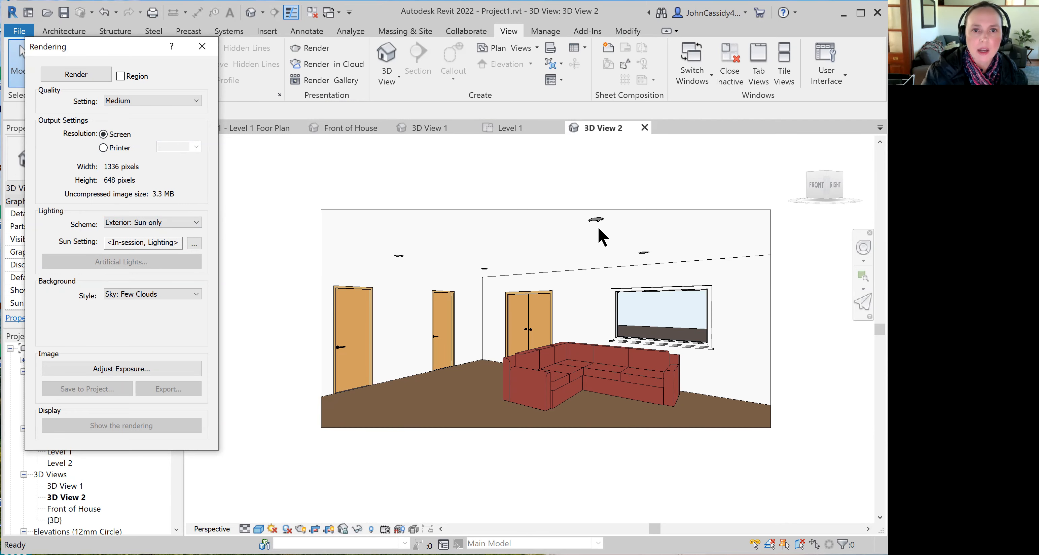
mouse_move(595, 229)
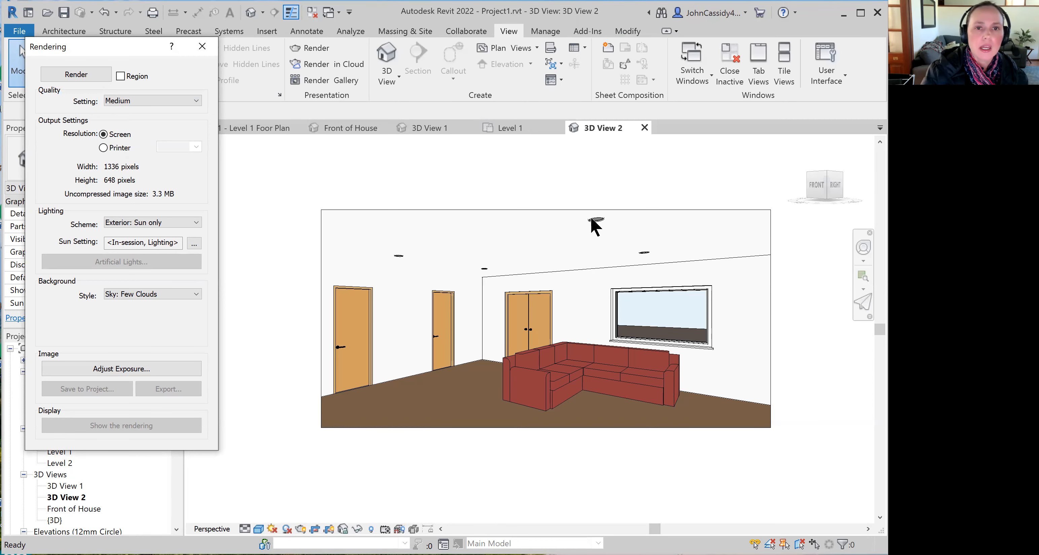
mouse_move(152, 225)
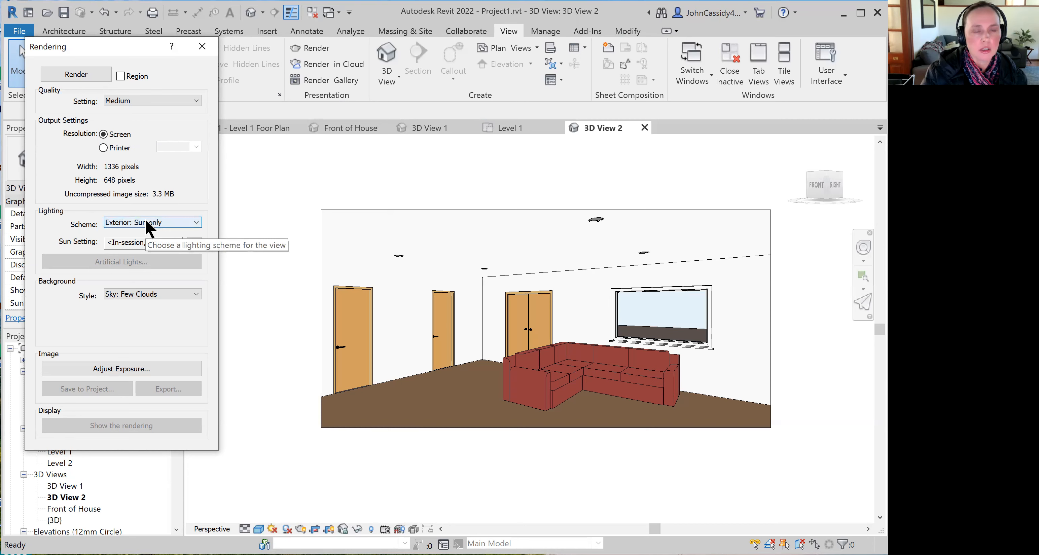
mouse_move(595, 224)
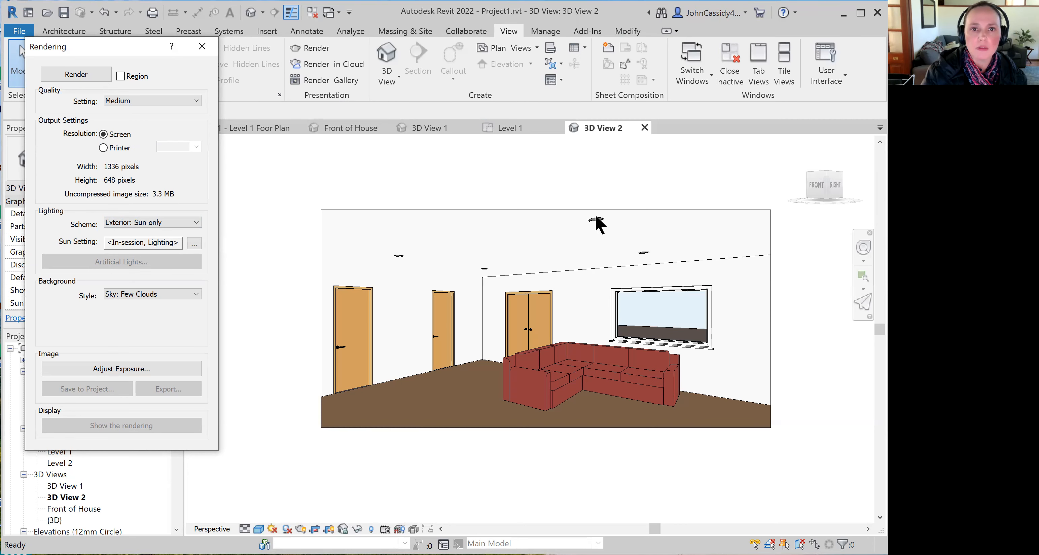
mouse_move(684, 321)
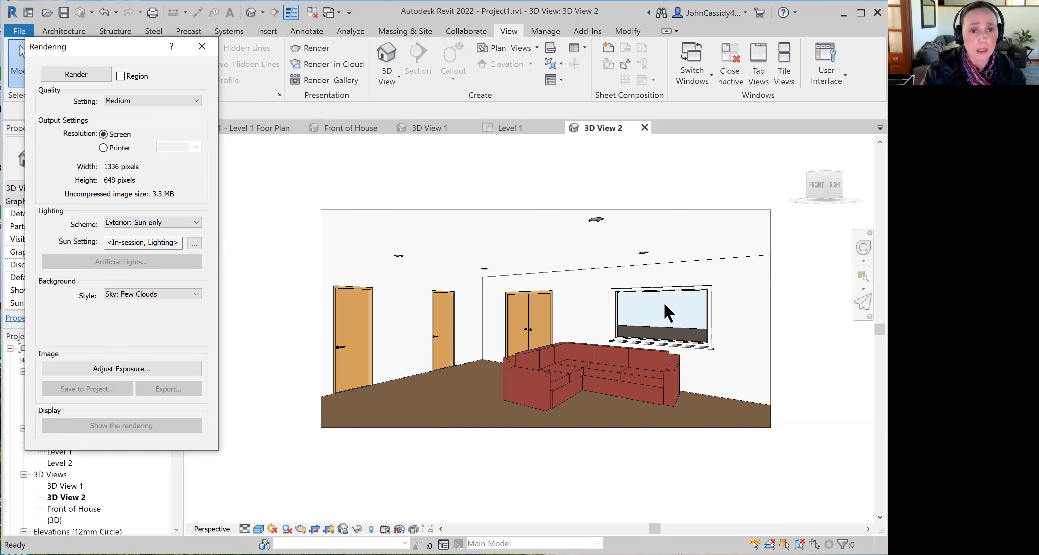
mouse_move(569, 294)
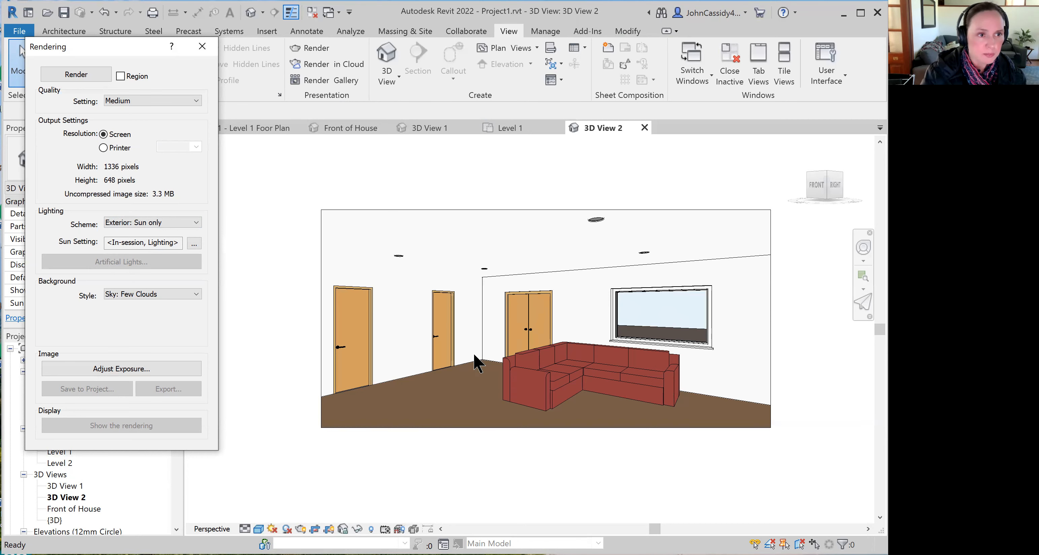
mouse_move(132, 225)
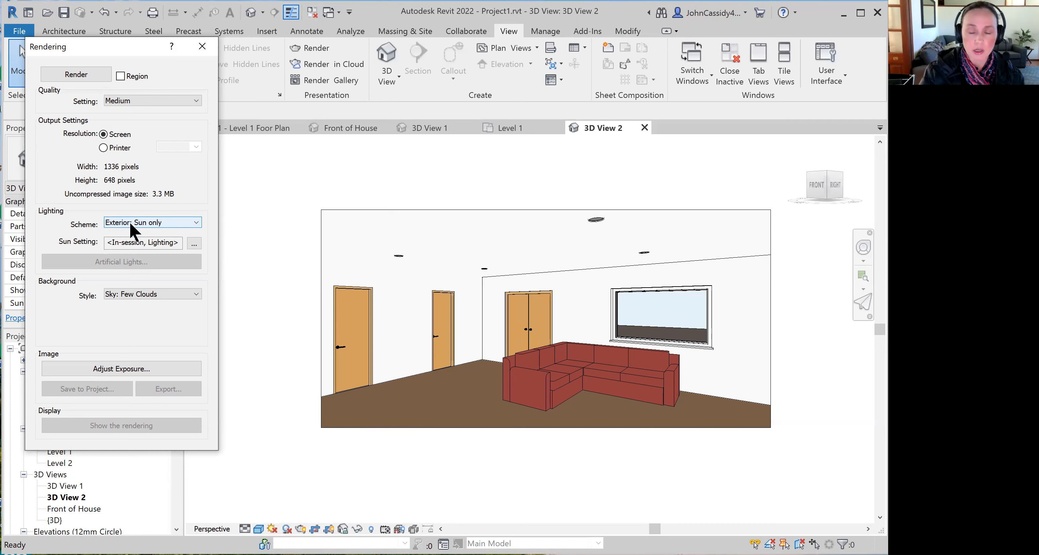
click(151, 222)
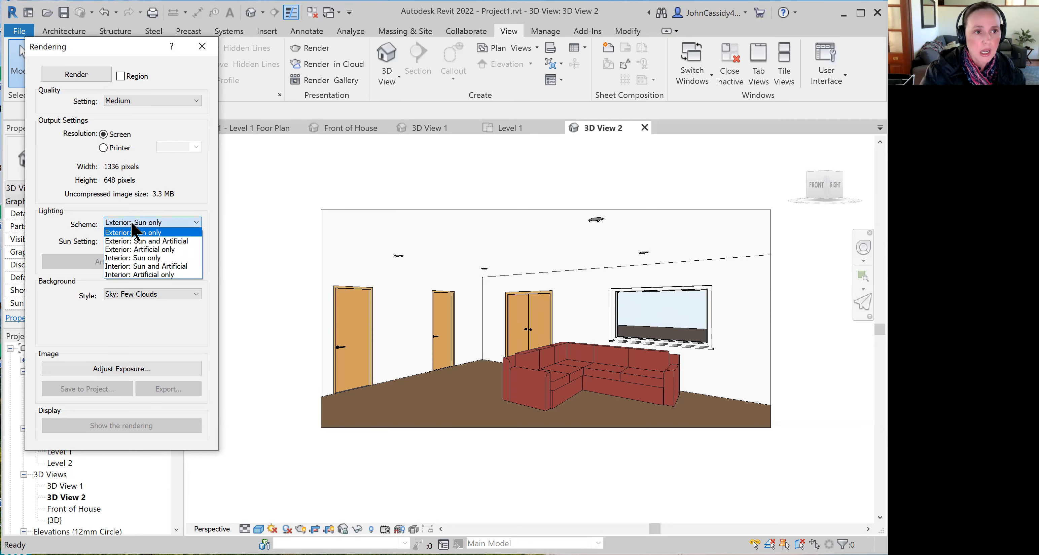
click(146, 240)
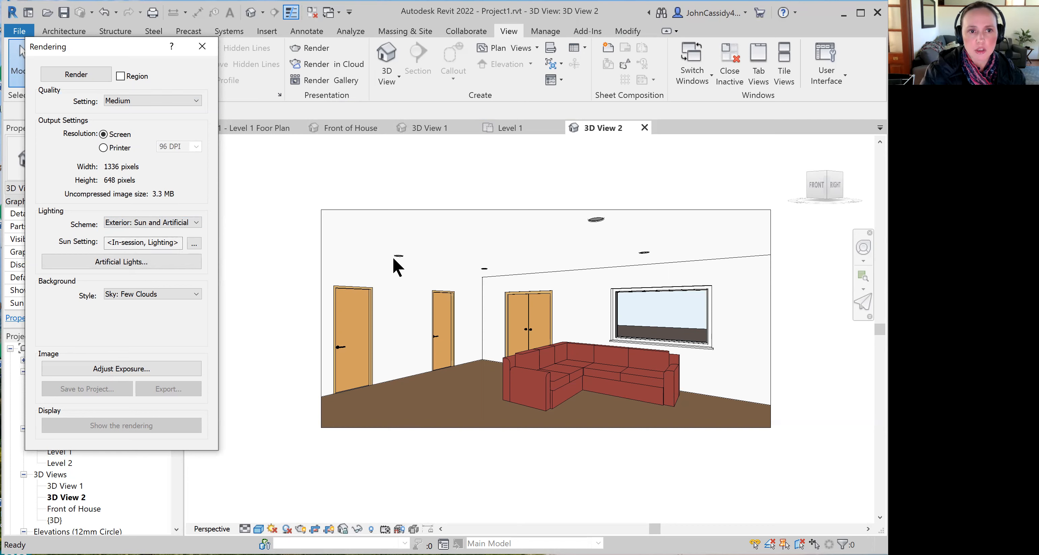
mouse_move(400, 266)
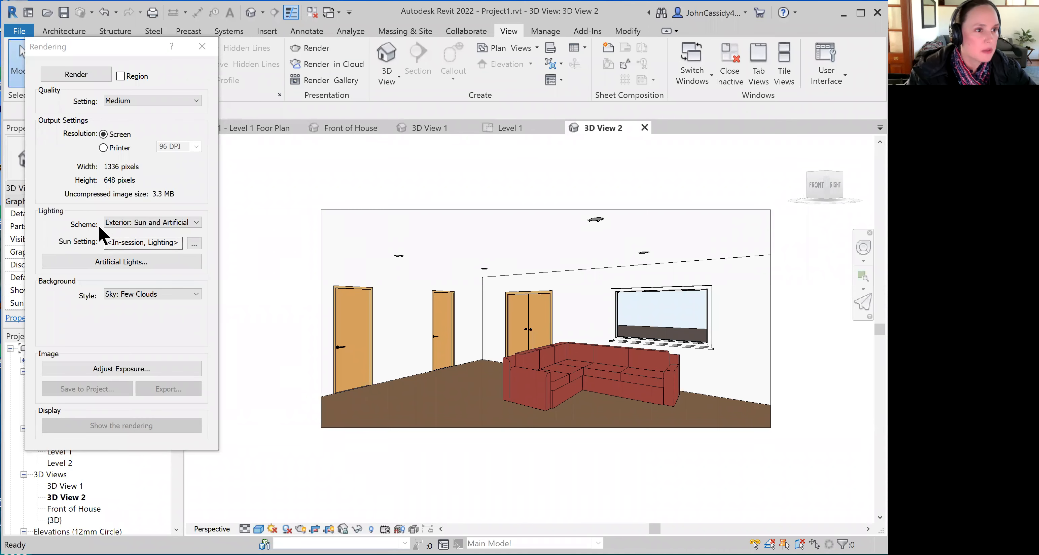
click(151, 294)
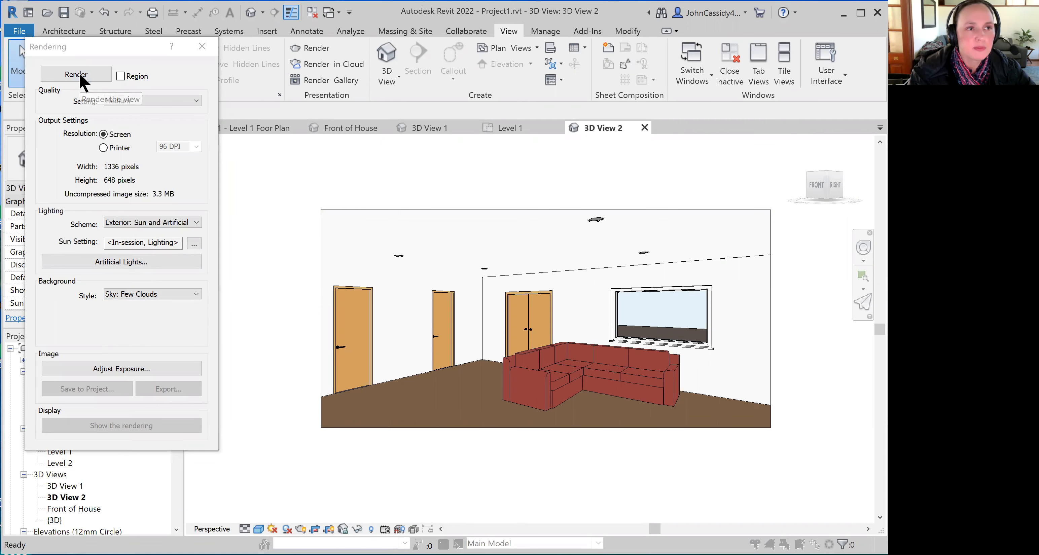
Render 3D View 2, producing an almost completely dark image
click(75, 74)
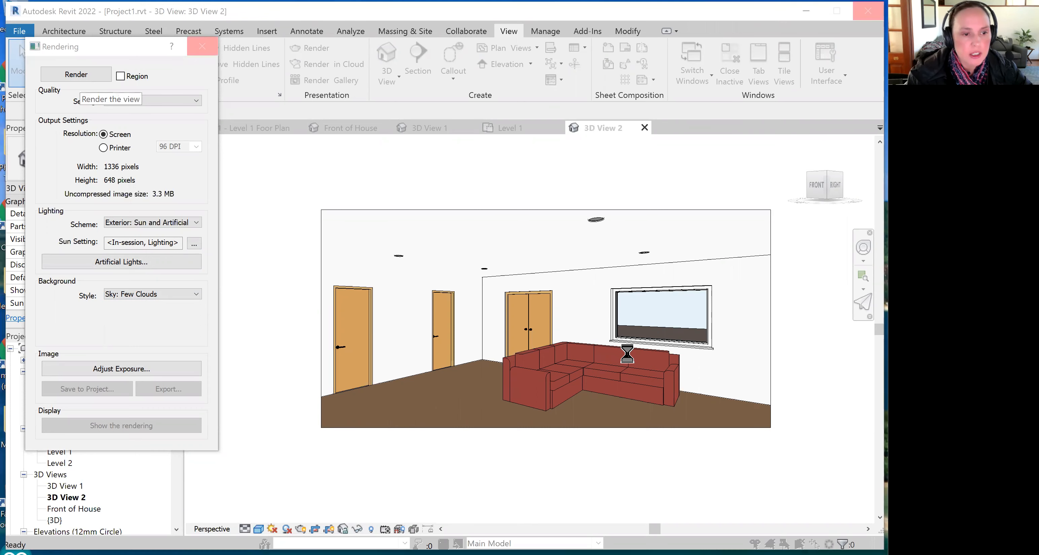
mouse_move(587, 350)
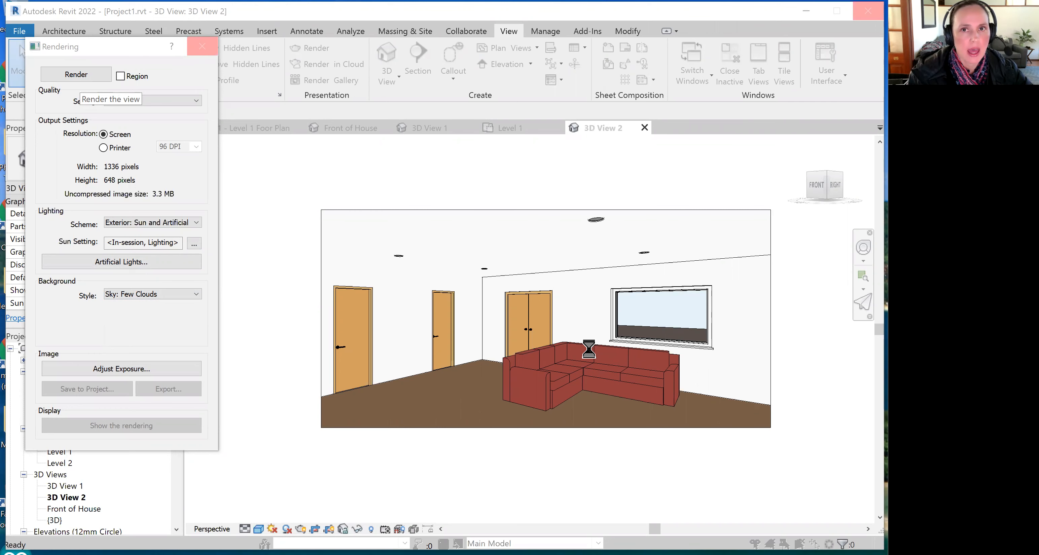
click(75, 73)
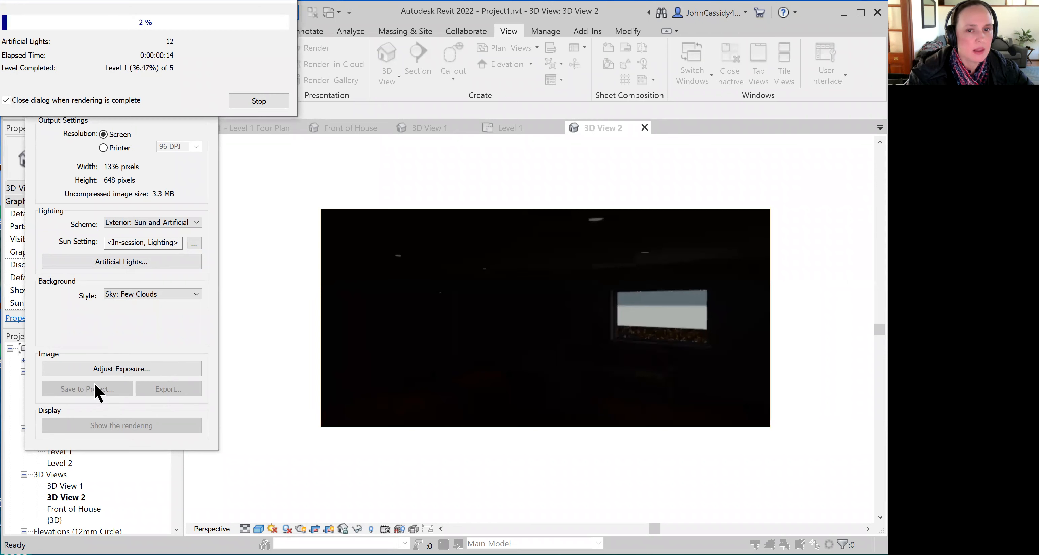
mouse_move(611, 312)
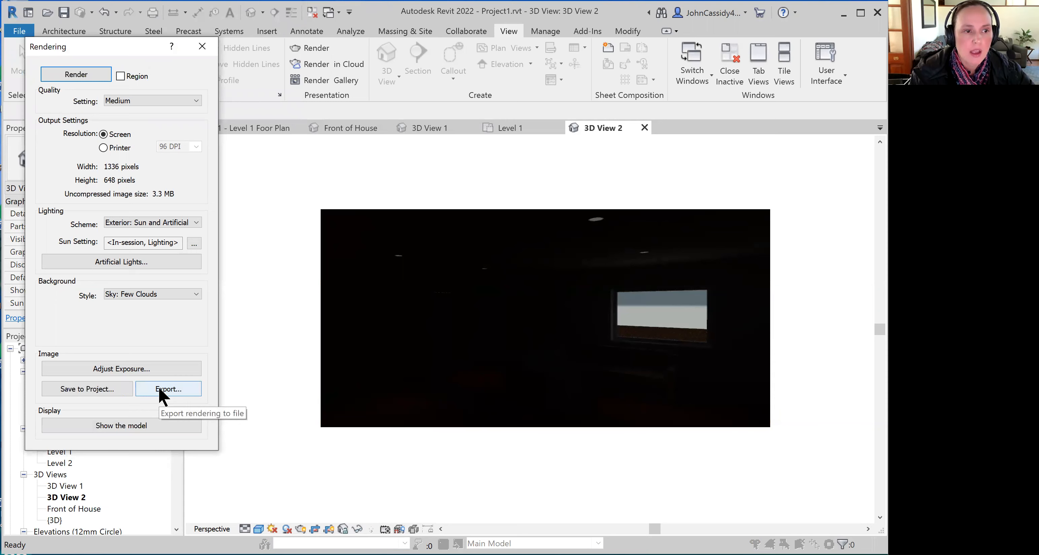
mouse_move(535, 324)
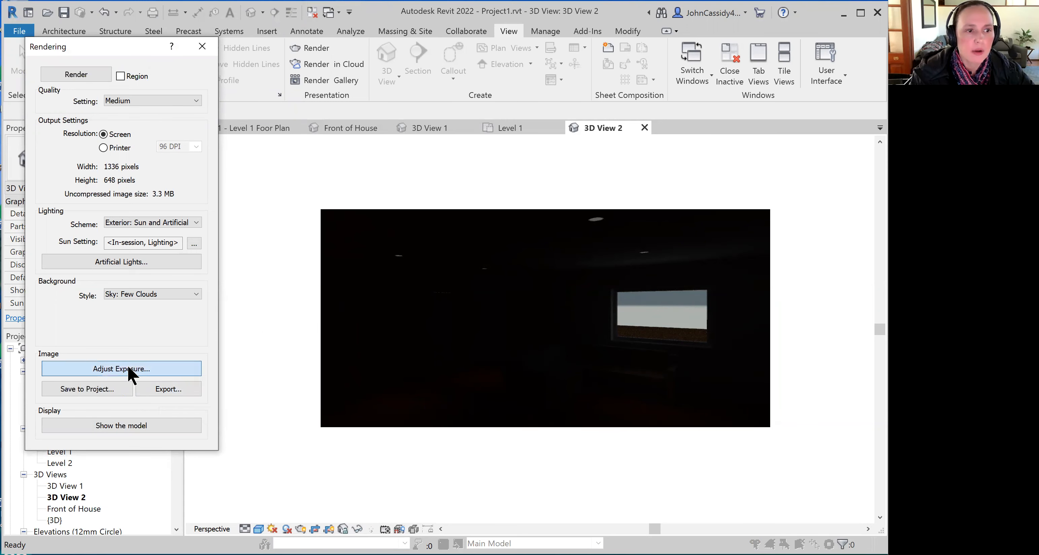
Raise the render's shadows value from 0.20 to 0.95 in Exposure Control and apply it
click(121, 368)
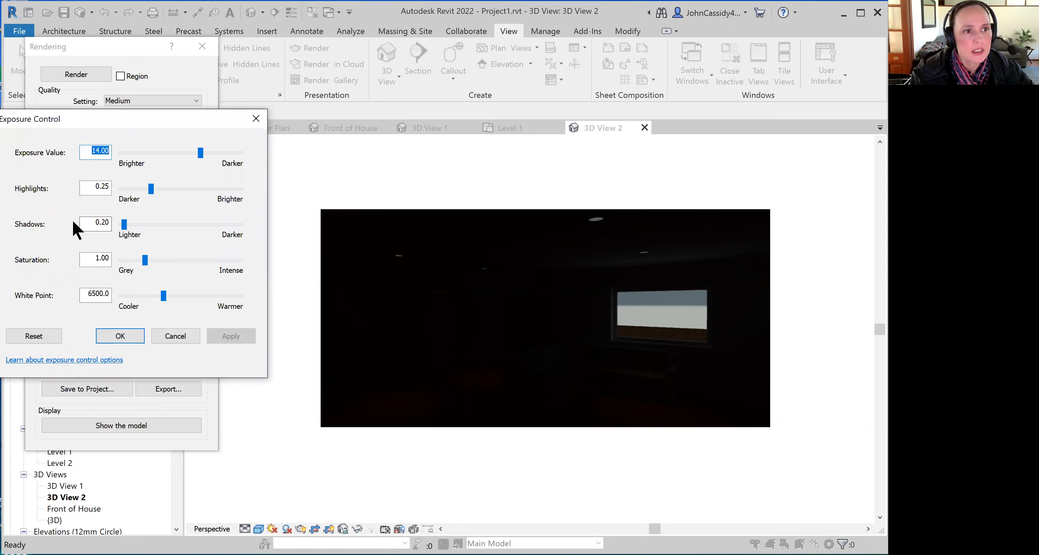
drag(123, 224, 131, 224)
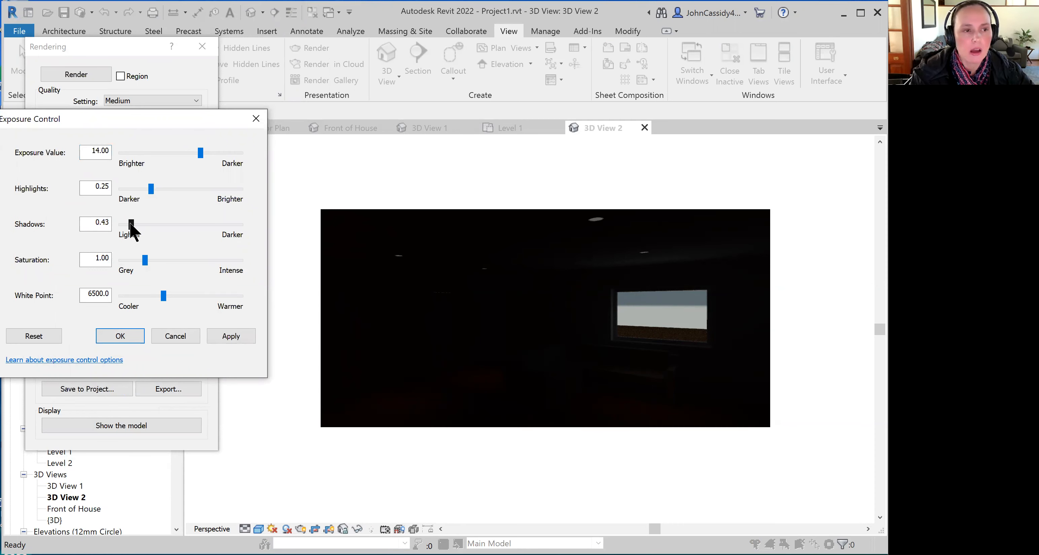
drag(130, 225, 147, 224)
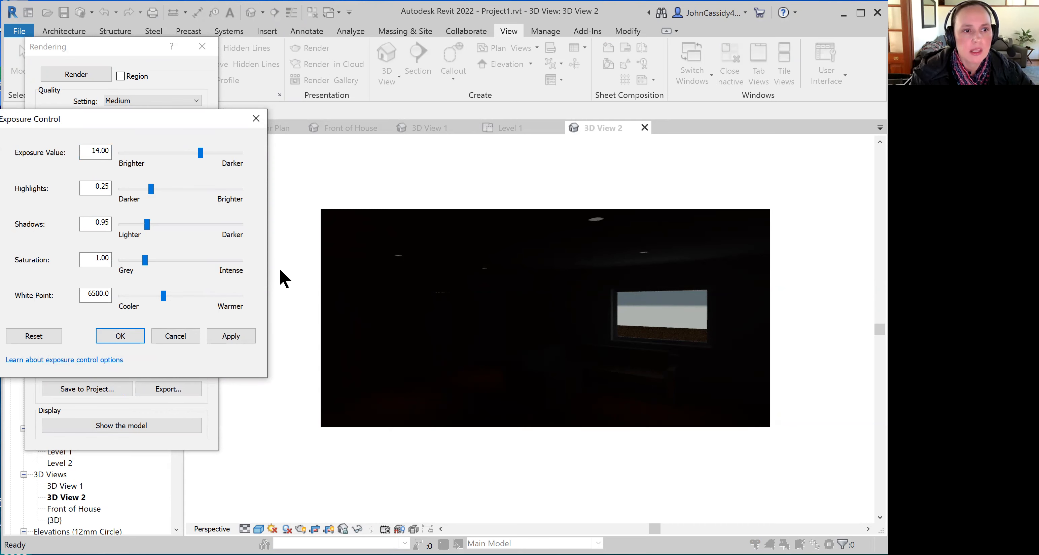
click(231, 336)
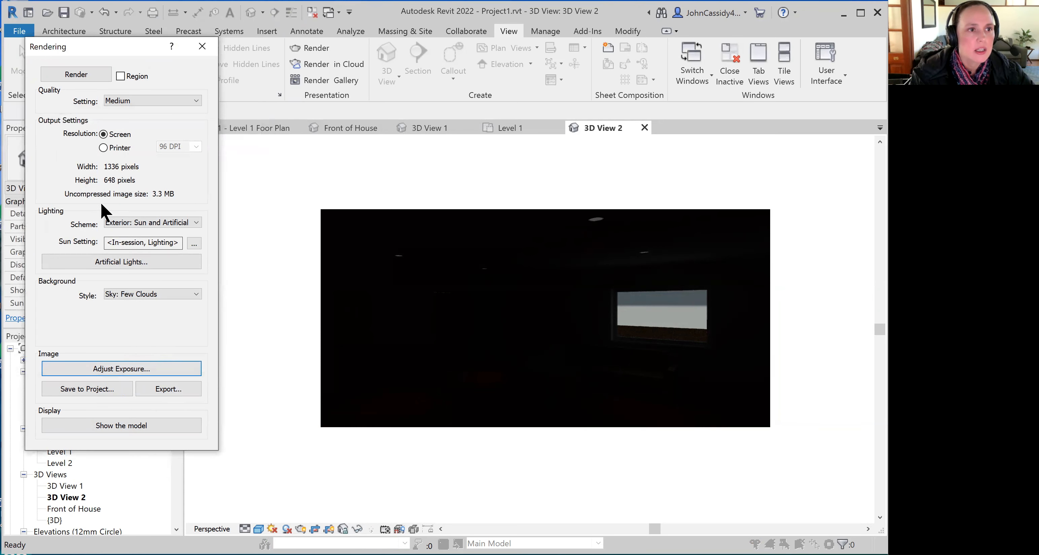
Switch lighting to Interior: Sun and Artificial and render the view again
click(151, 222)
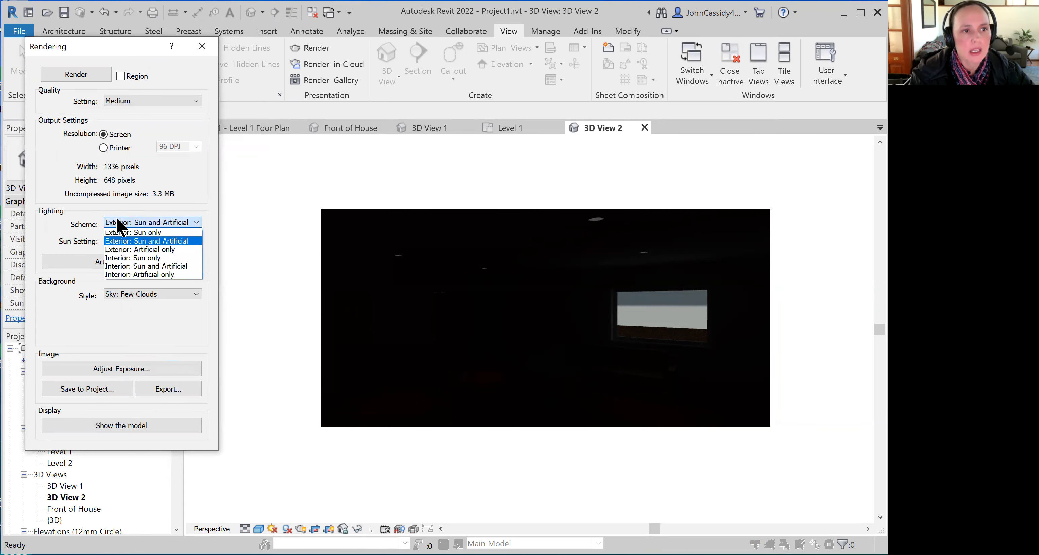
mouse_move(126, 258)
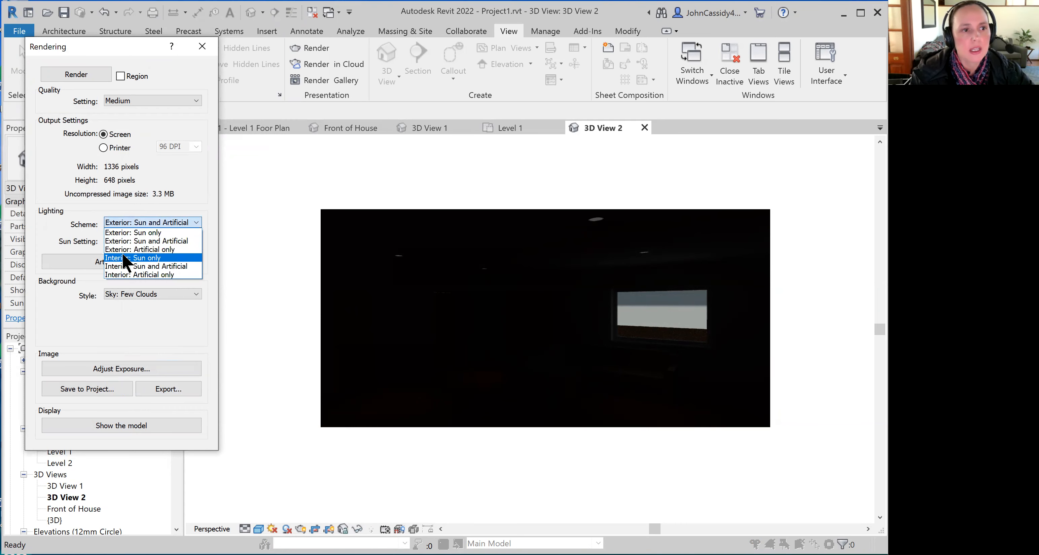
click(148, 266)
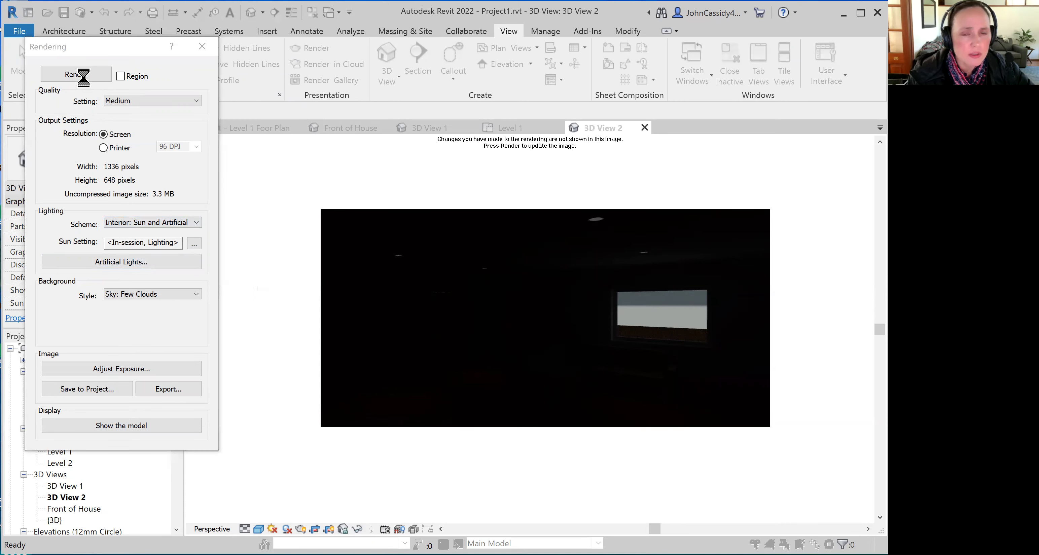
click(75, 74)
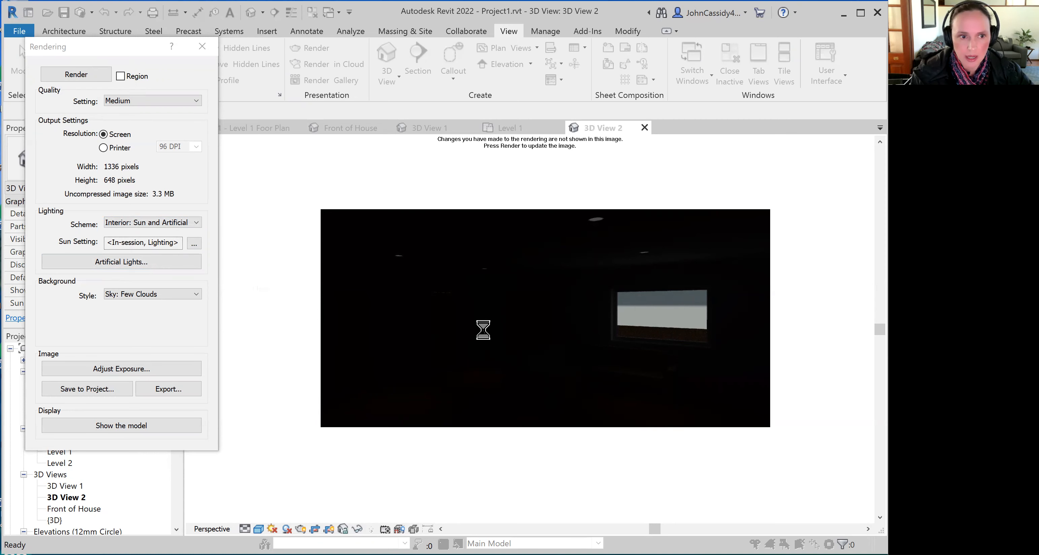
click(75, 73)
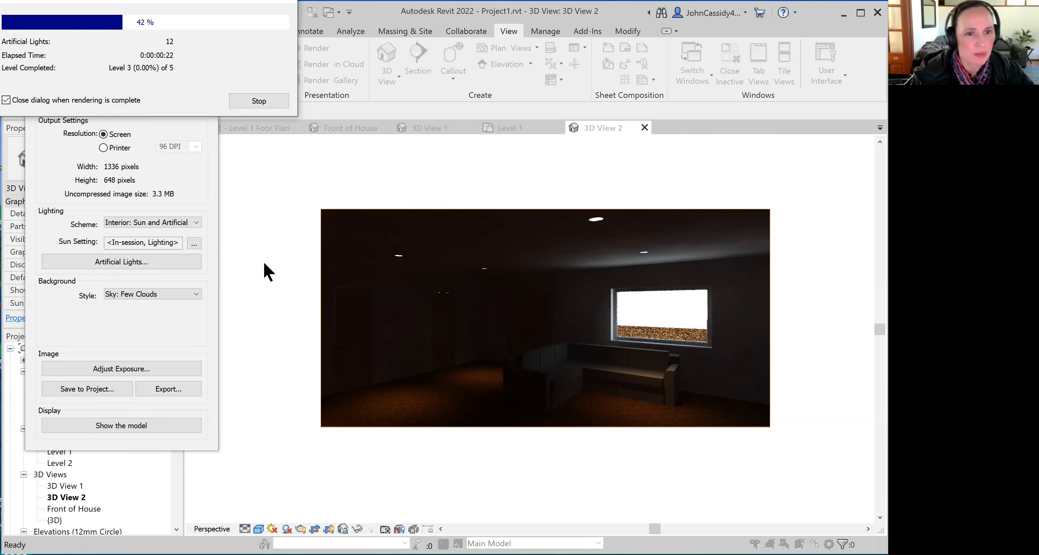
mouse_move(393, 265)
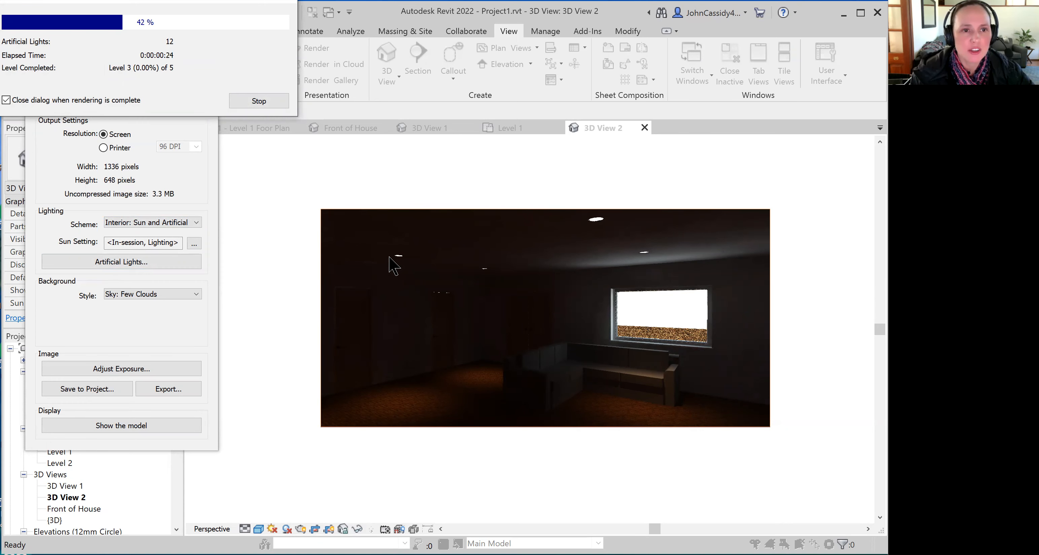
mouse_move(594, 278)
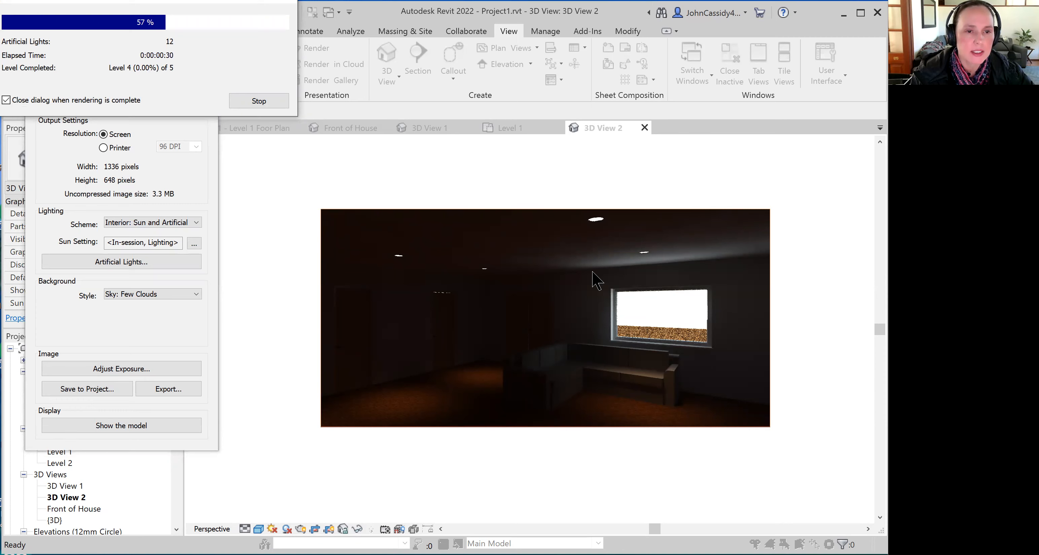
mouse_move(502, 352)
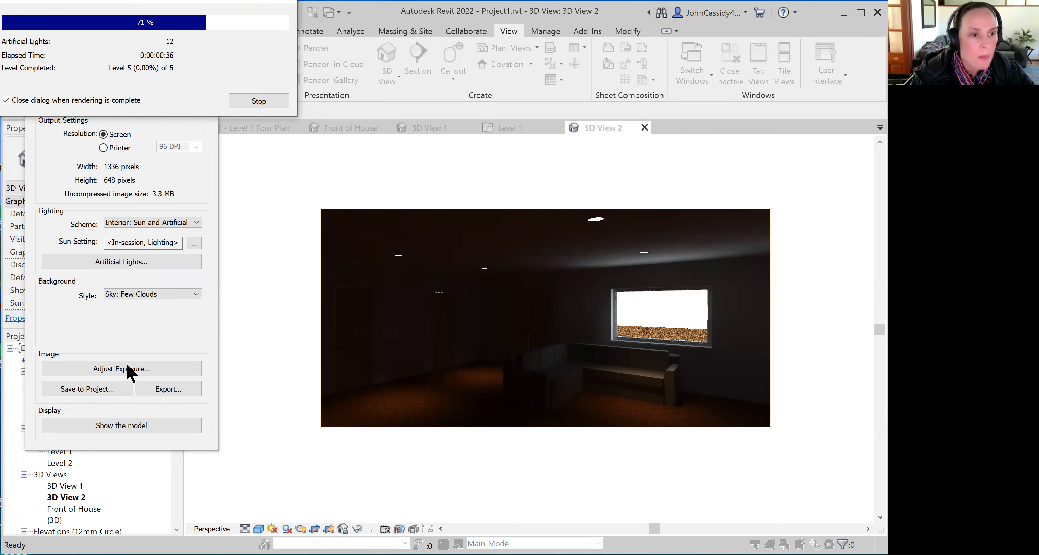
mouse_move(352, 340)
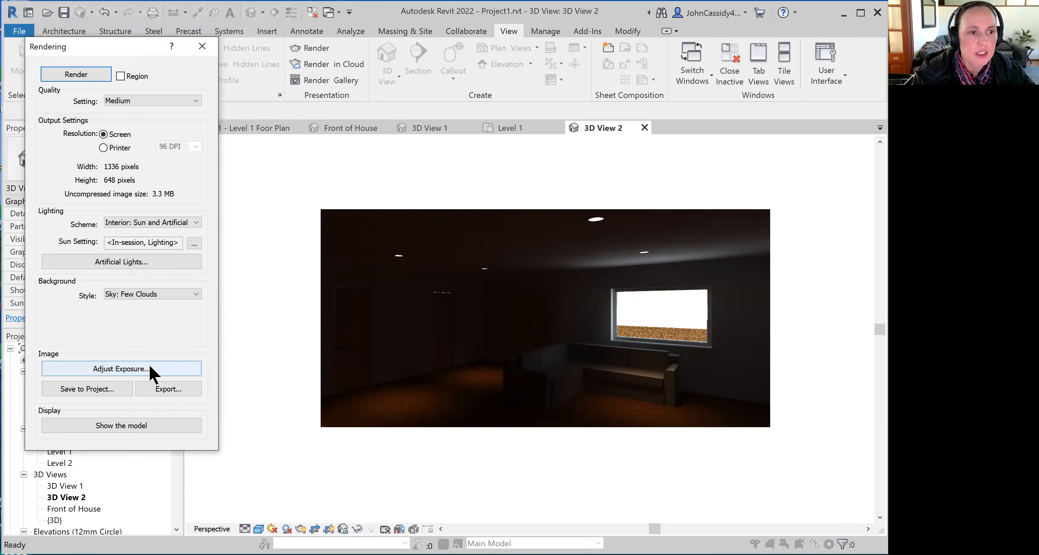
Adjust the render's exposure to 5.81 with shadows 1.38 and apply it
click(121, 369)
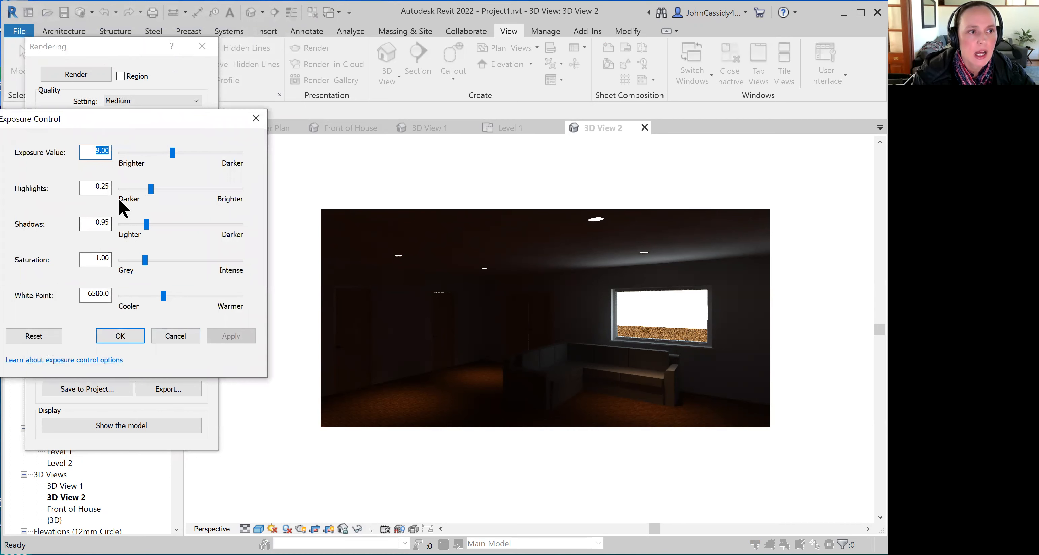
drag(147, 224, 159, 224)
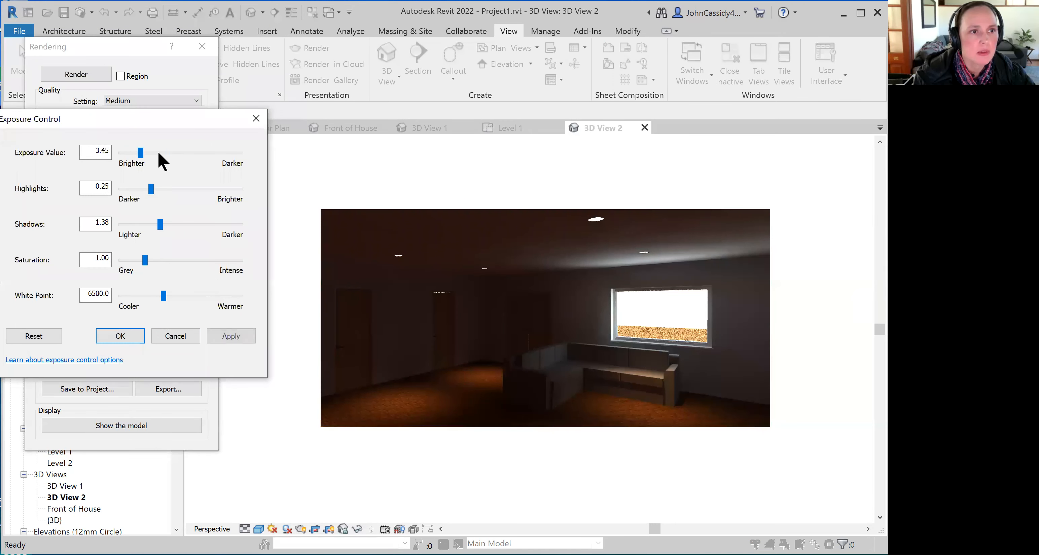
click(231, 336)
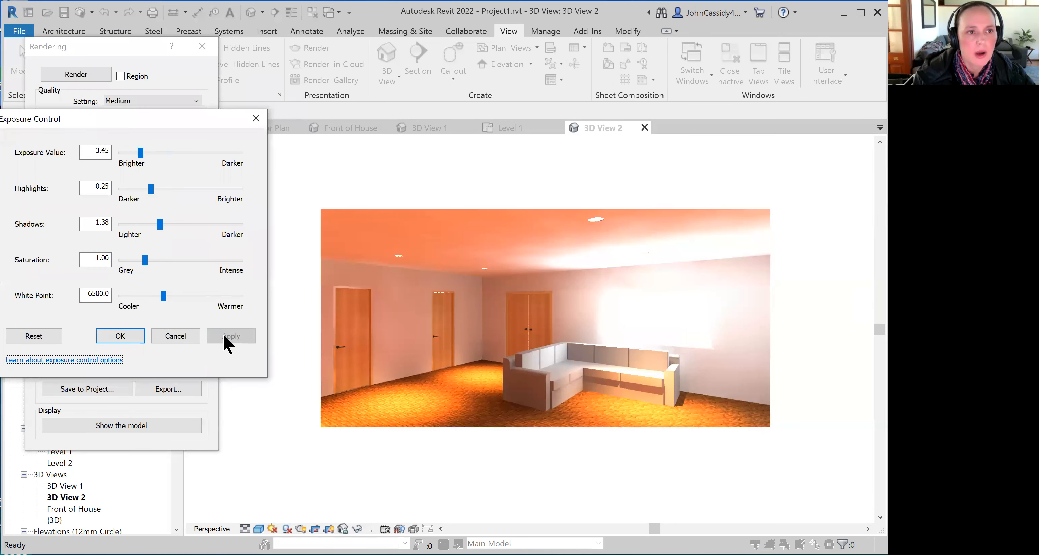
drag(140, 153, 120, 153)
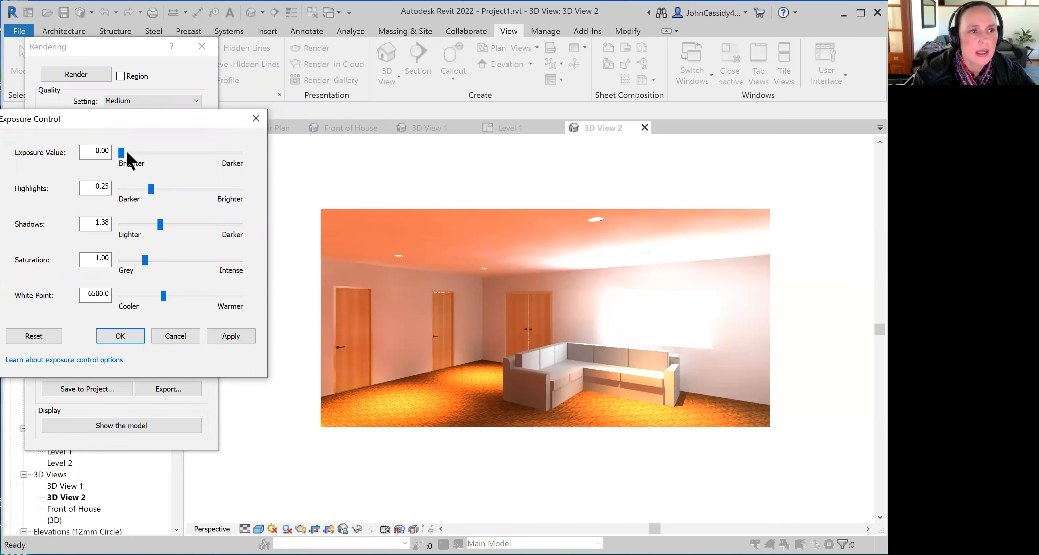
drag(121, 152, 153, 152)
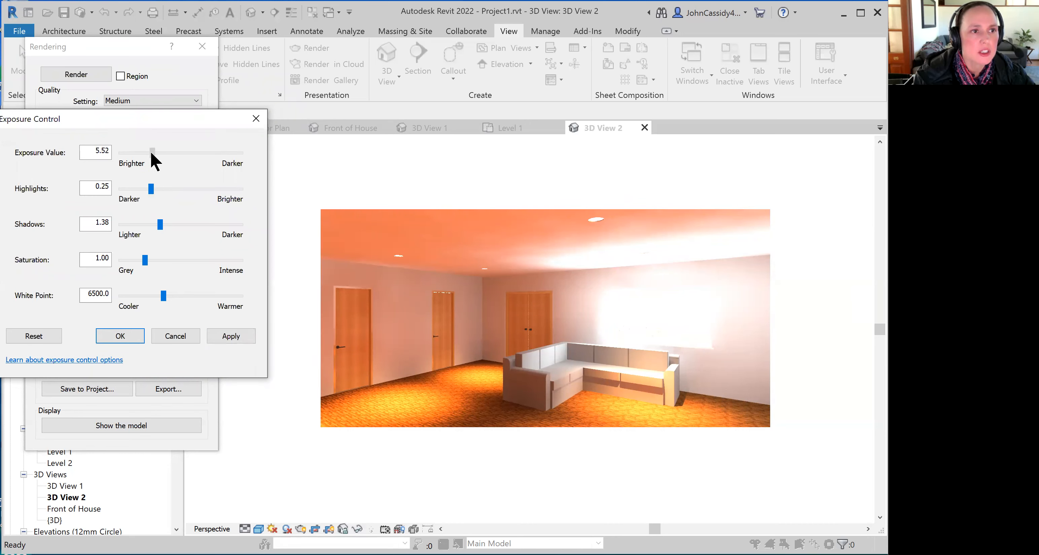
click(230, 335)
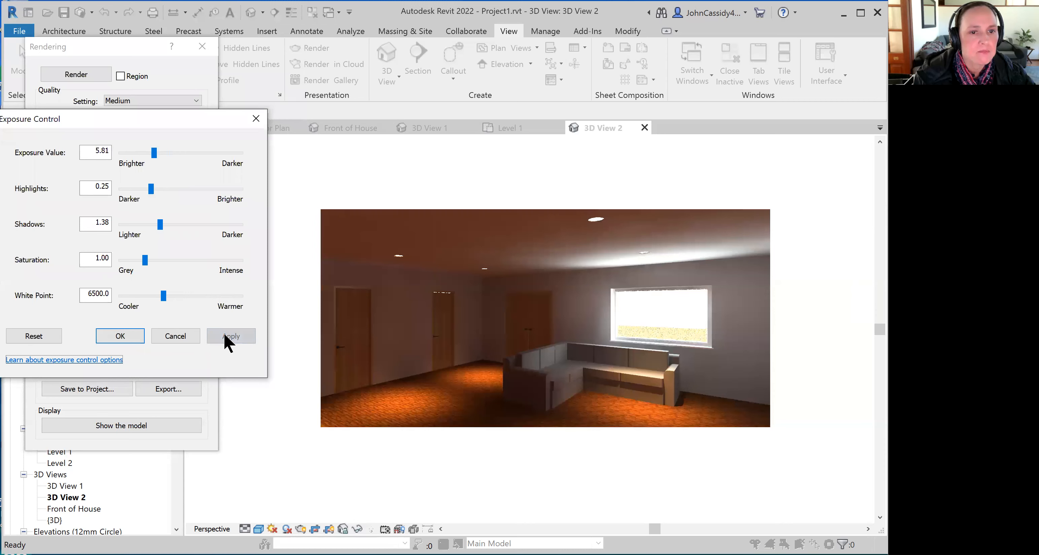
click(230, 335)
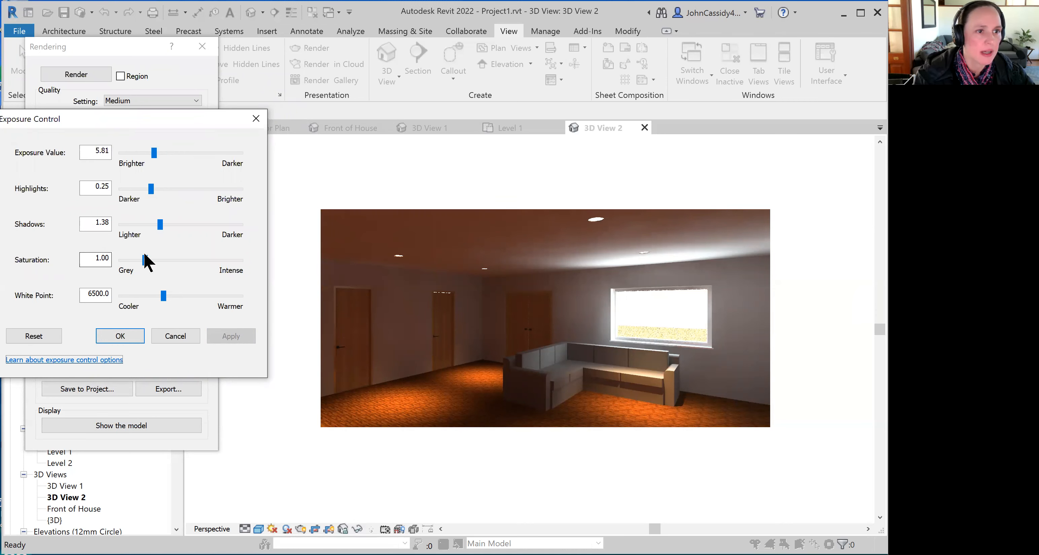
Lower the render's colour saturation to 0.56
drag(144, 260, 138, 259)
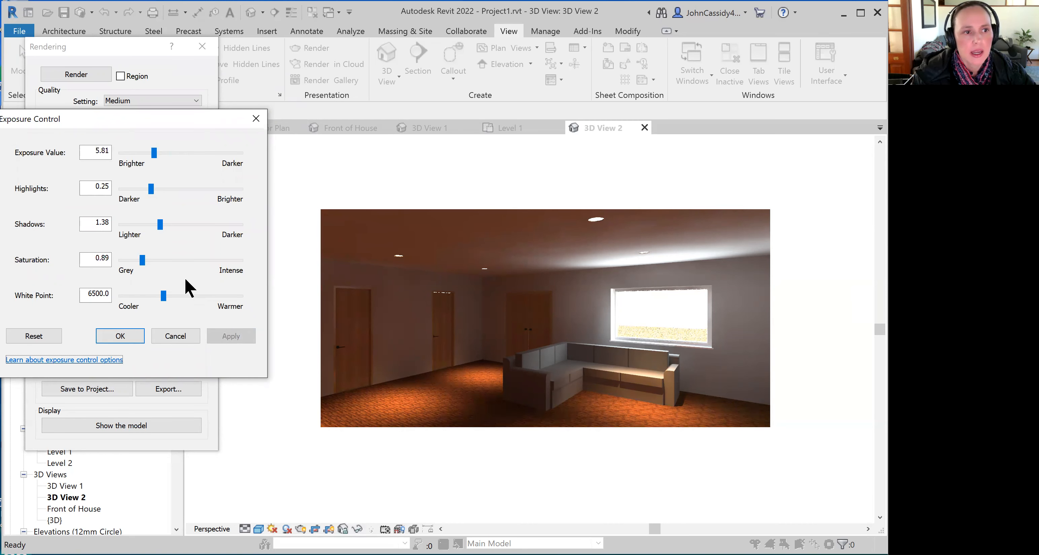
drag(140, 259, 134, 260)
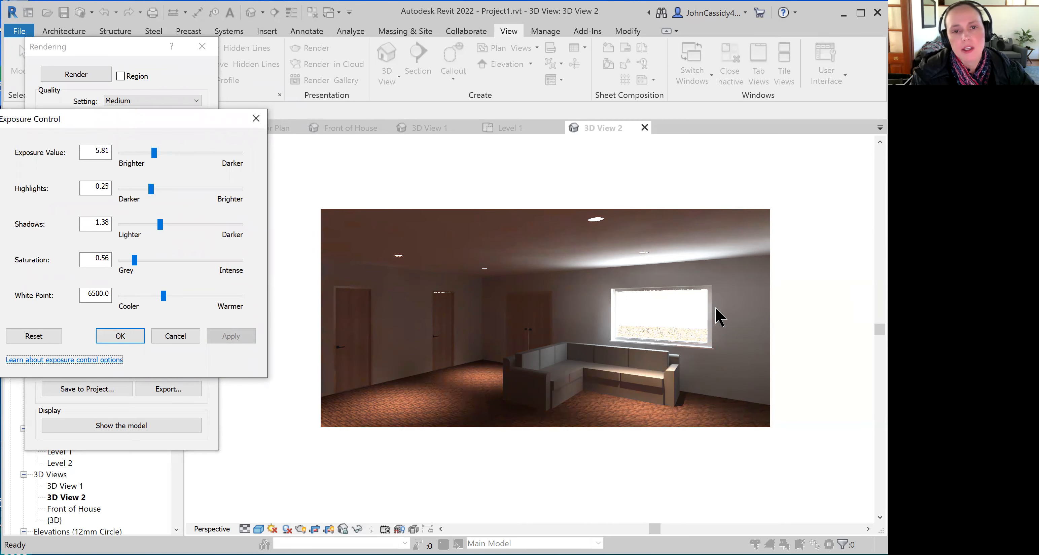
mouse_move(562, 371)
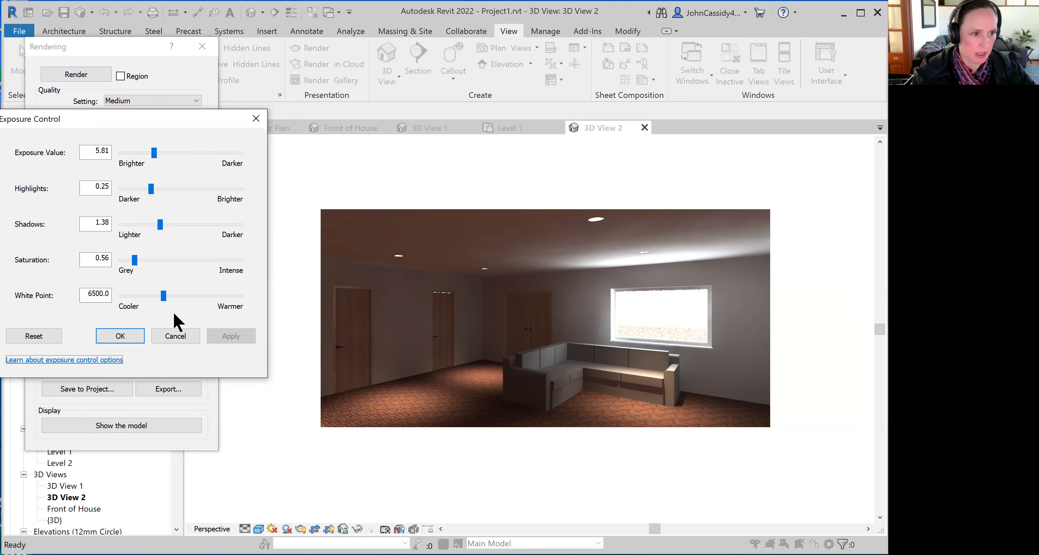
mouse_move(164, 310)
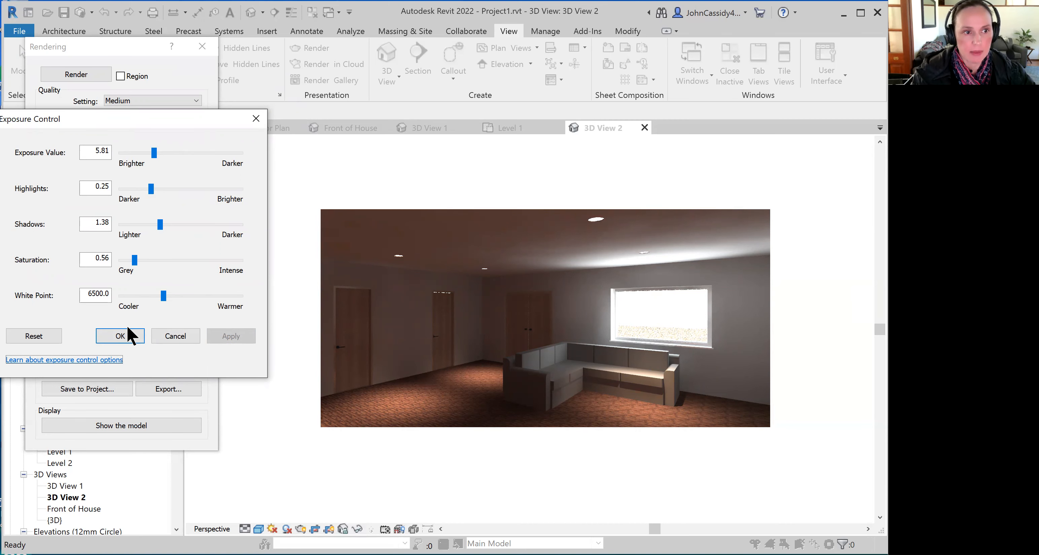
Apply the exposure adjustments and export the render as JPEG '3D View 2' into the Revit files folder
click(119, 335)
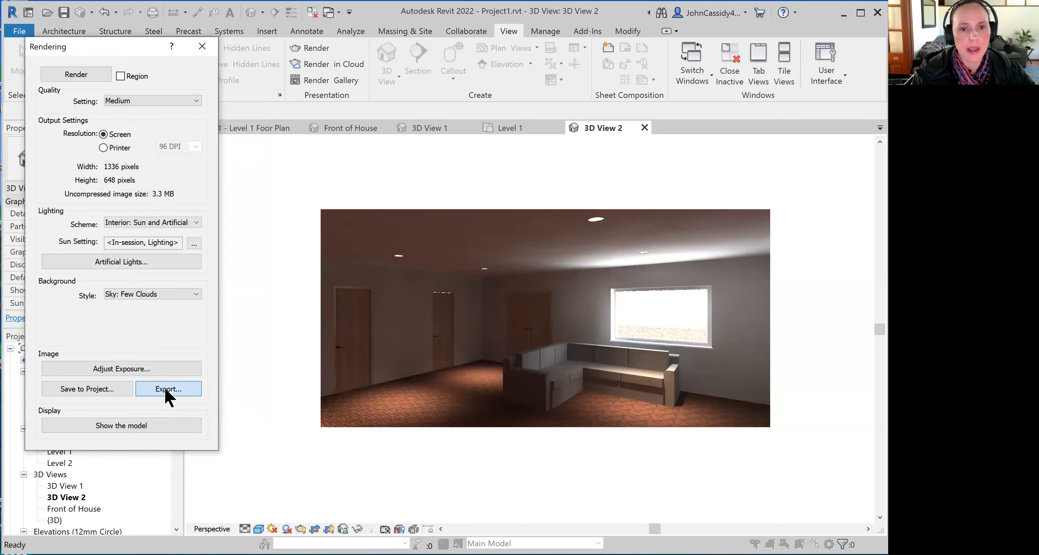
click(167, 389)
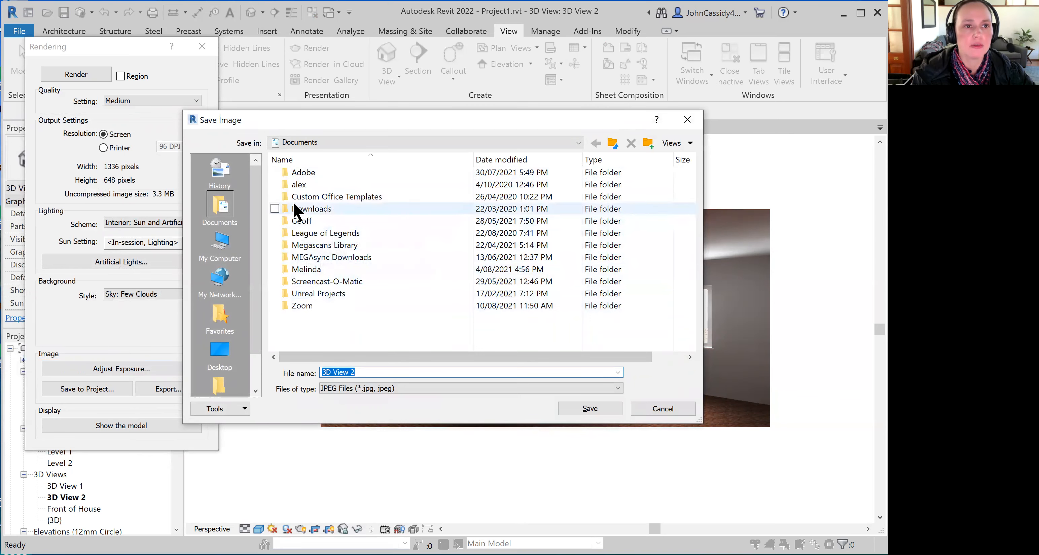
double_click(306, 269)
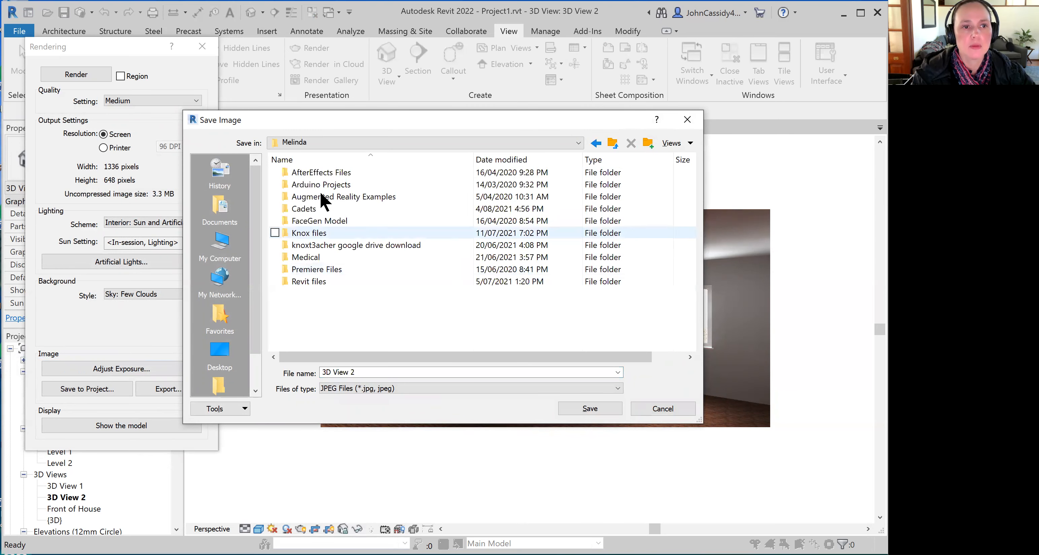
mouse_move(319, 220)
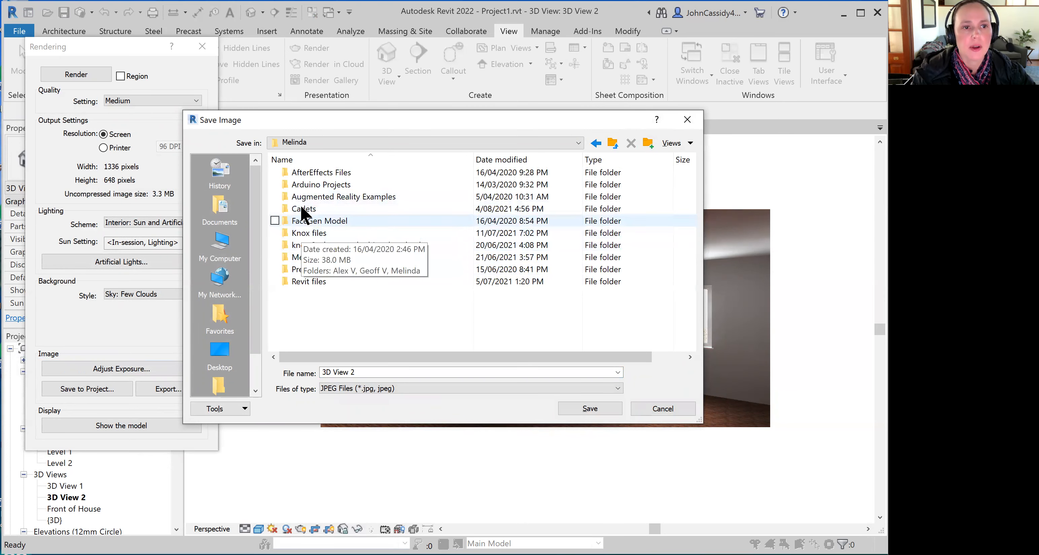
click(308, 280)
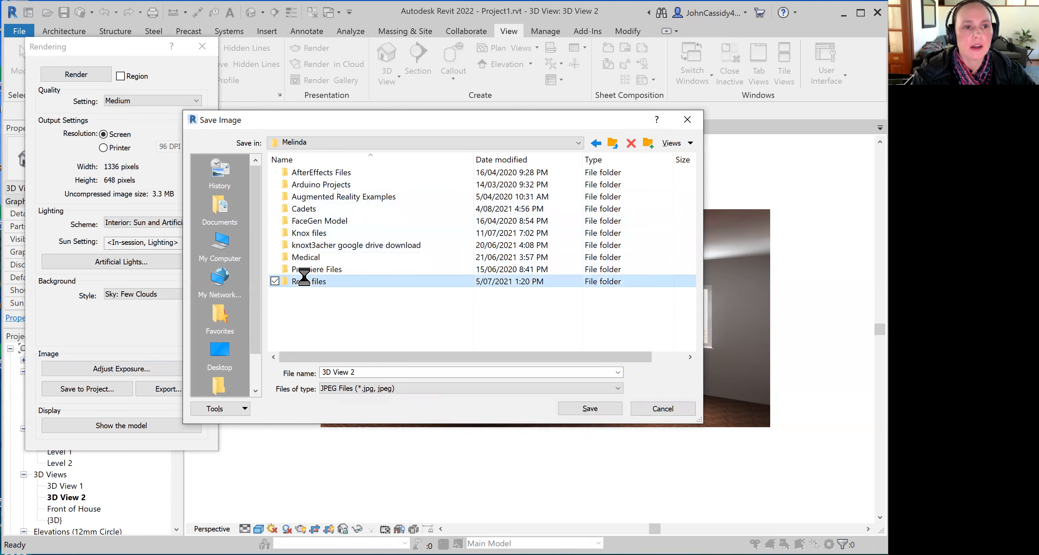
double_click(309, 280)
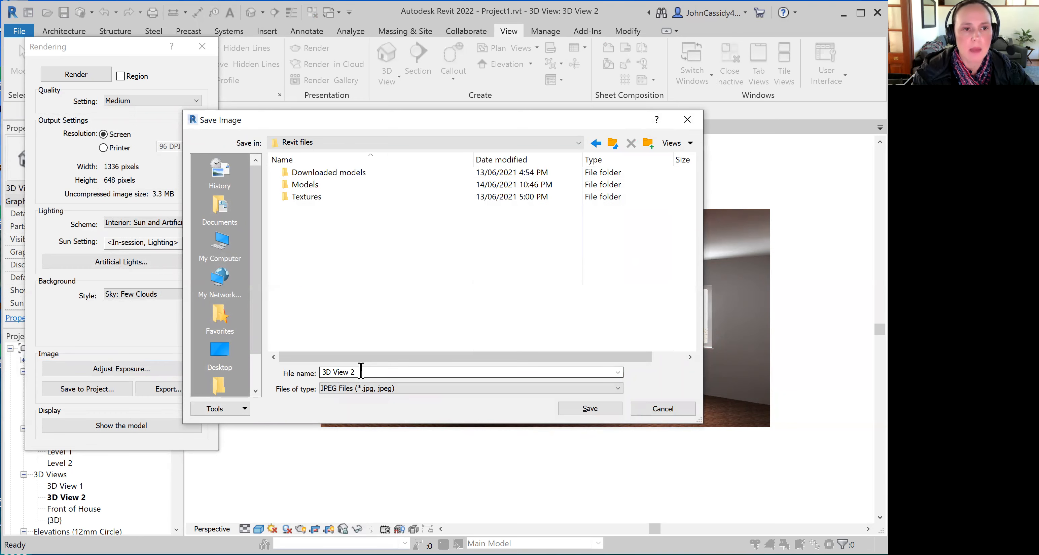
click(662, 409)
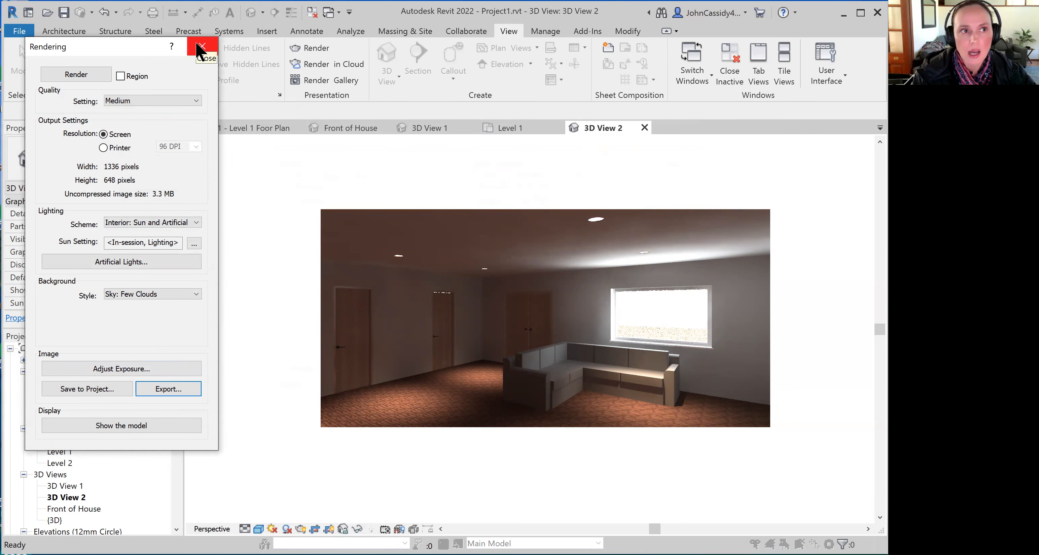
Close the Rendering dialog and return to the Level 1 floor plan from the Project Browser
click(202, 47)
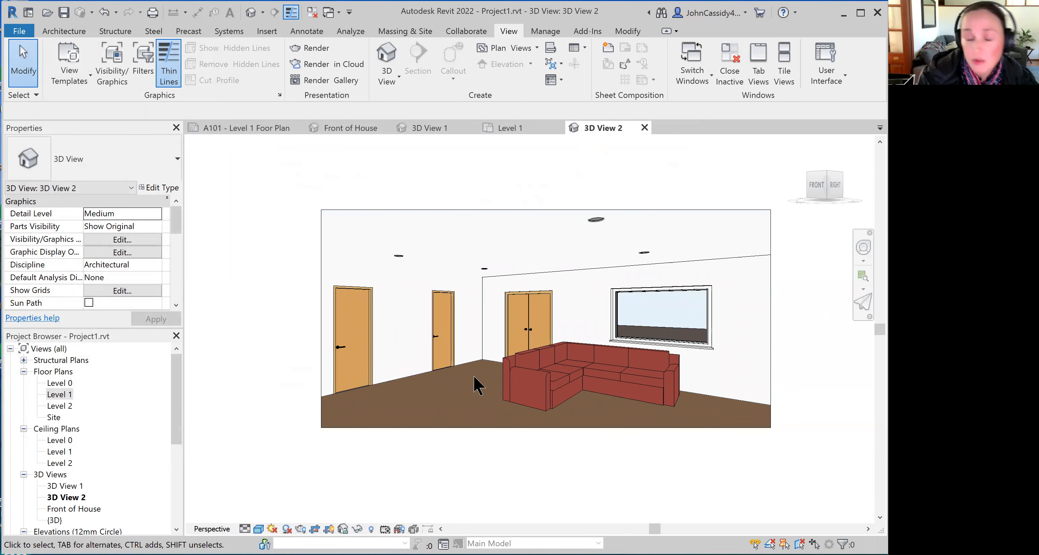
mouse_move(634, 244)
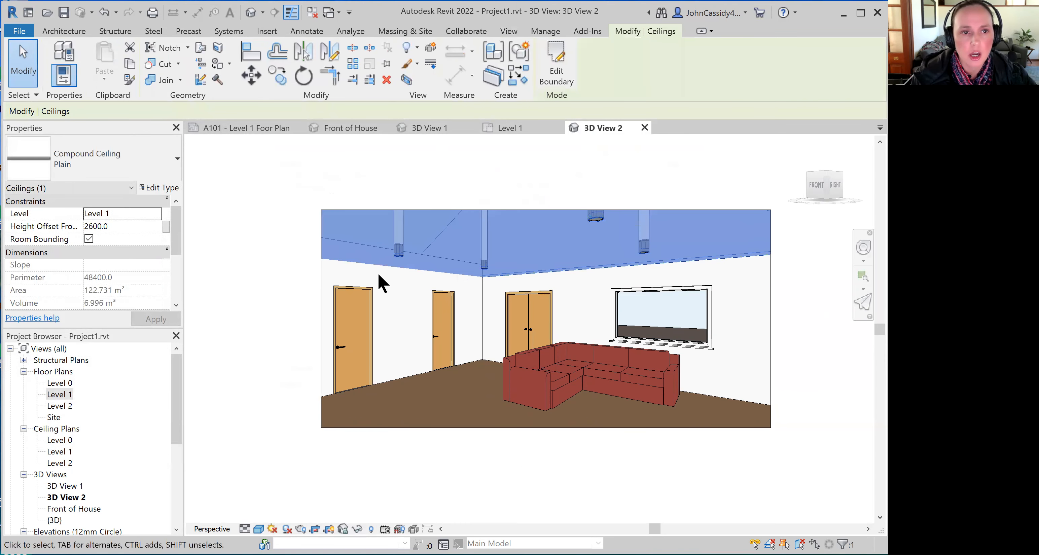
mouse_move(365, 291)
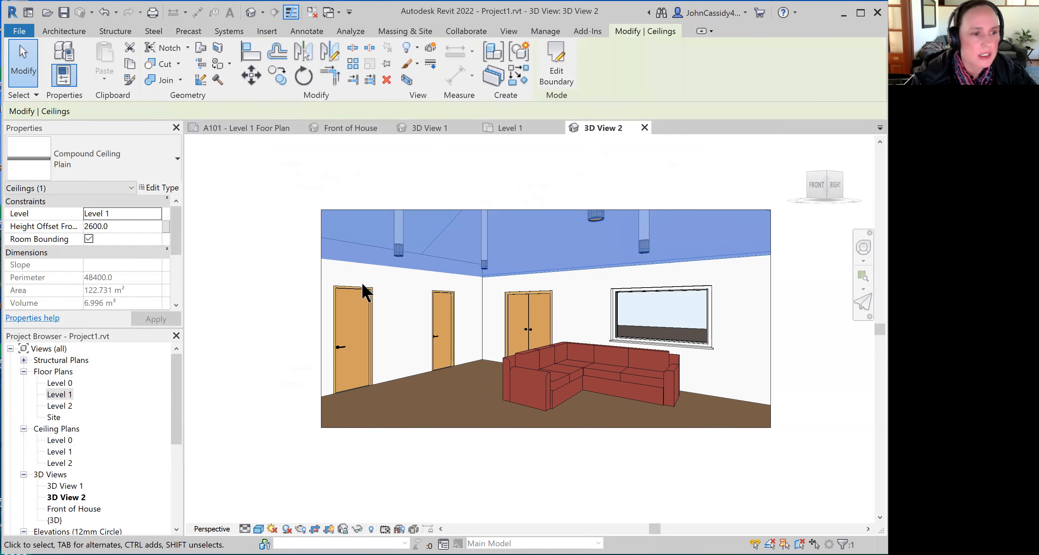
mouse_move(75, 504)
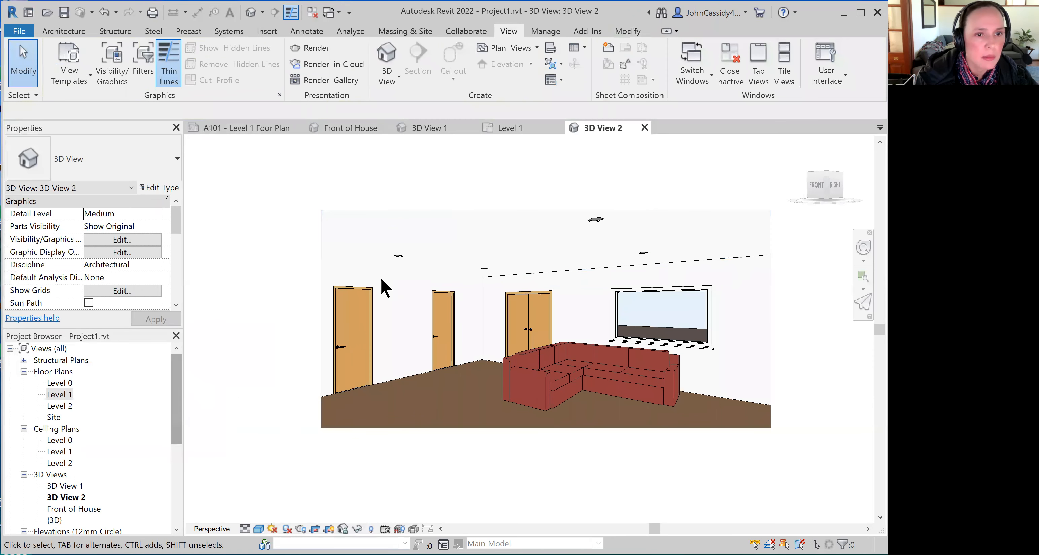
mouse_move(397, 271)
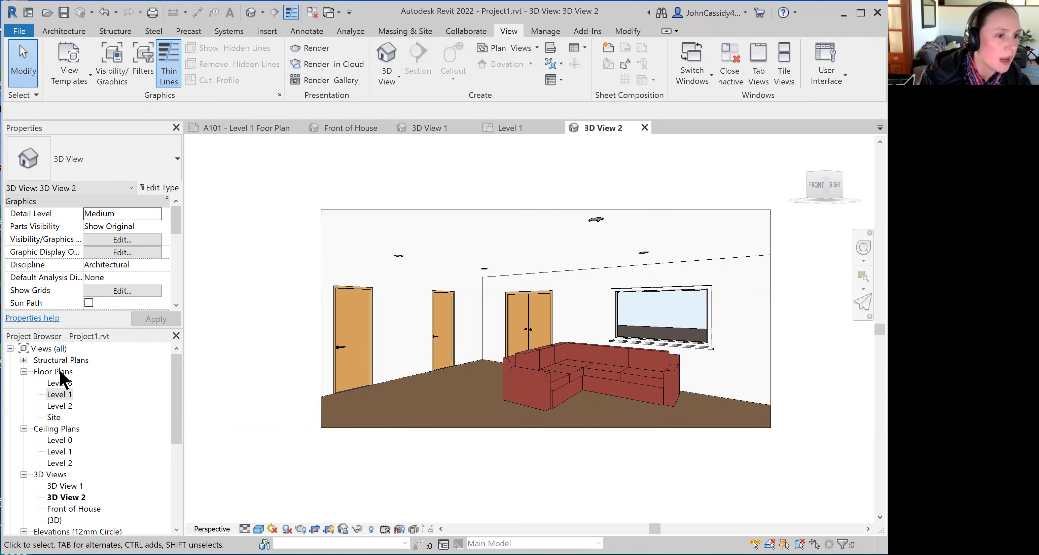
double_click(59, 394)
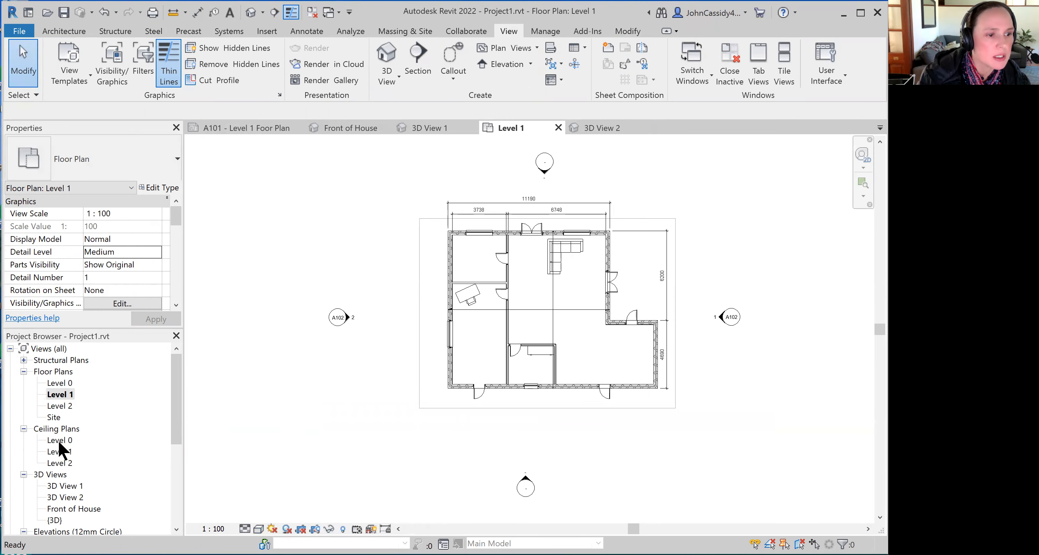
In the Level 1 ceiling plan, set a downlight type's Initial Intensity wattage to 2000 W
double_click(60, 450)
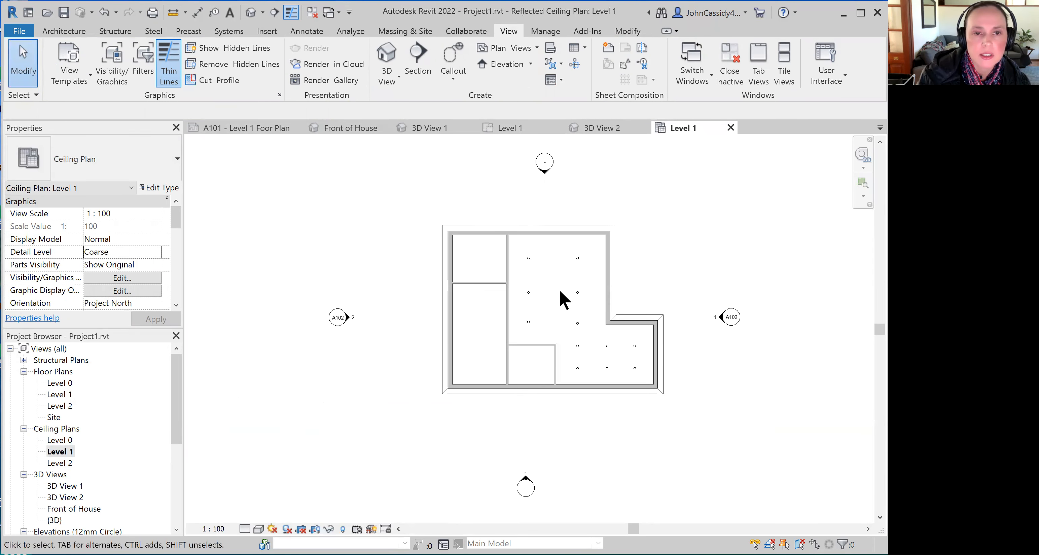
click(543, 304)
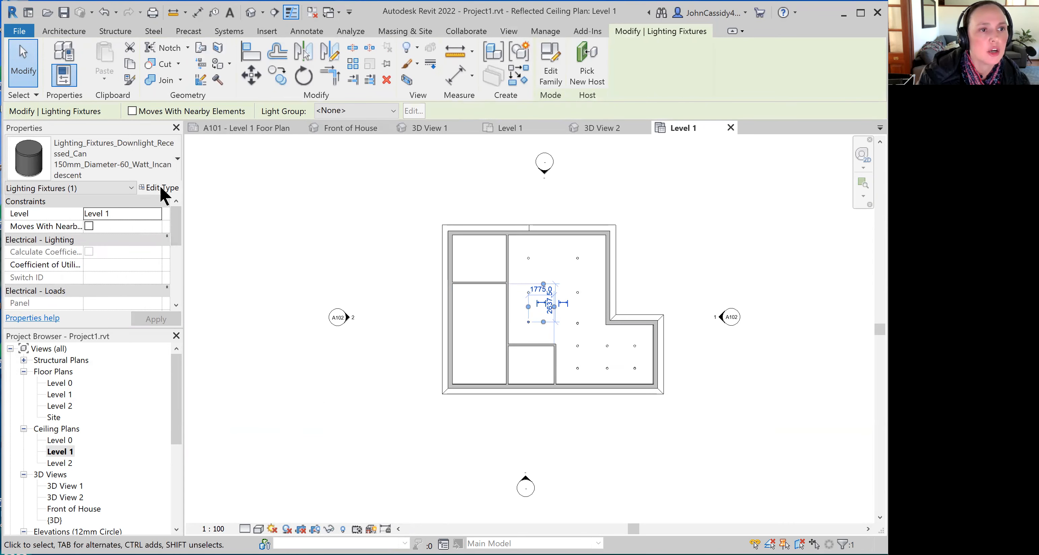
click(163, 187)
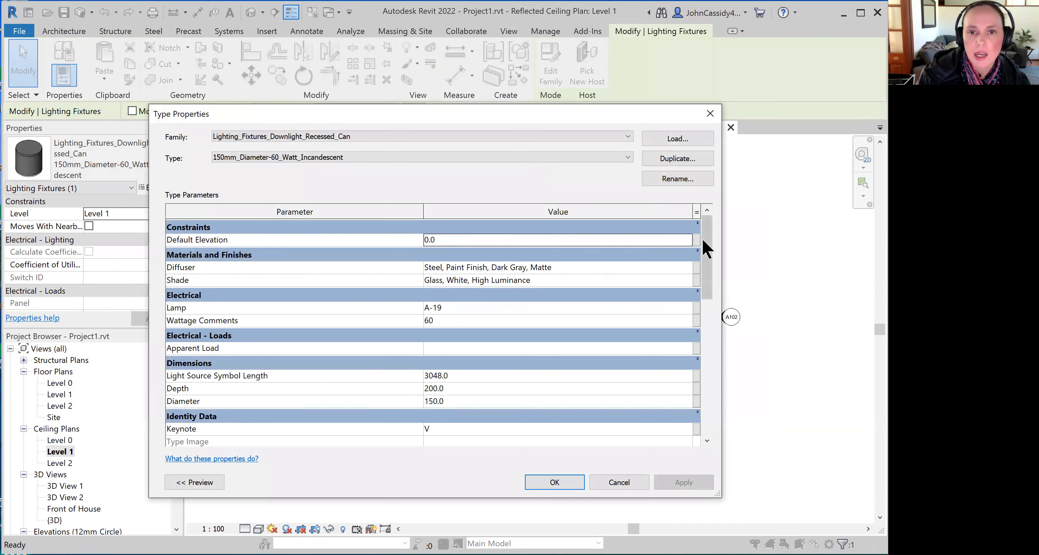
scroll(down, 3)
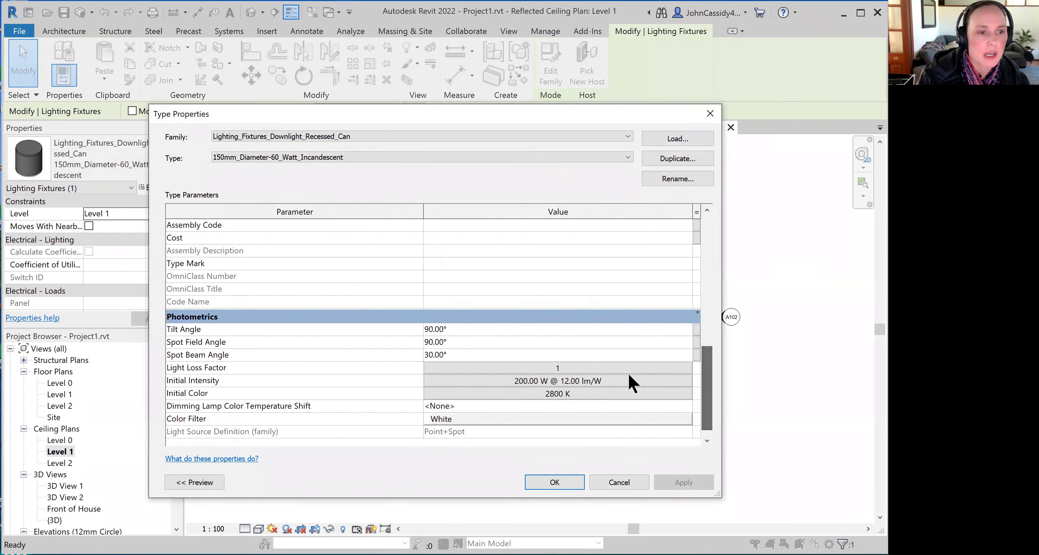
click(557, 380)
text(2000.00 W)
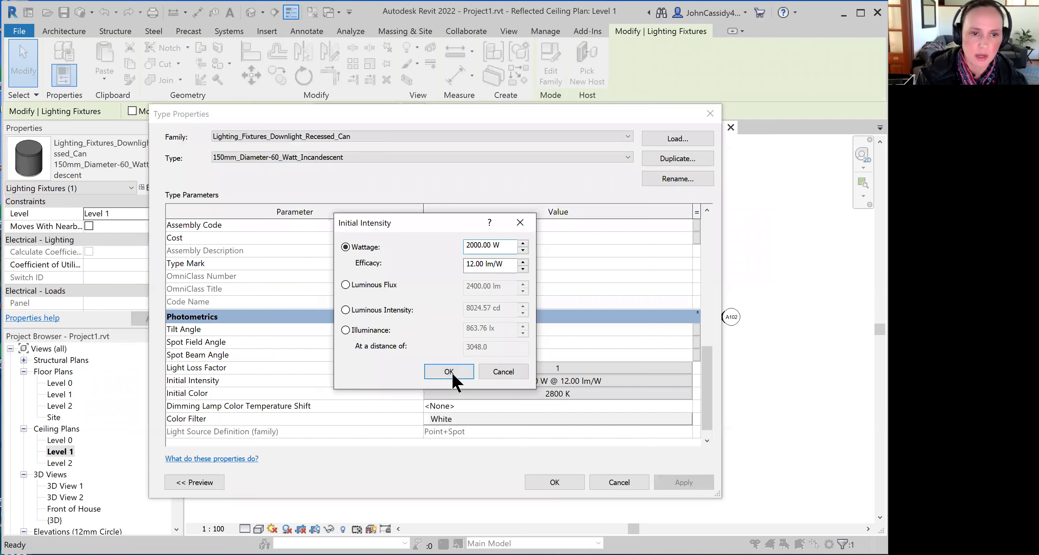
click(448, 372)
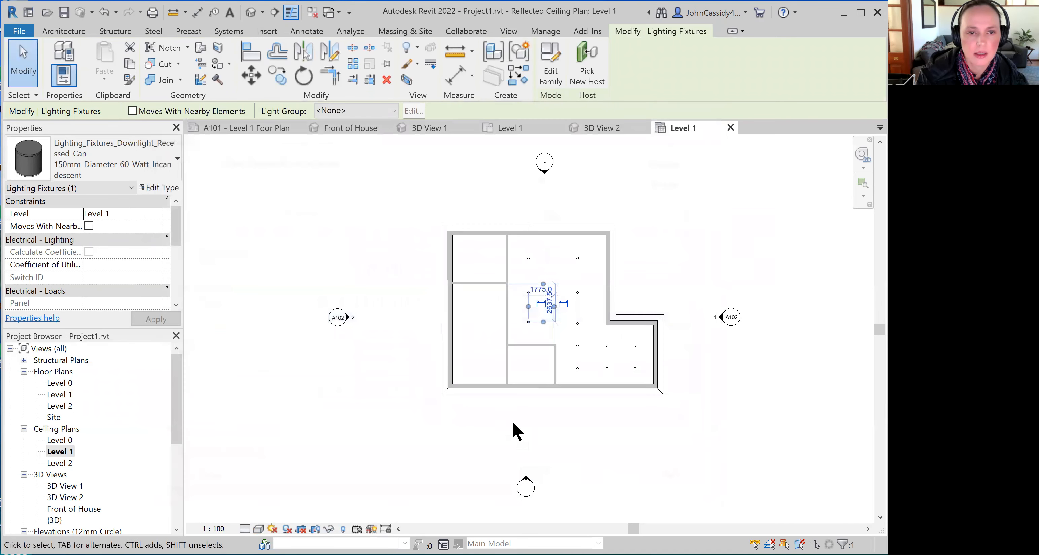
Return to 3D View 2 and start re-rendering the living room with the brighter downlights
click(64, 497)
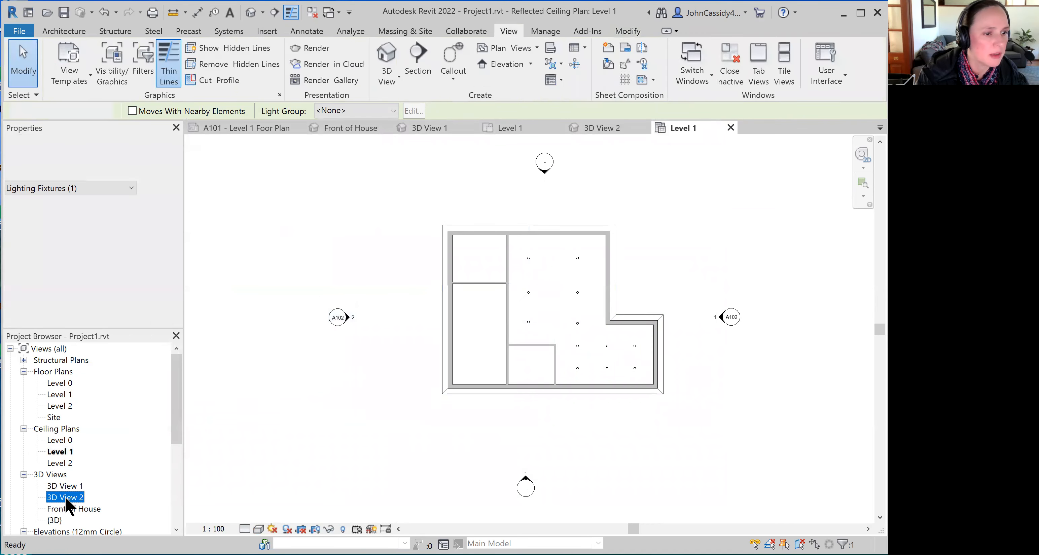
double_click(65, 497)
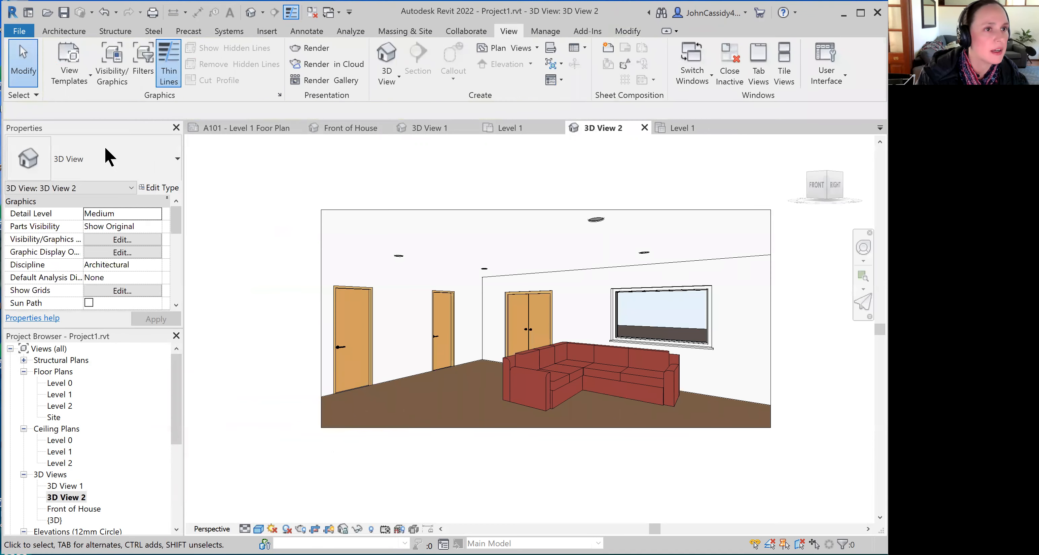
click(317, 48)
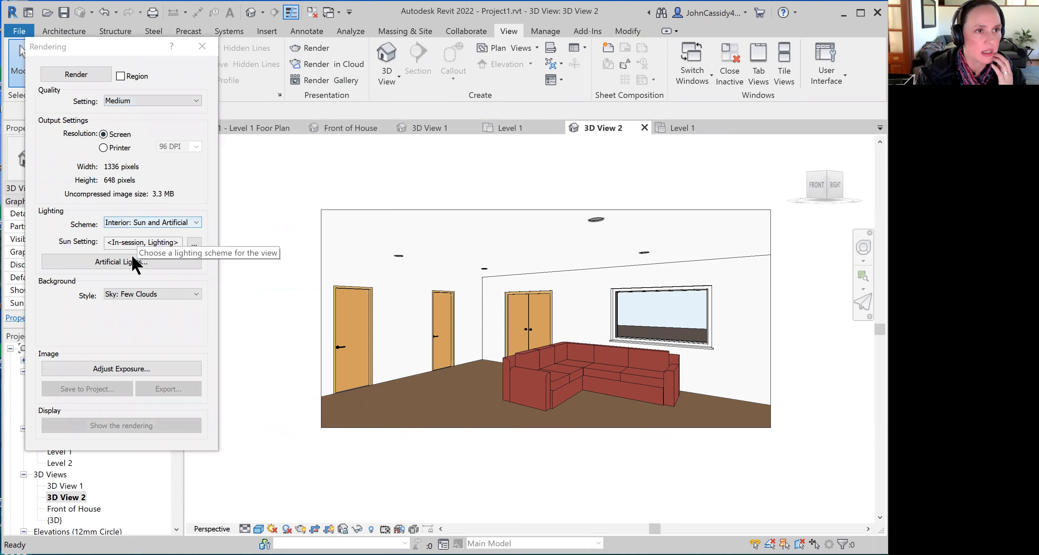
mouse_move(101, 129)
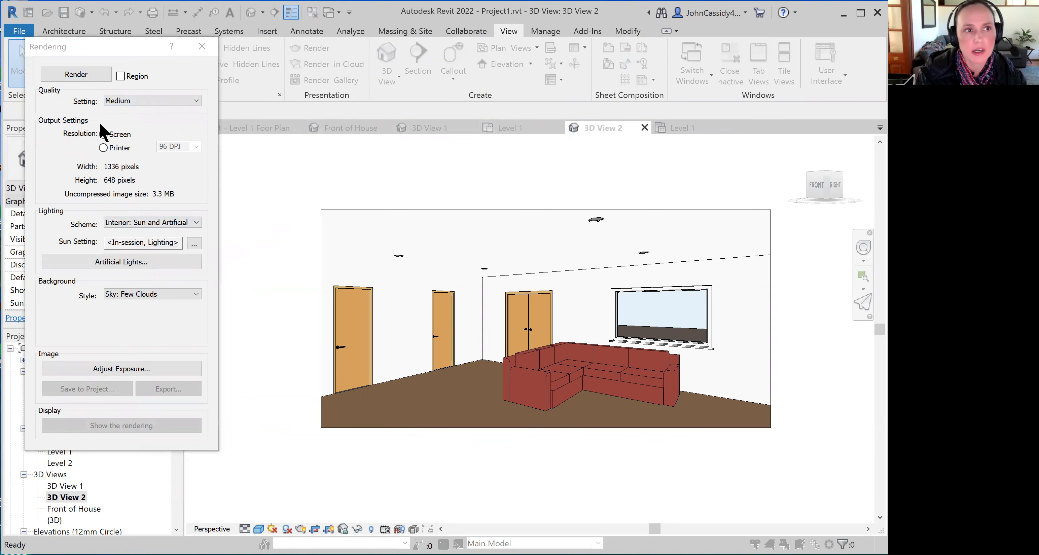
click(104, 133)
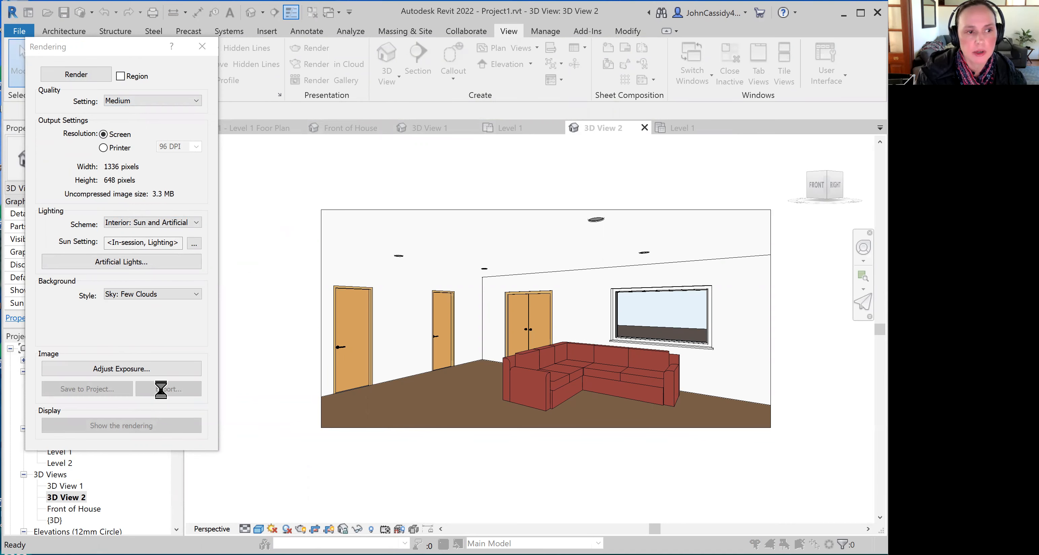
click(75, 74)
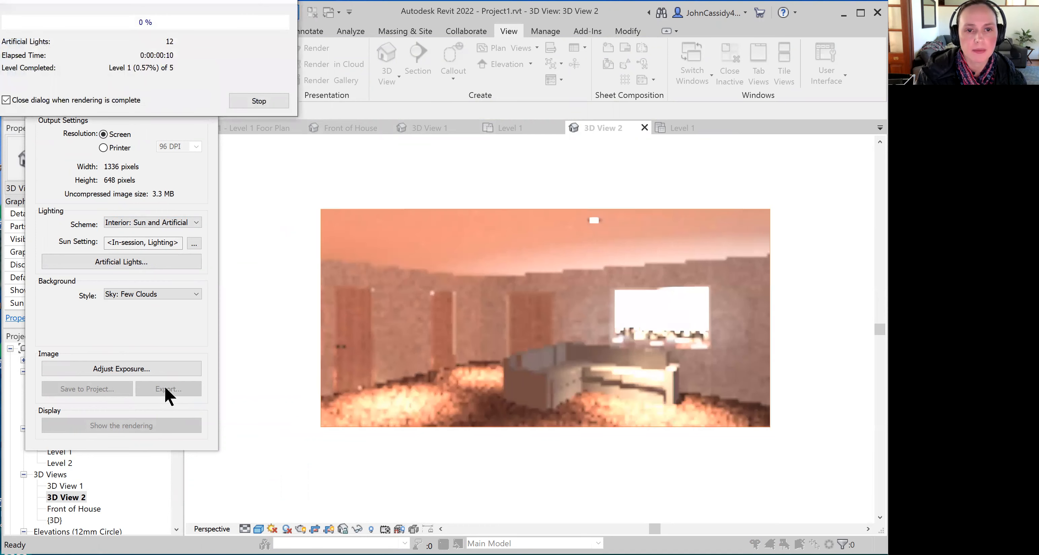